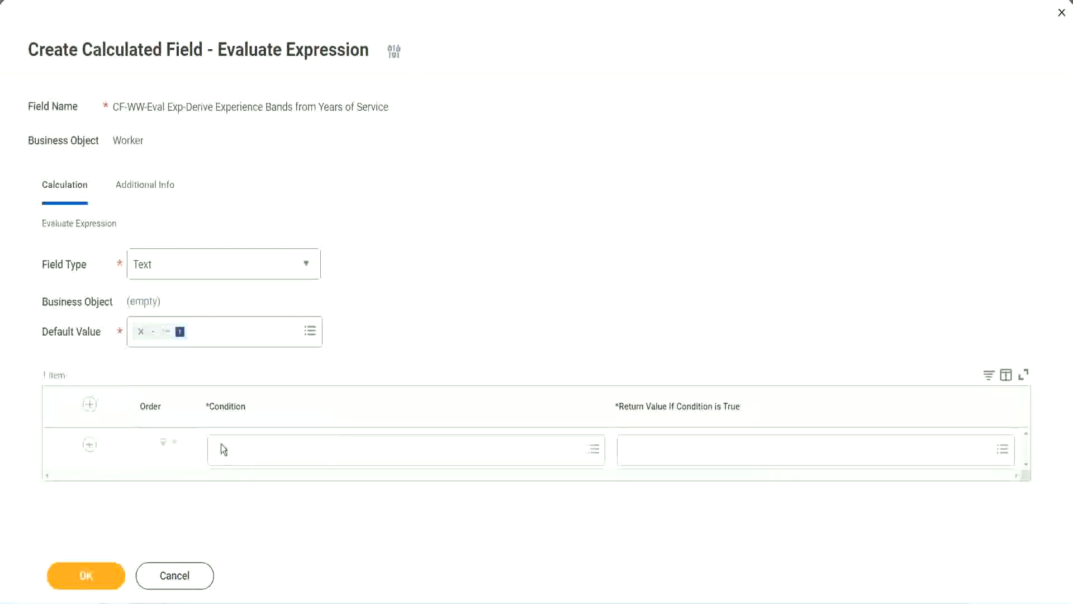
pyautogui.moveTo(251, 453)
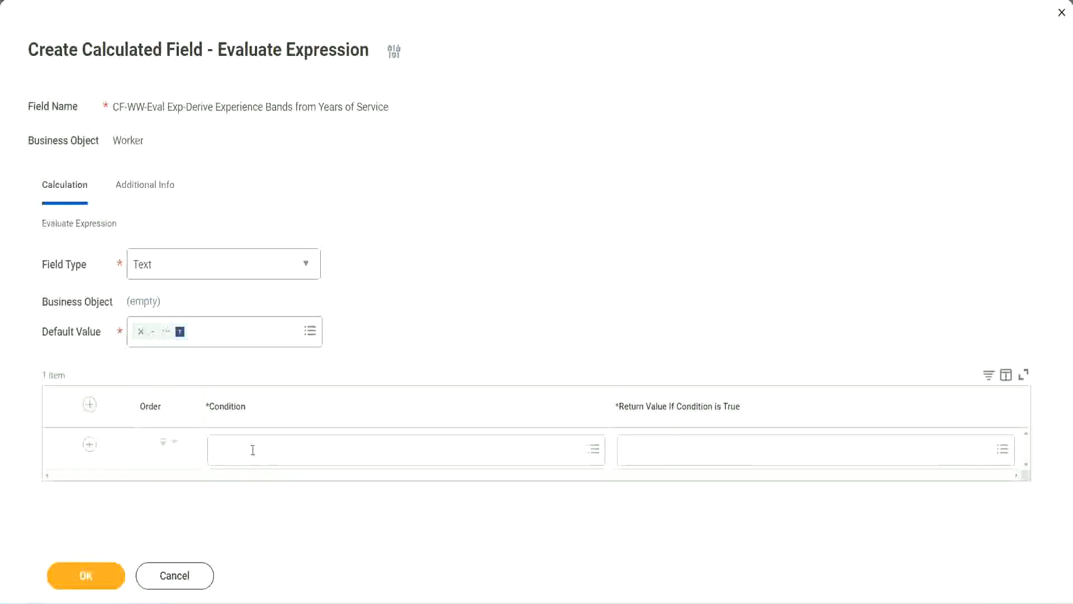
# Set the first condition to CF-WW-TF-Length of Service between 0 and 7 years.
pyautogui.click(593, 450)
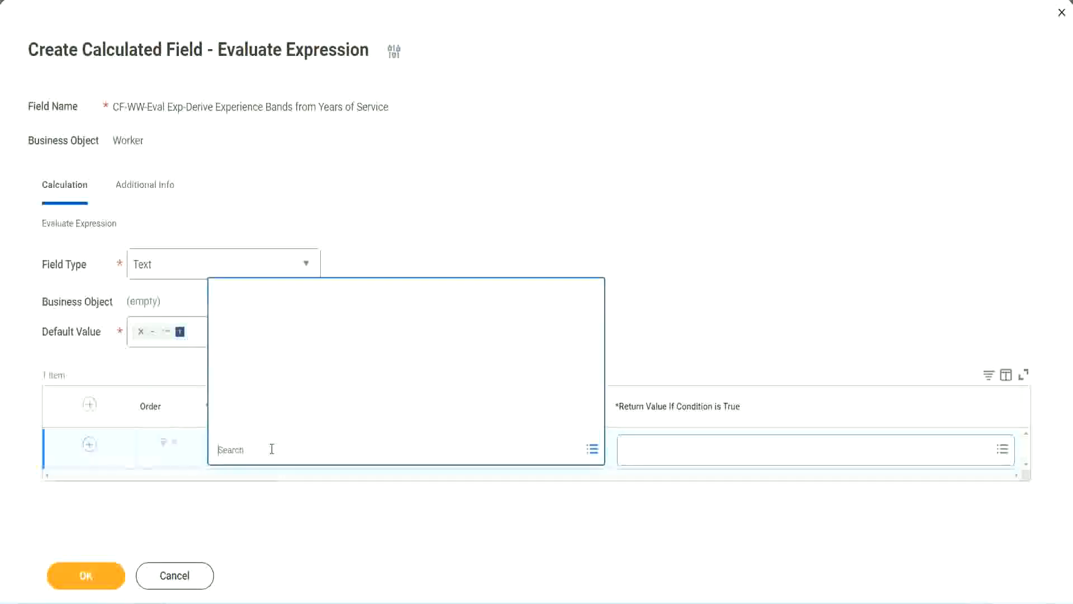
pyautogui.write('CF-WW-TF-Length of Service between 0 and 7 years')
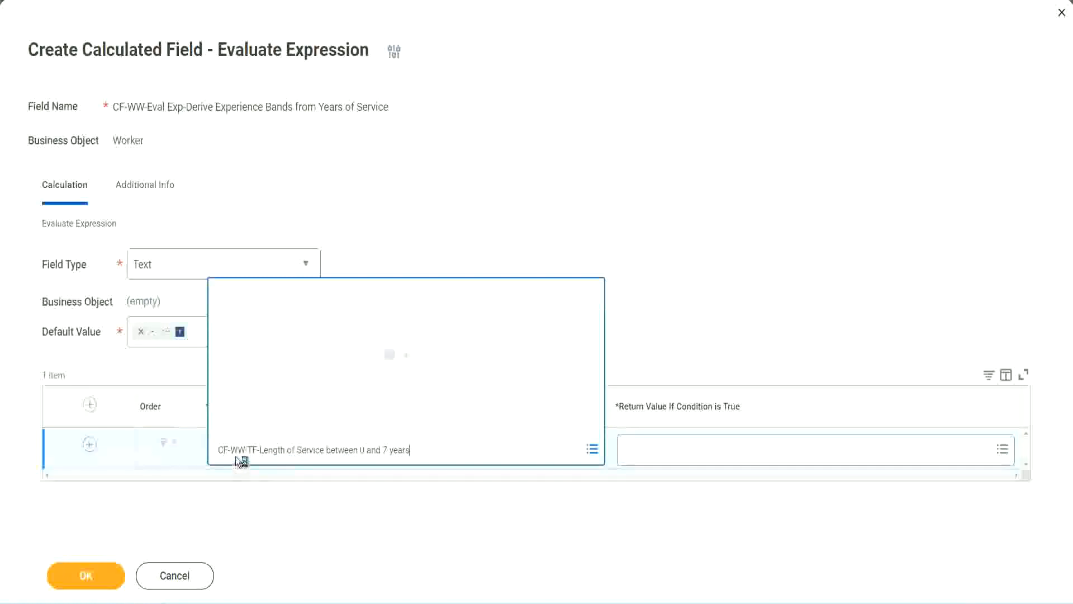
pyautogui.click(316, 450)
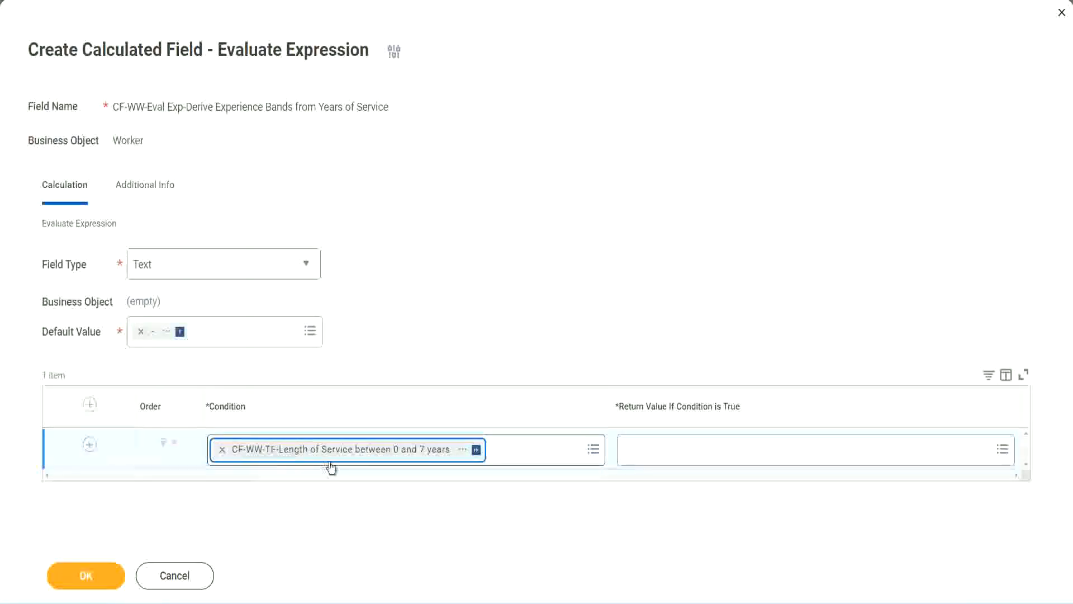
pyautogui.moveTo(498, 315)
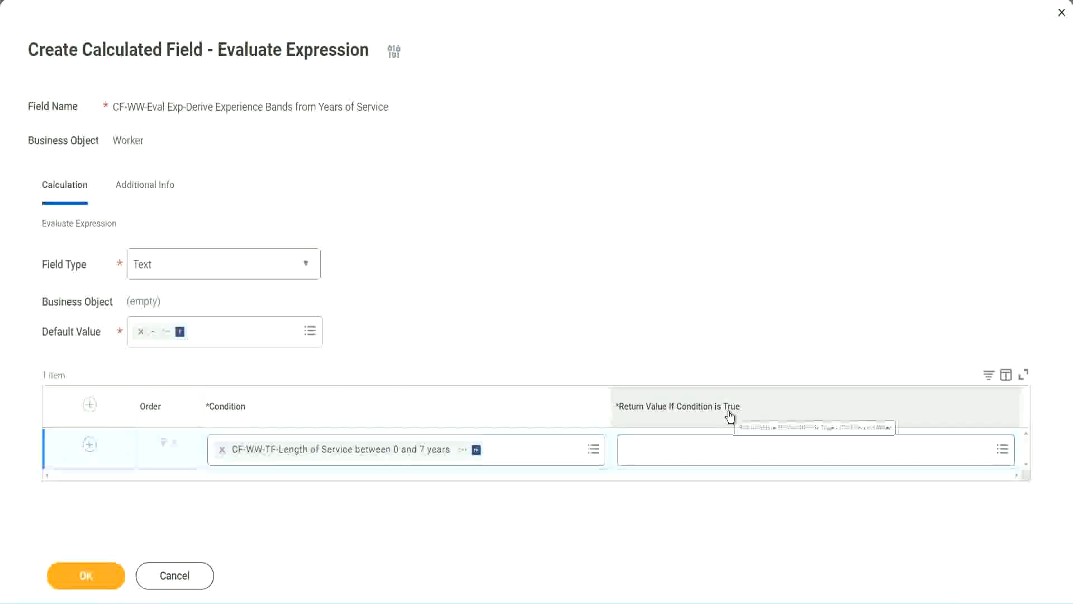
pyautogui.moveTo(729, 416)
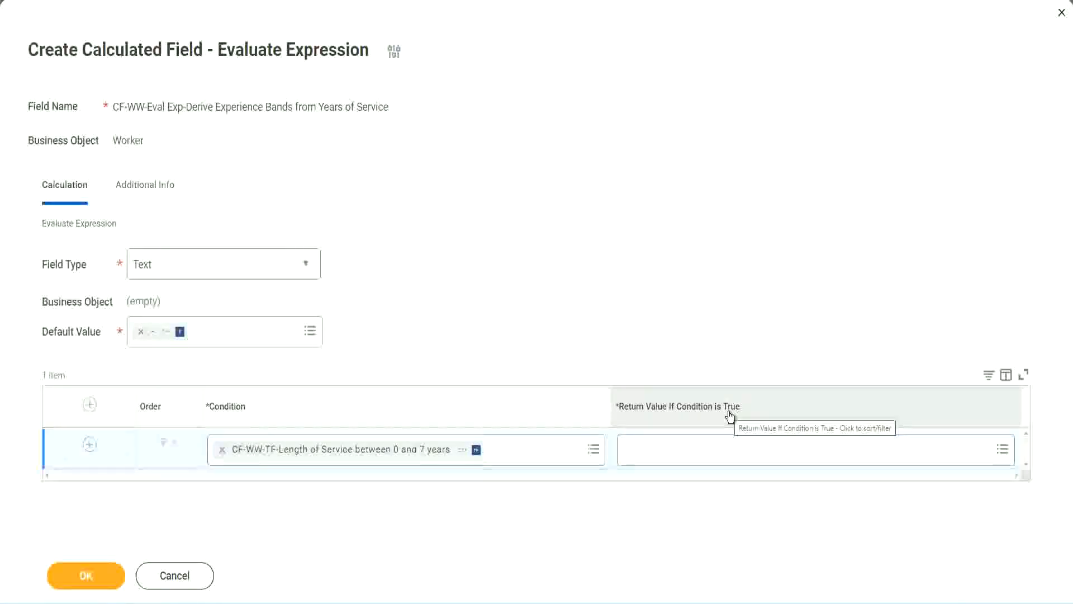
pyautogui.moveTo(362, 488)
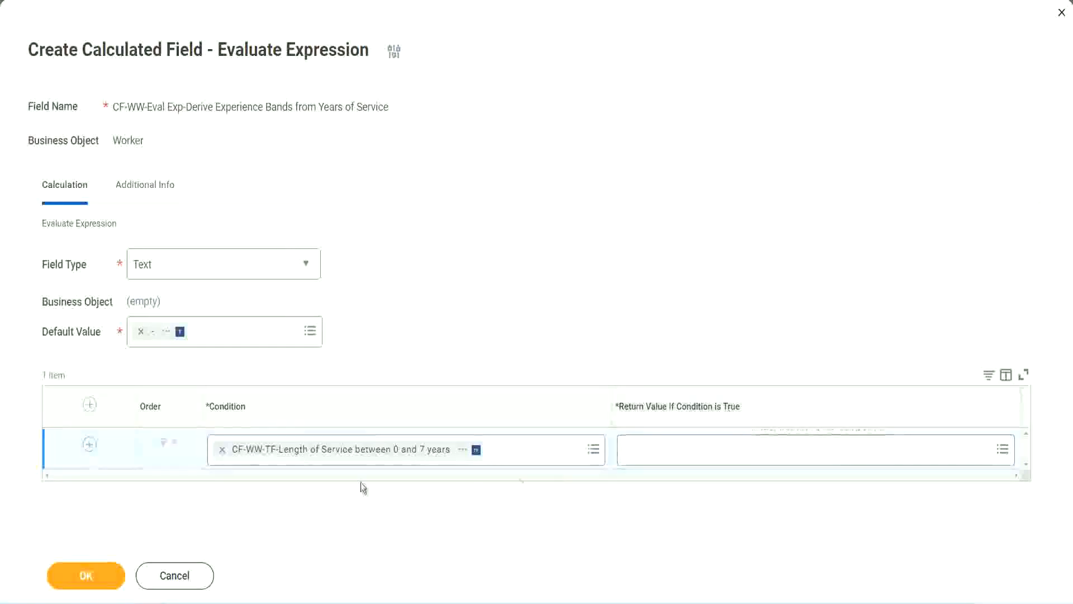
pyautogui.moveTo(407, 464)
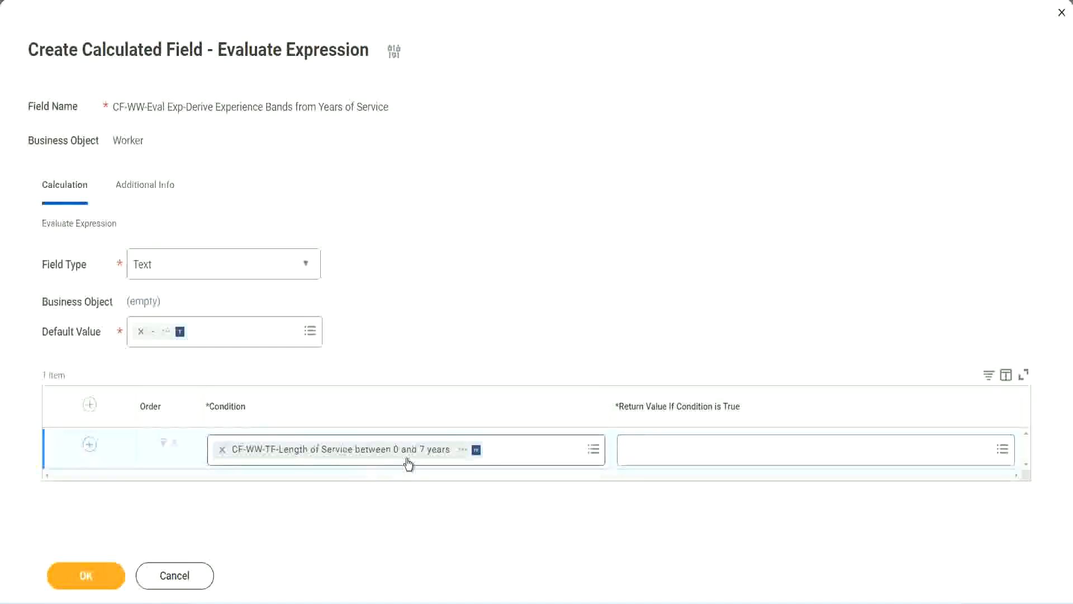
pyautogui.moveTo(407, 459)
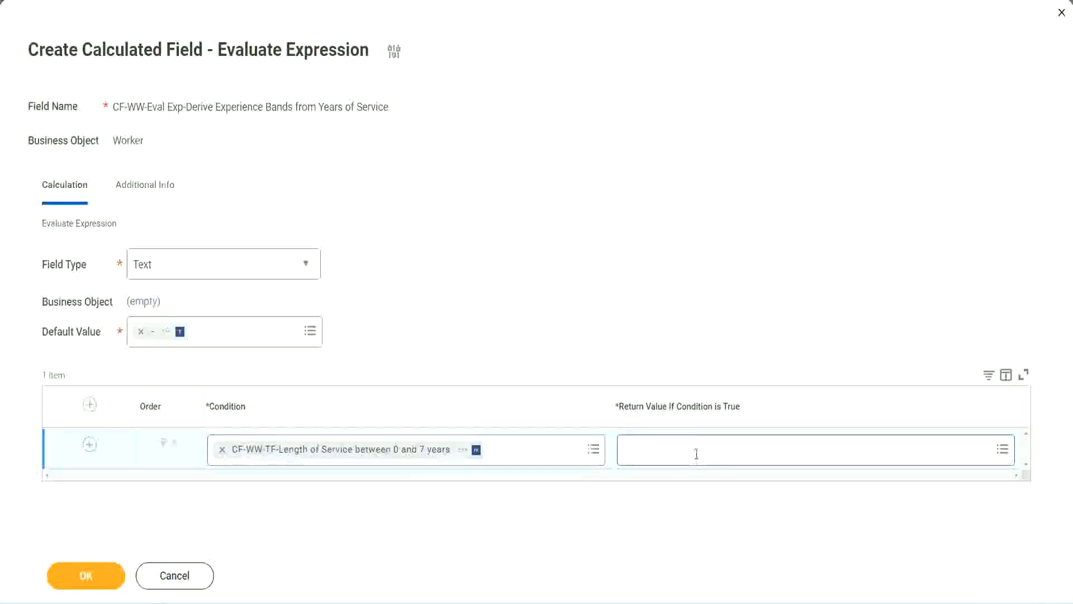
pyautogui.click(1004, 449)
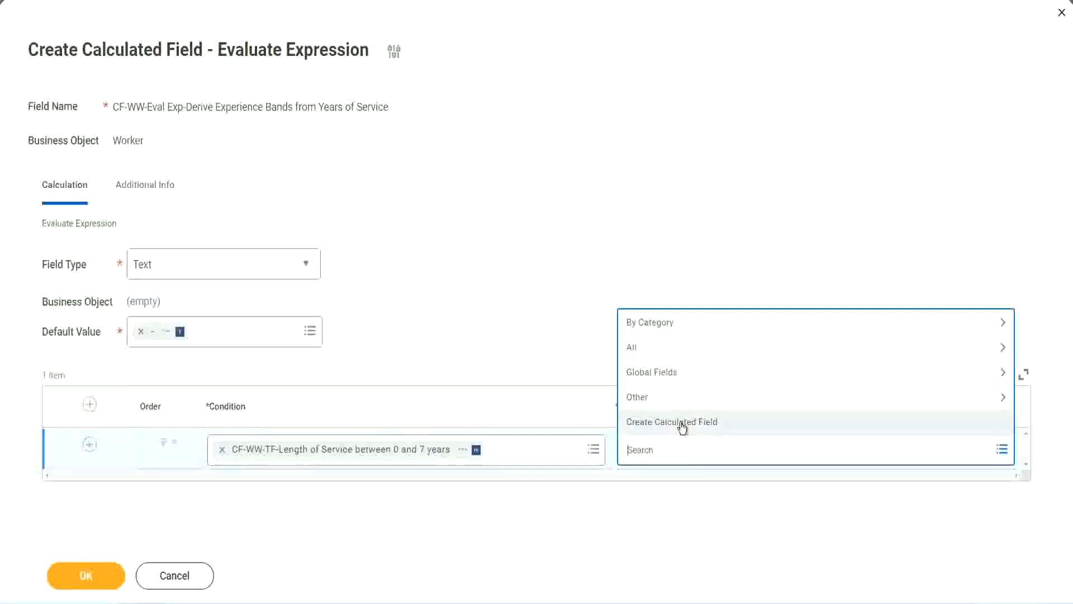
pyautogui.moveTo(621, 278)
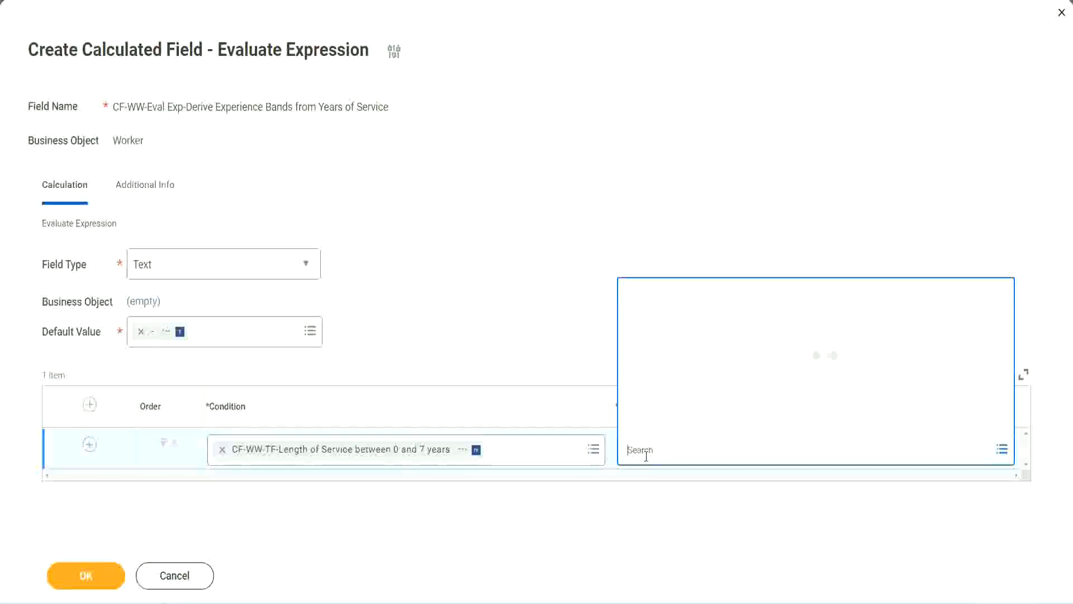
pyautogui.write('Amaterue')
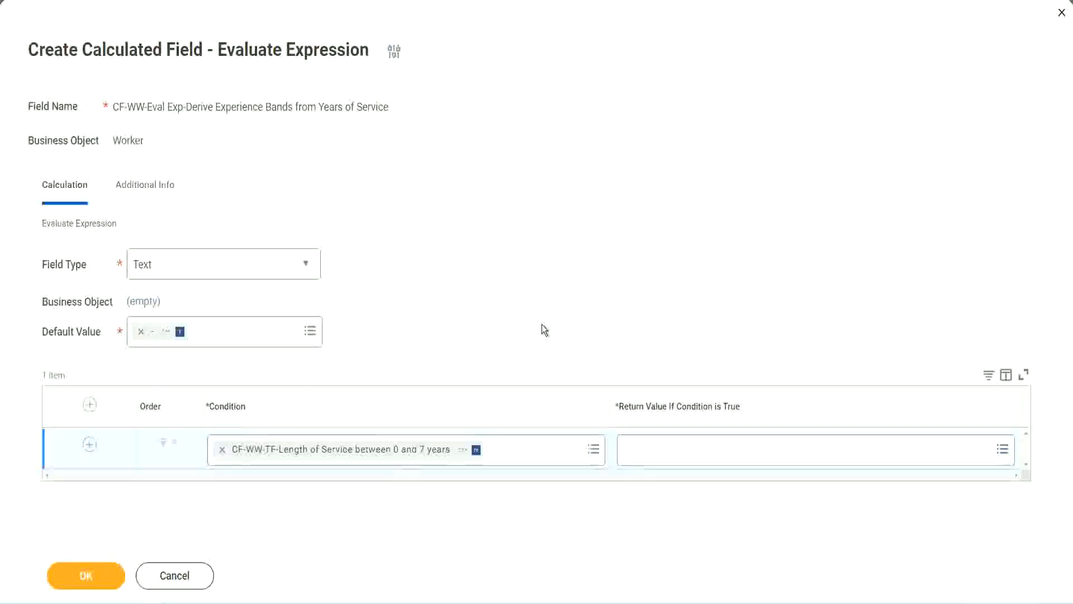
pyautogui.click(1002, 449)
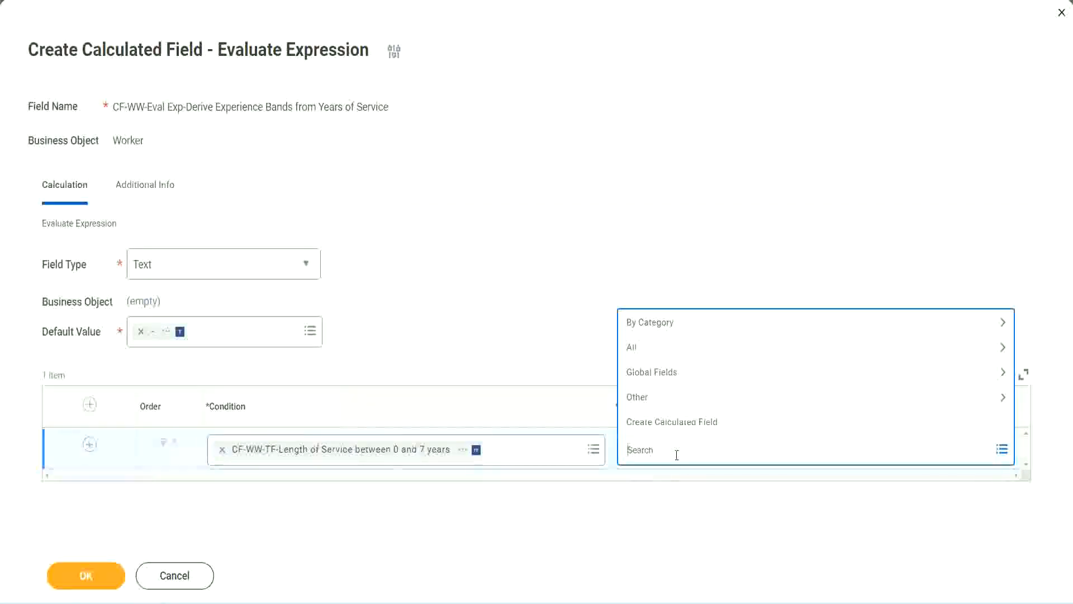
pyautogui.moveTo(542, 329)
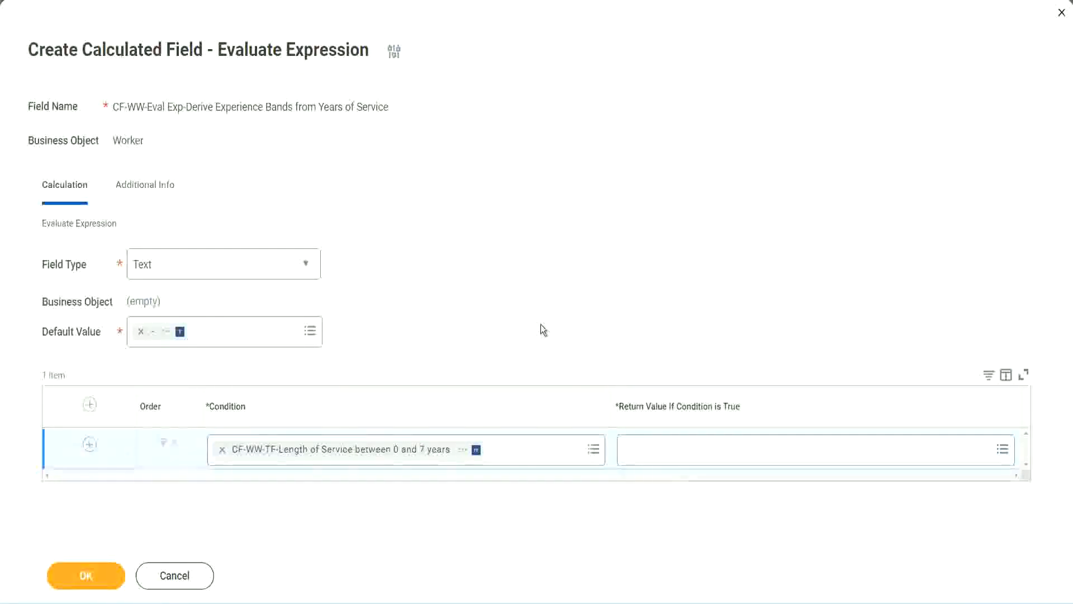
pyautogui.moveTo(474, 456)
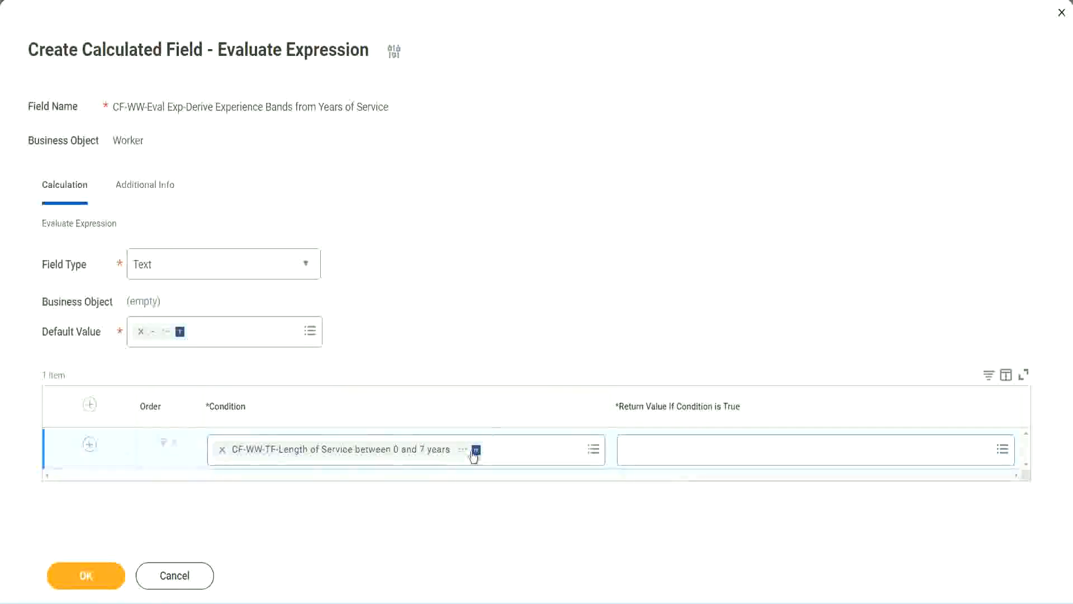
pyautogui.moveTo(501, 514)
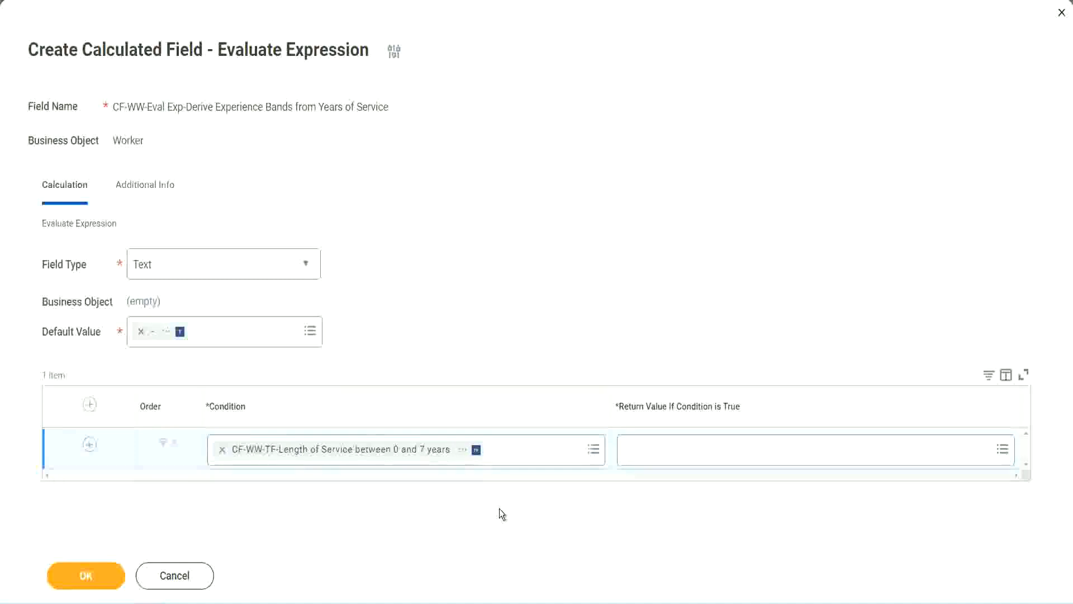
pyautogui.moveTo(540, 324)
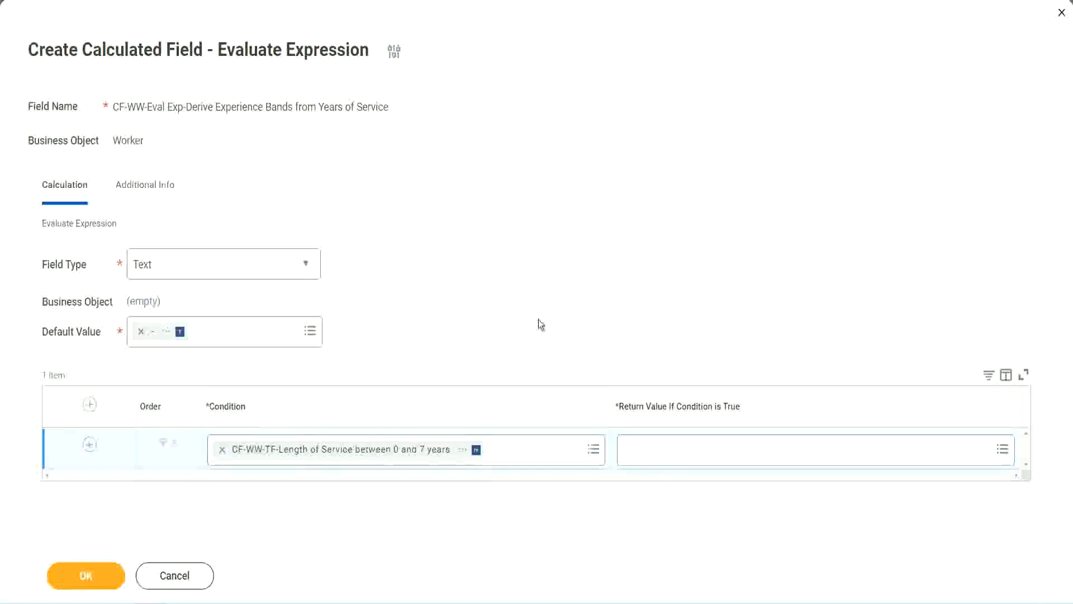
pyautogui.moveTo(654, 406)
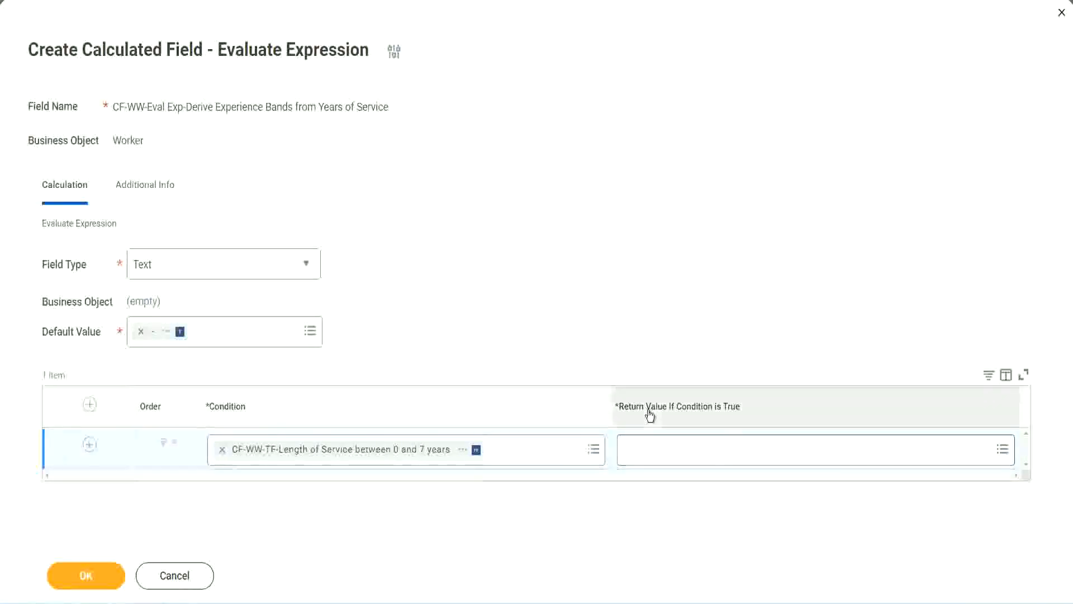
pyautogui.click(816, 450)
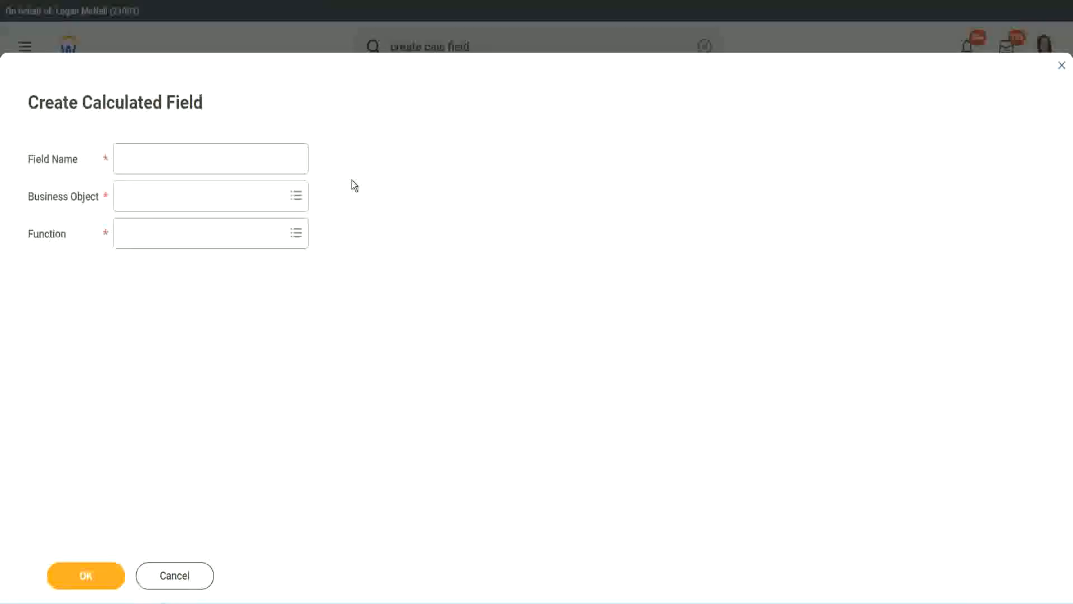
# Name the new calculated field CF-WW-TC-Amateur.
pyautogui.click(210, 157)
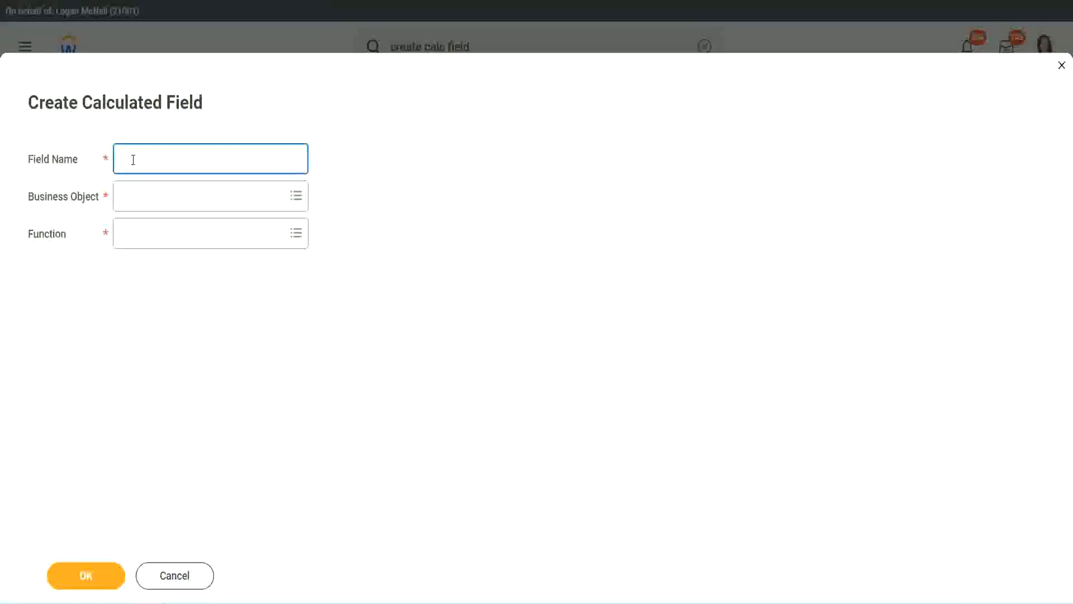
pyautogui.write('CF')
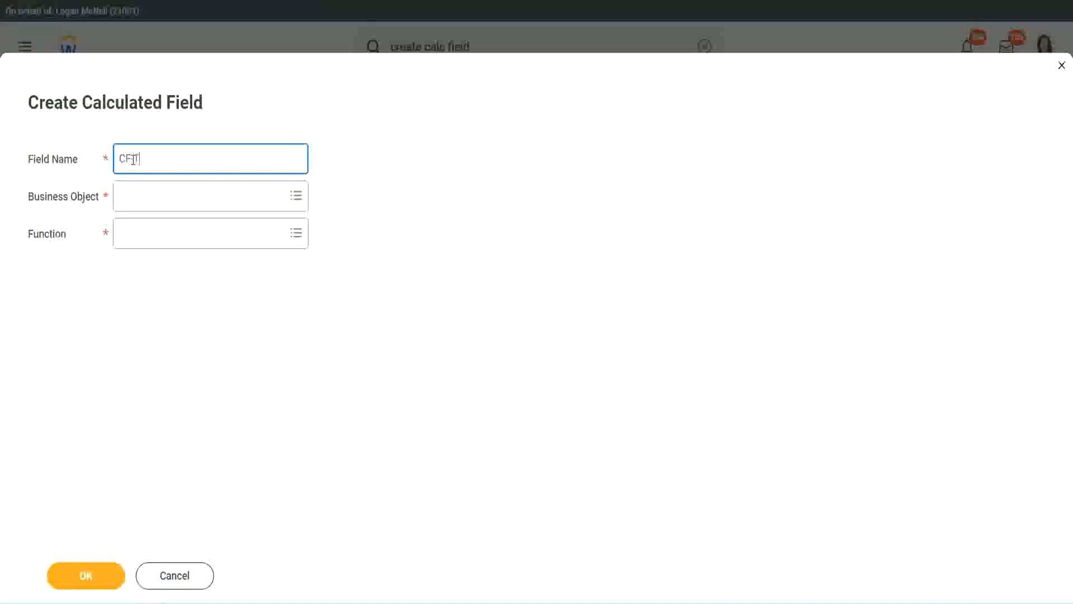
pyautogui.write('TC-Amate')
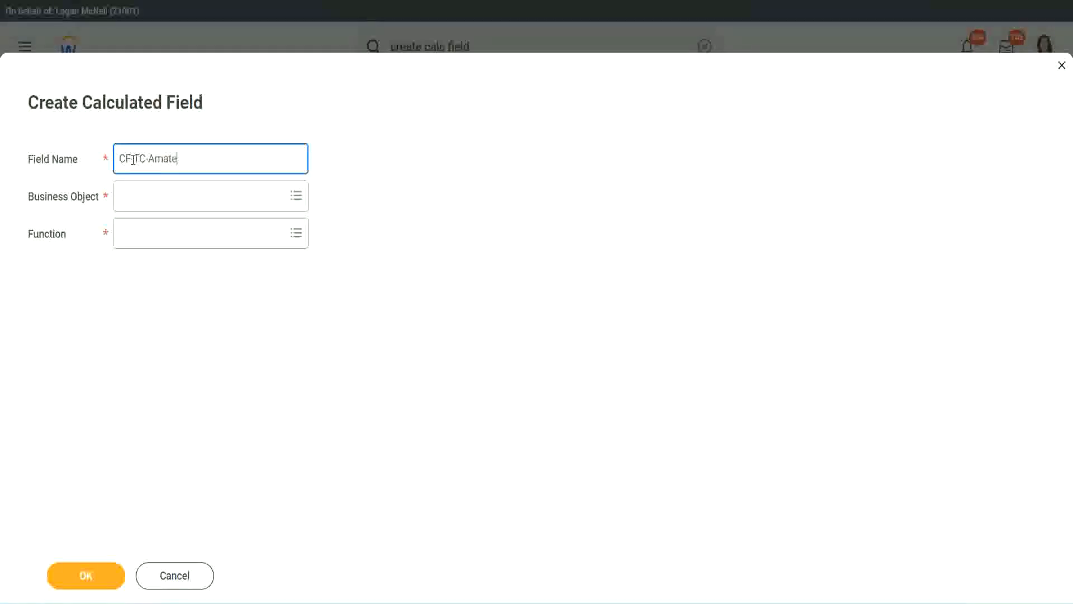
pyautogui.write('CF-TC-Amateur')
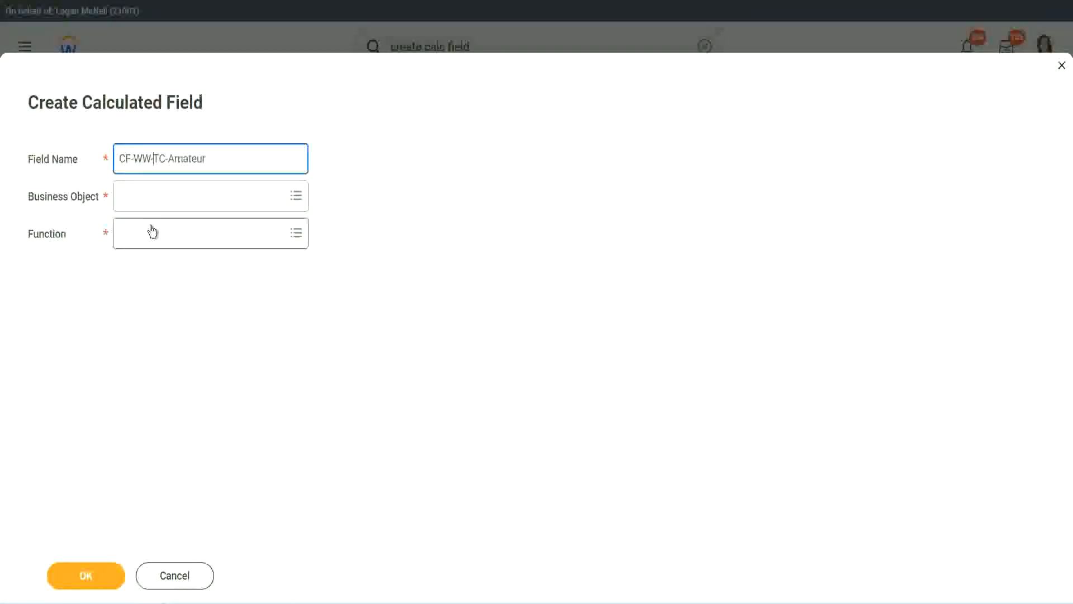
# Choose Global (not Worker) as the business object and reselect the Amateur part of the name.
pyautogui.click(205, 197)
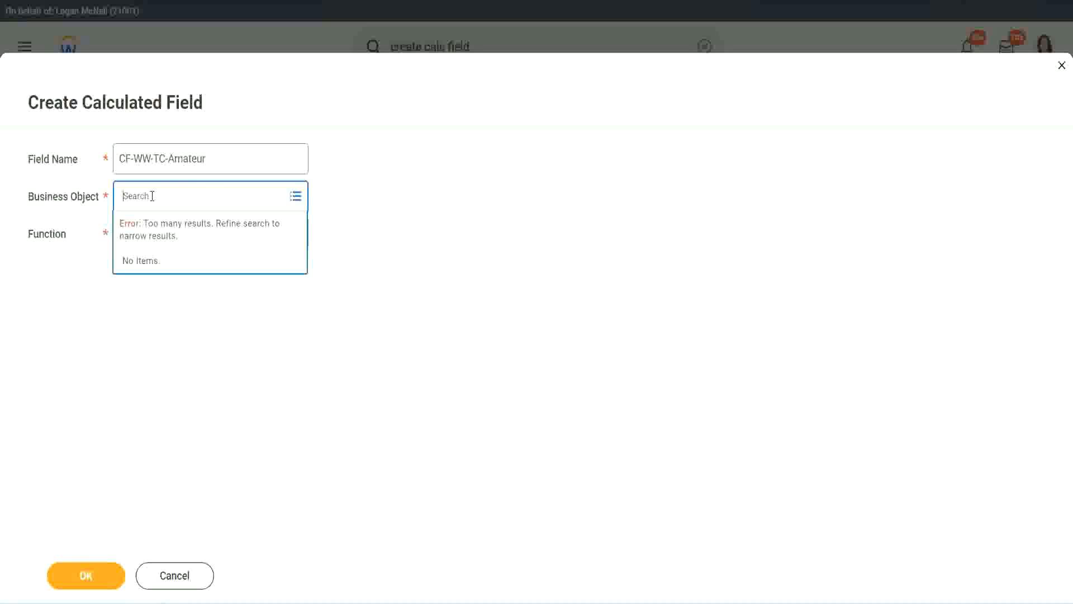
pyautogui.write('worker')
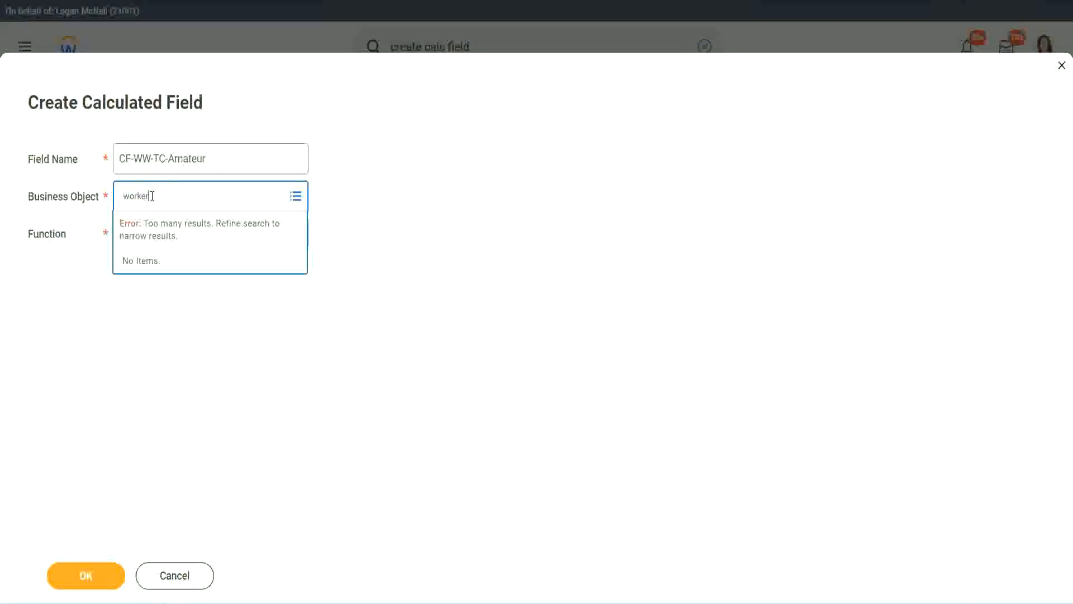
pyautogui.press('BackSpace')
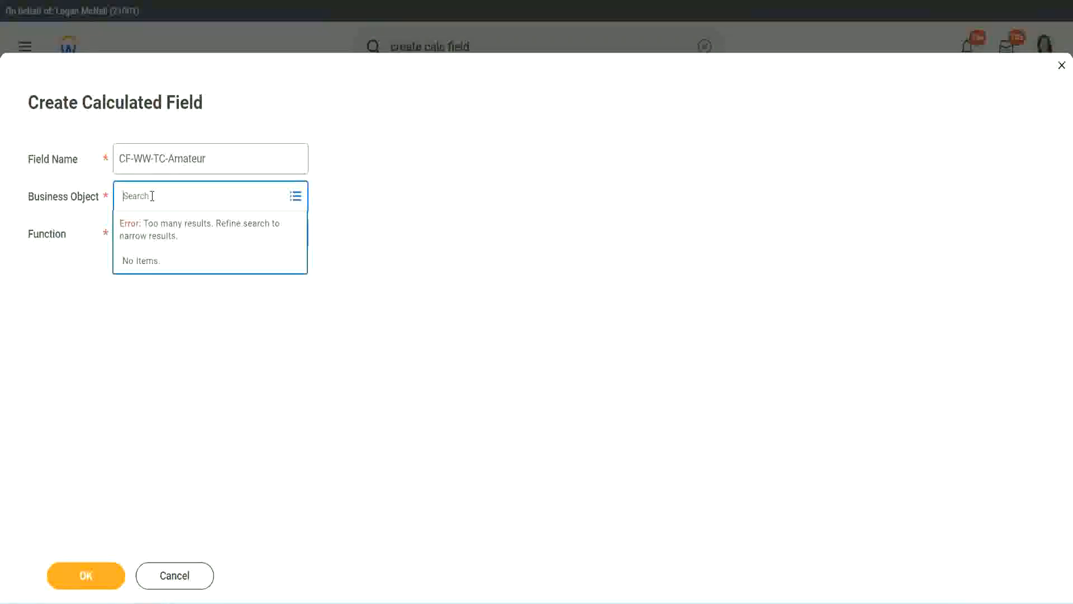
pyautogui.write('global')
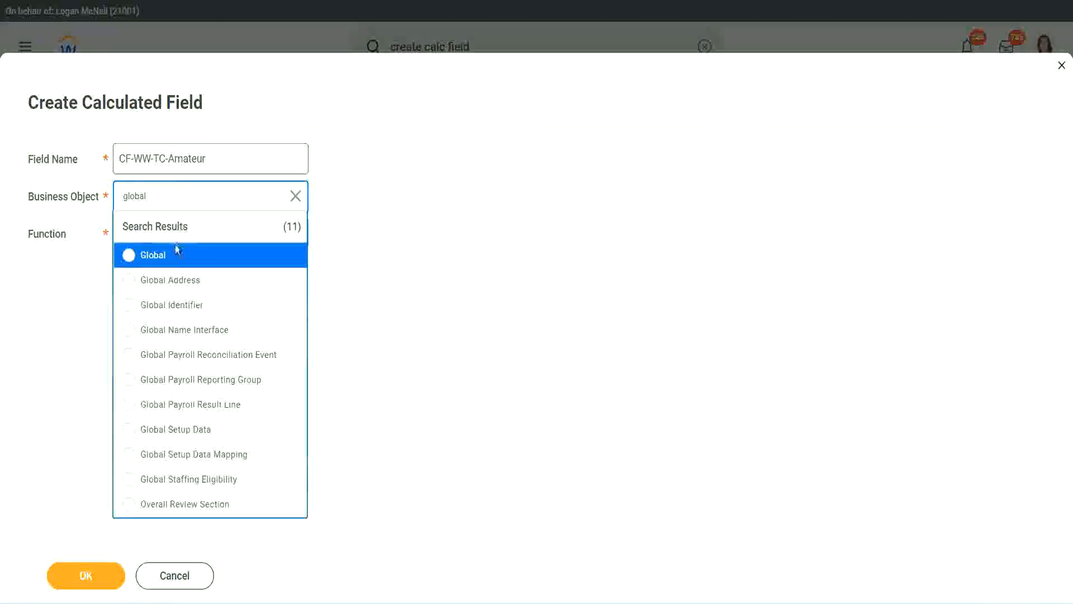
pyautogui.click(152, 255)
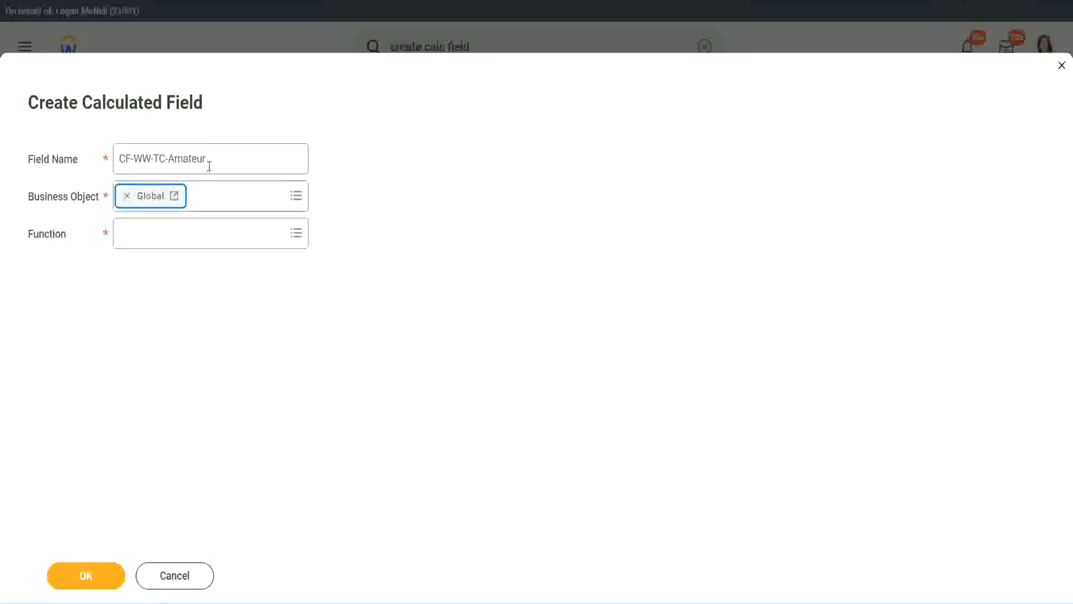
pyautogui.click(210, 158)
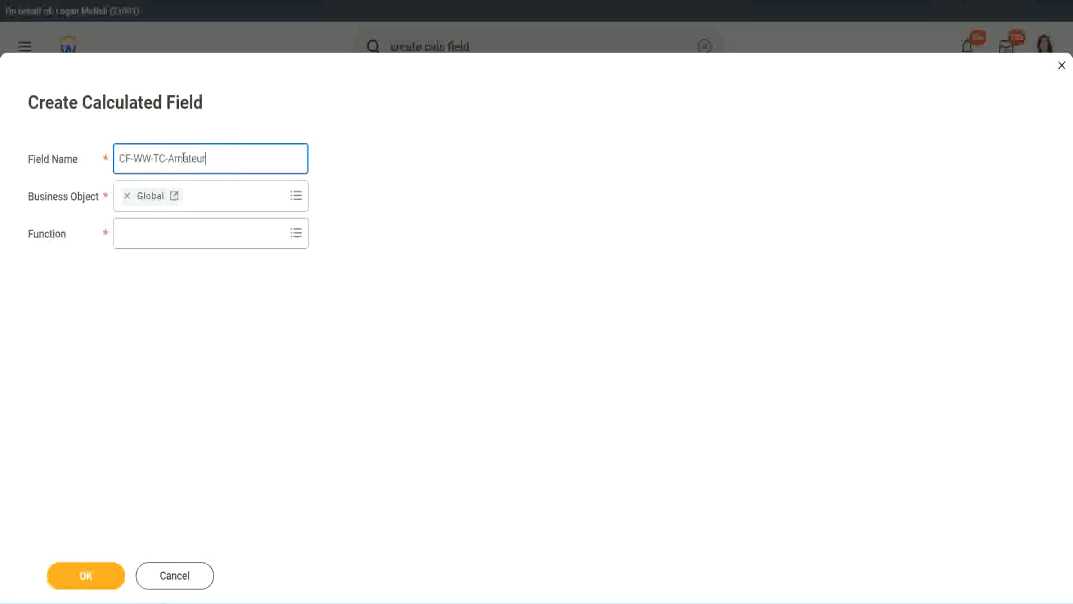
pyautogui.doubleClick(187, 158)
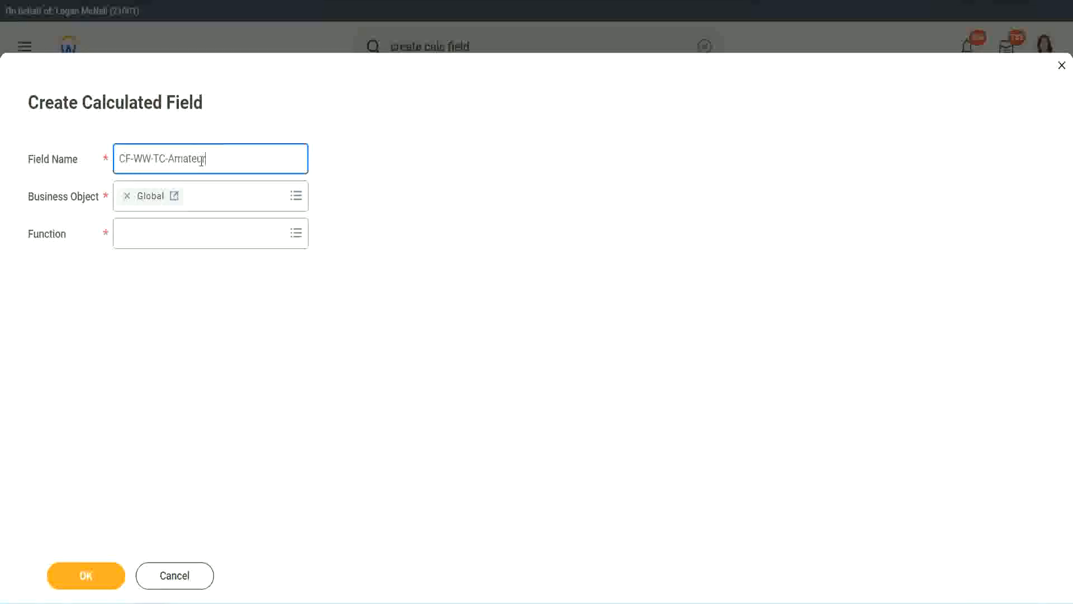
pyautogui.doubleClick(186, 158)
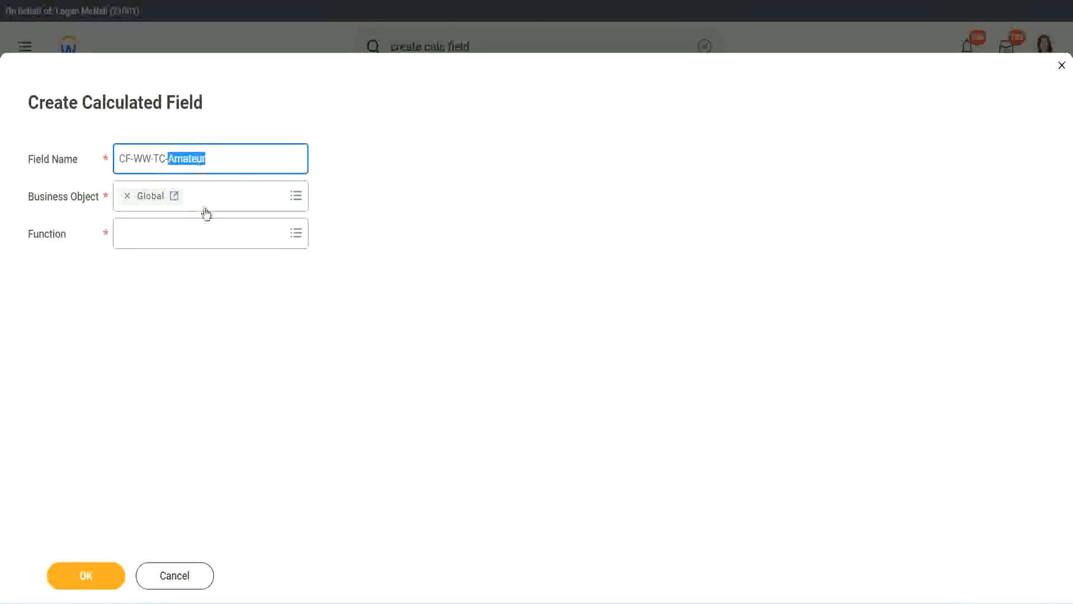
pyautogui.moveTo(148, 196)
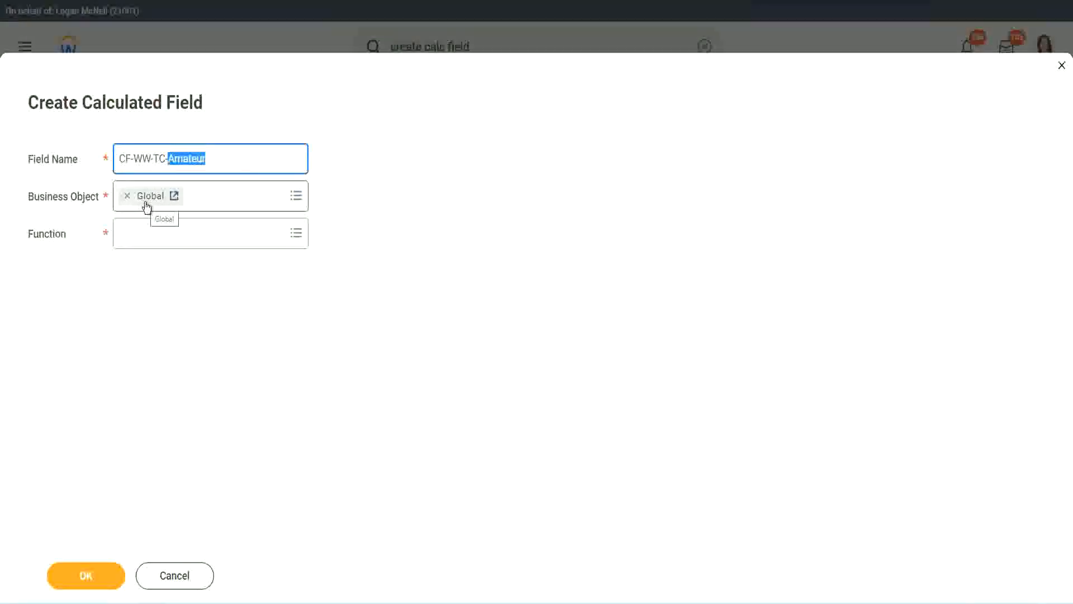
# Make the field a Text Constant with the value Amateur.
pyautogui.click(206, 234)
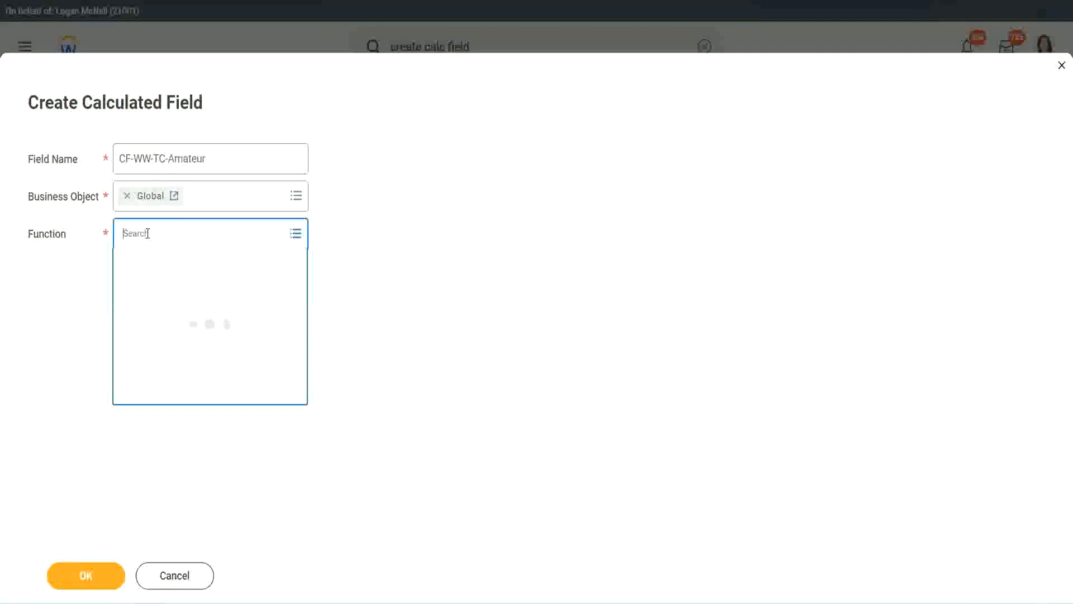
pyautogui.write('text cons')
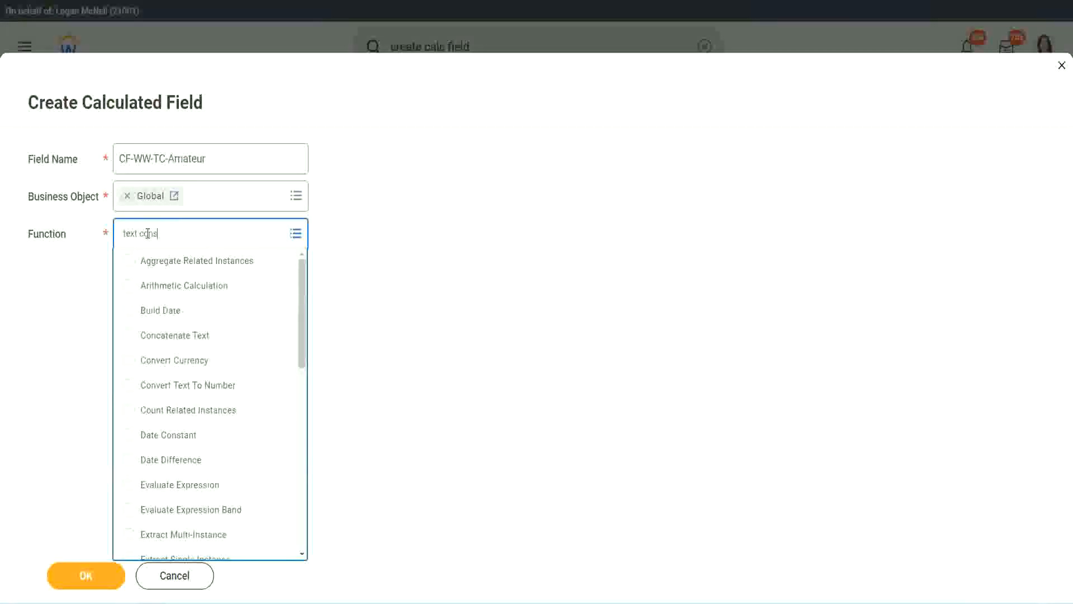
pyautogui.click(171, 234)
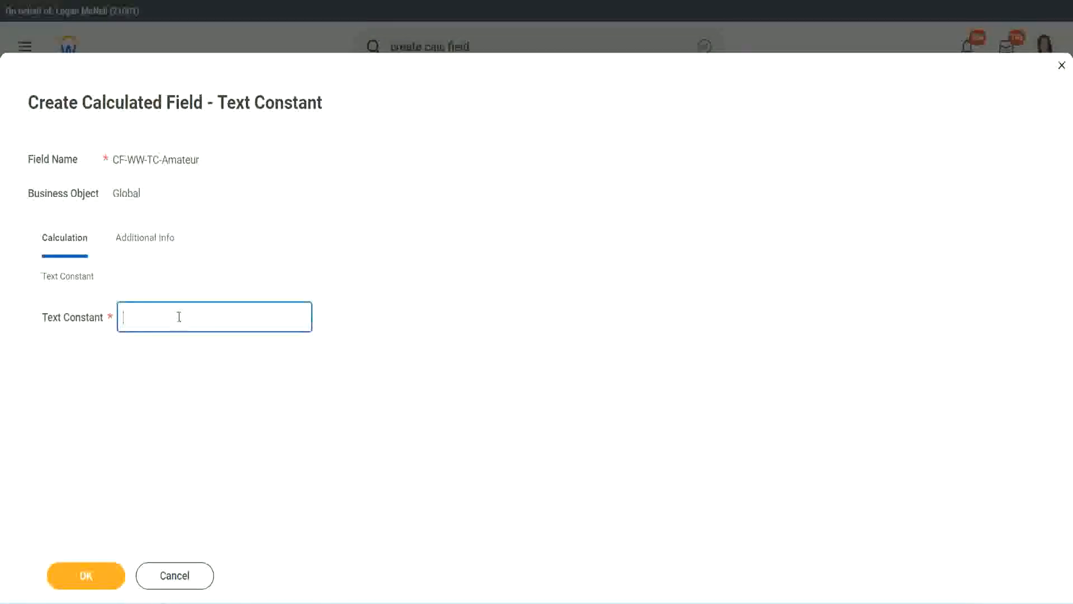
pyautogui.write('Amateur')
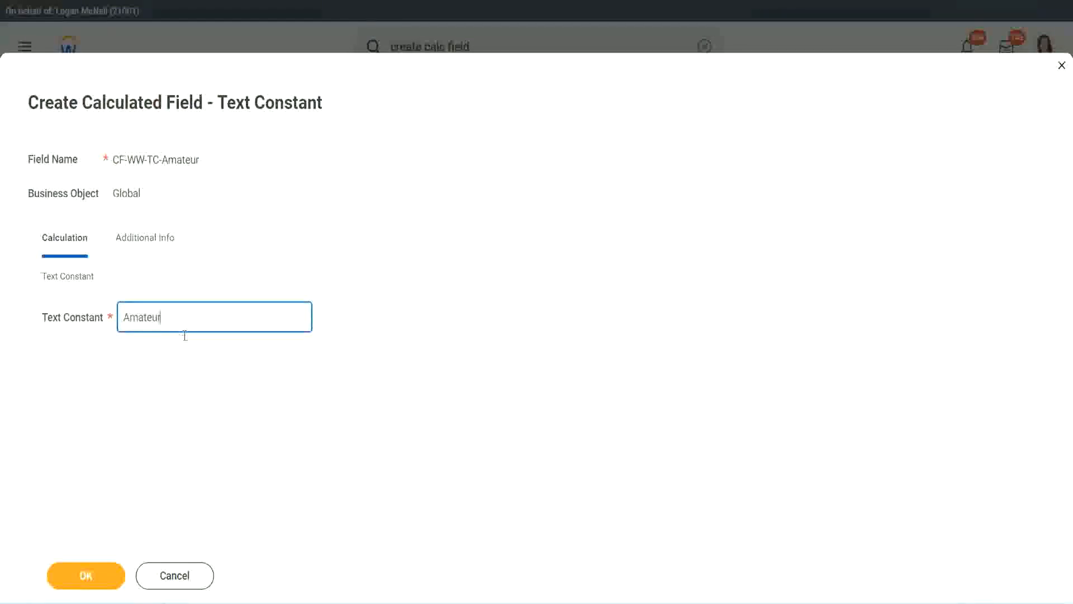
pyautogui.moveTo(197, 390)
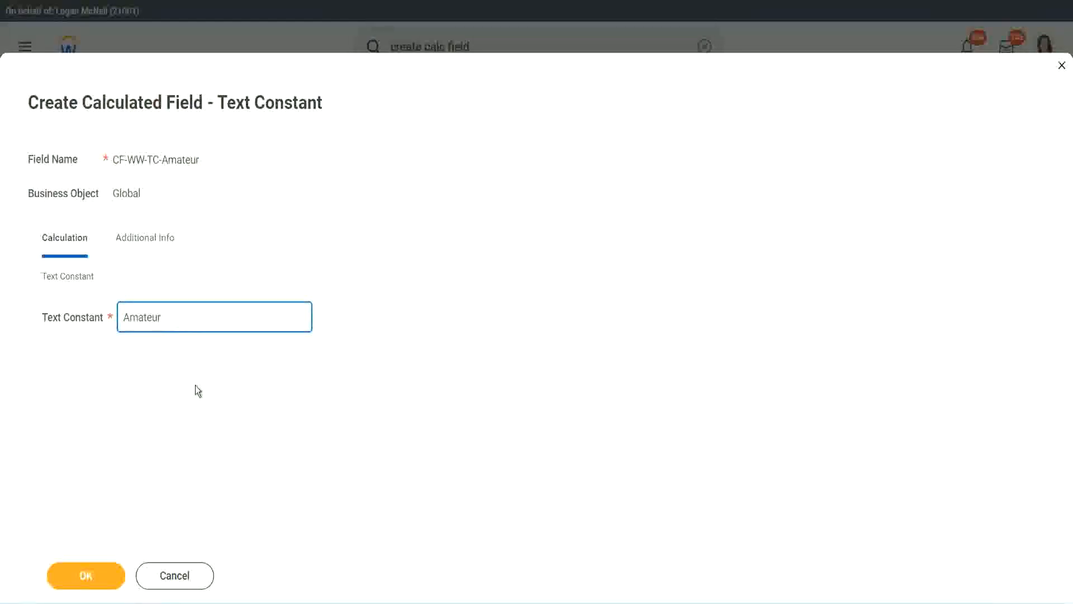
pyautogui.moveTo(226, 363)
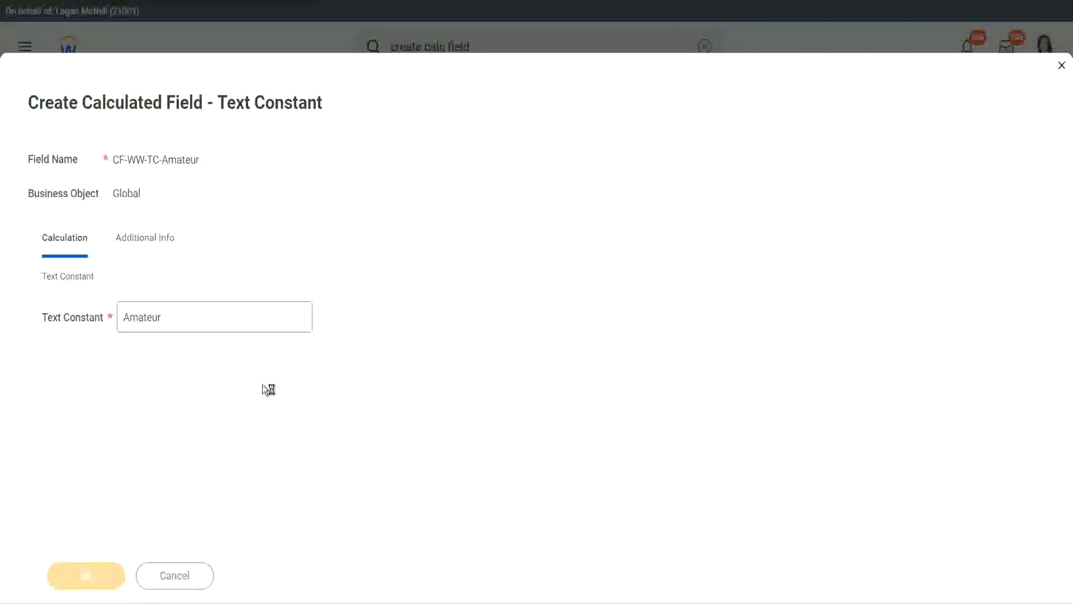
pyautogui.moveTo(225, 208)
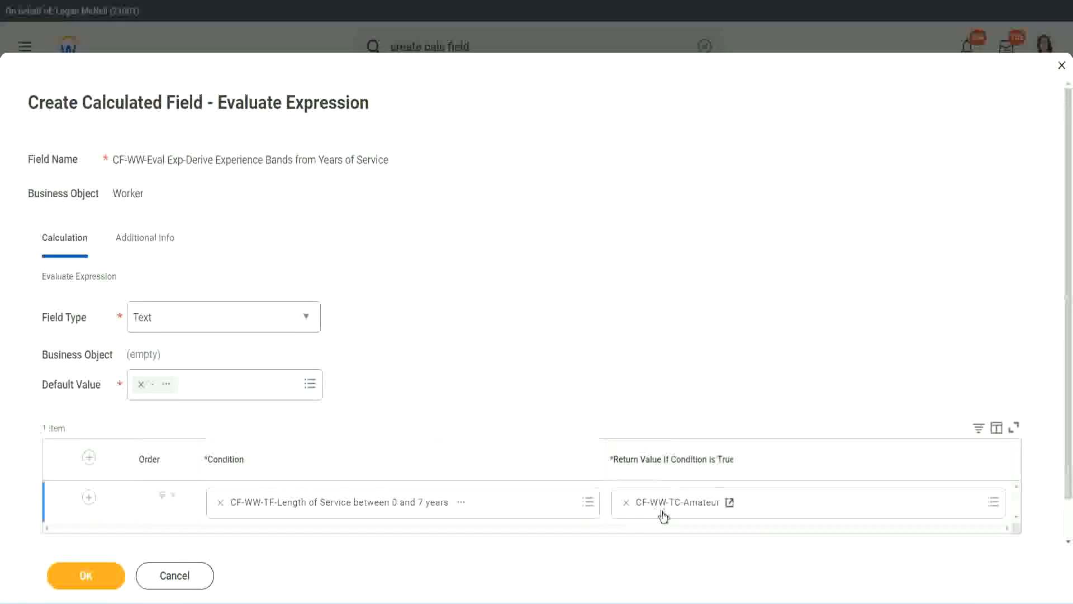
pyautogui.moveTo(75, 520)
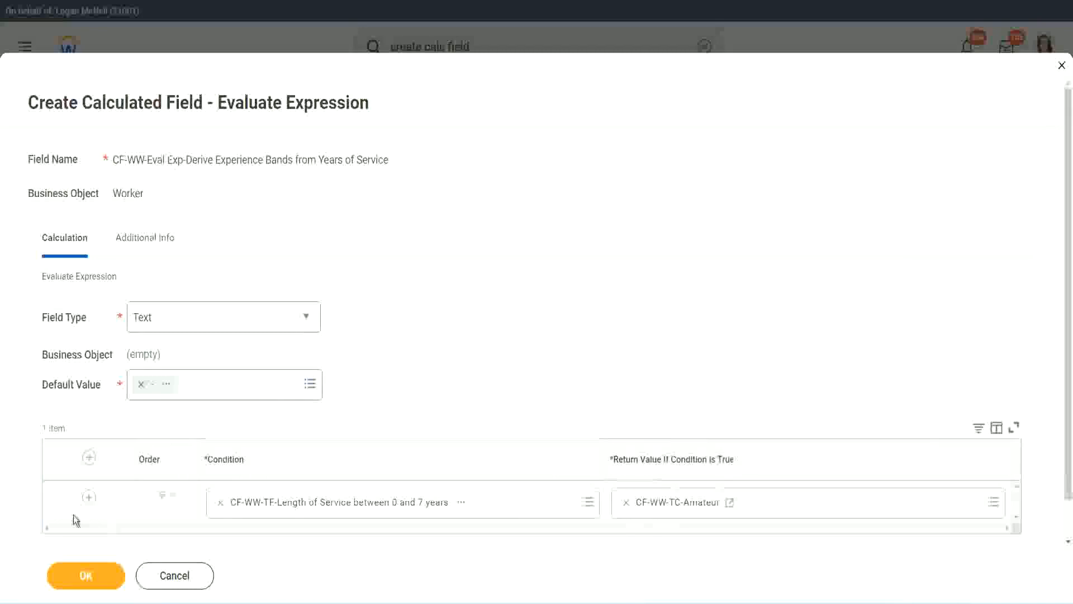
# Confirm CF-WW-TC-Amateur as the first row's return value and add three more condition rows.
pyautogui.click(808, 503)
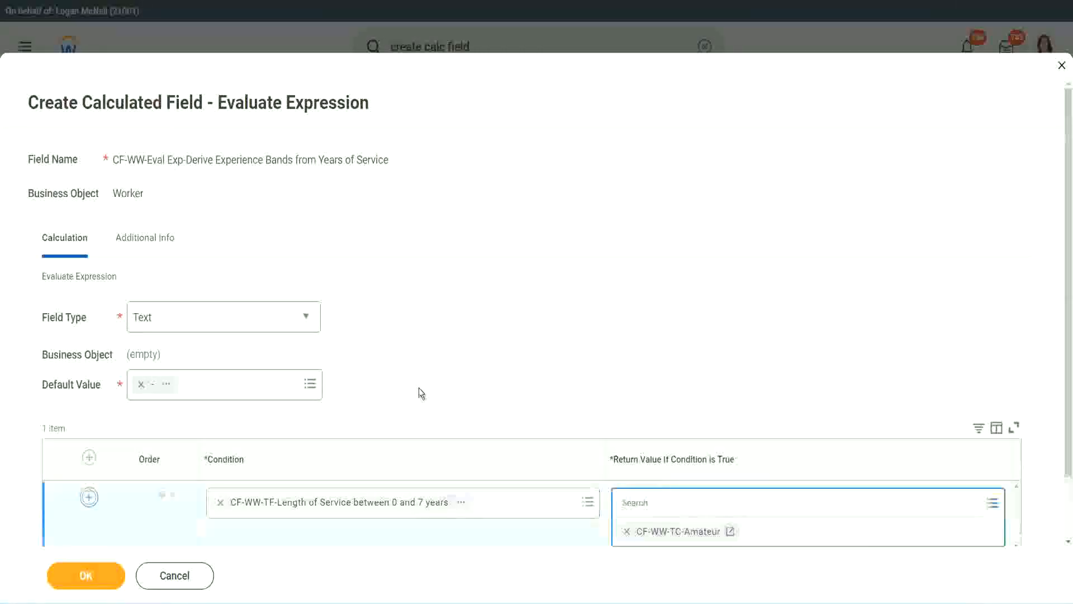
pyautogui.click(87, 496)
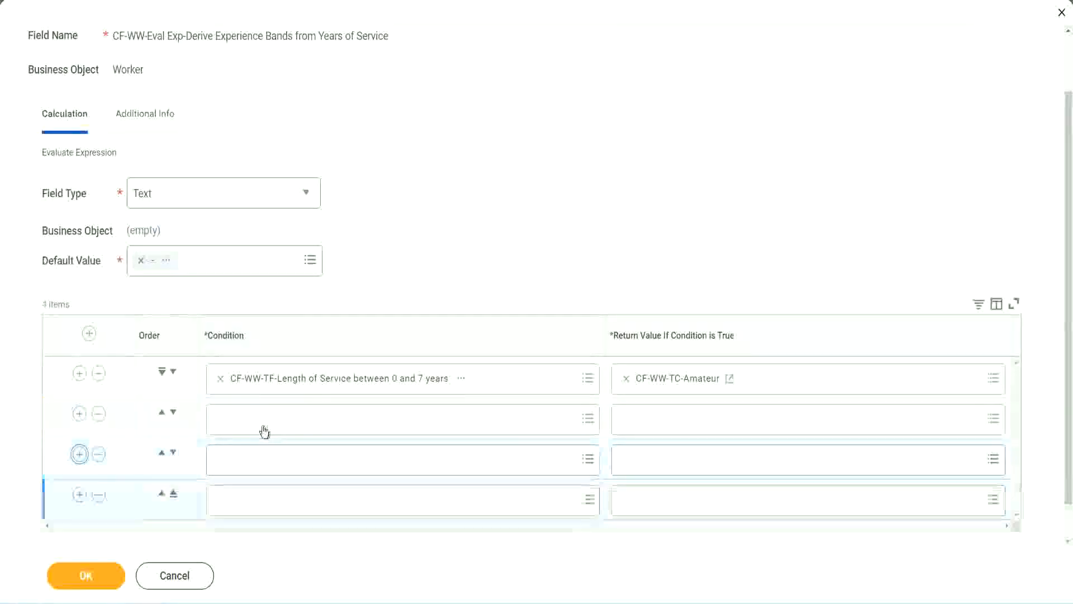
# Set rows 2–4 conditions to the 8–15, 16–30 and more than 31 years Length of Service fields.
pyautogui.click(397, 419)
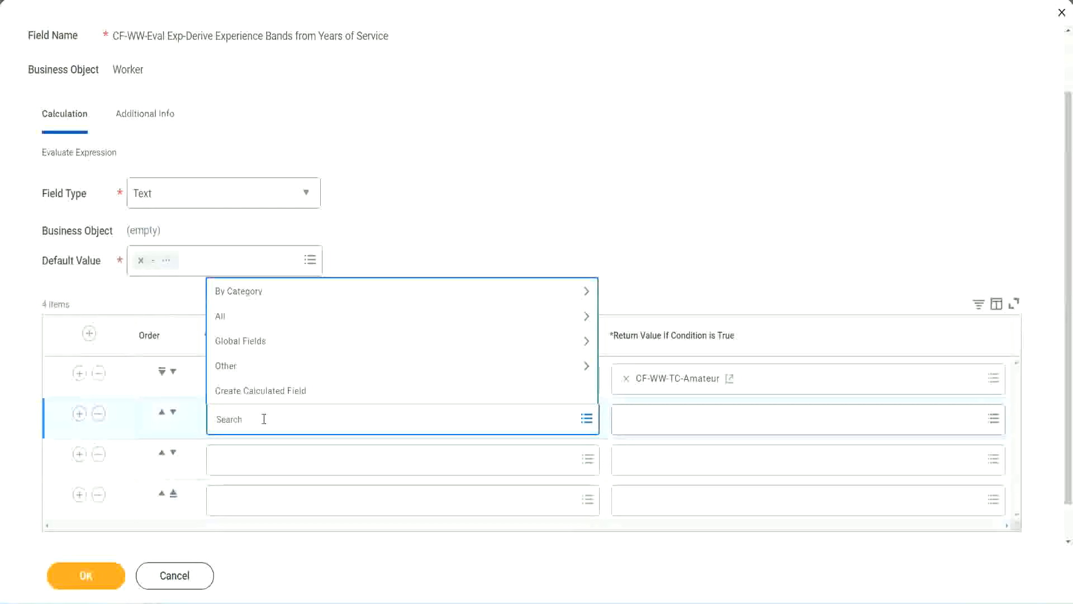
pyautogui.write('cf-ww')
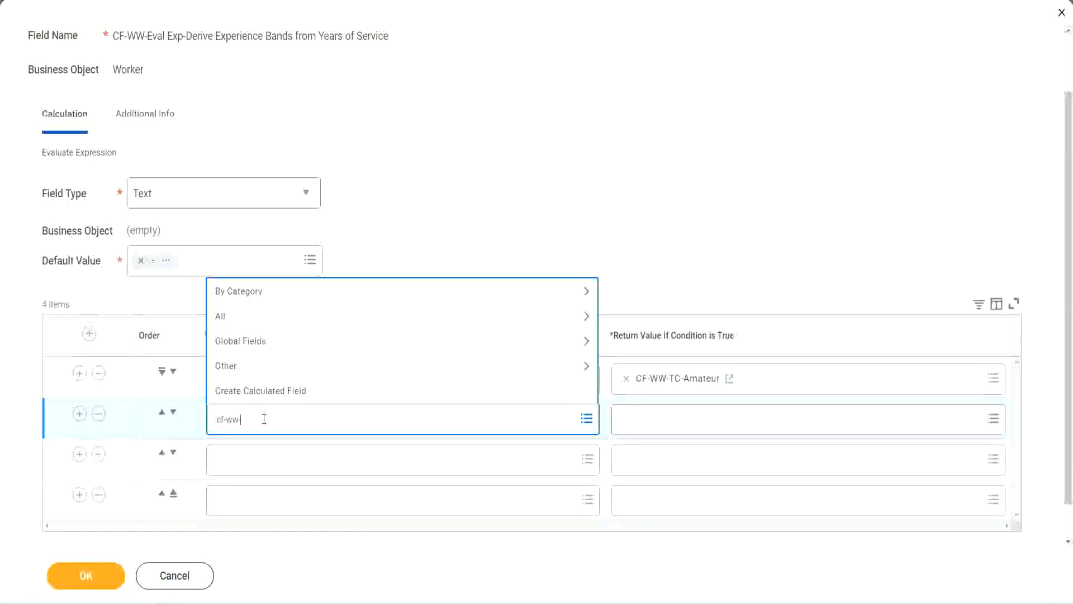
pyautogui.write('-tf')
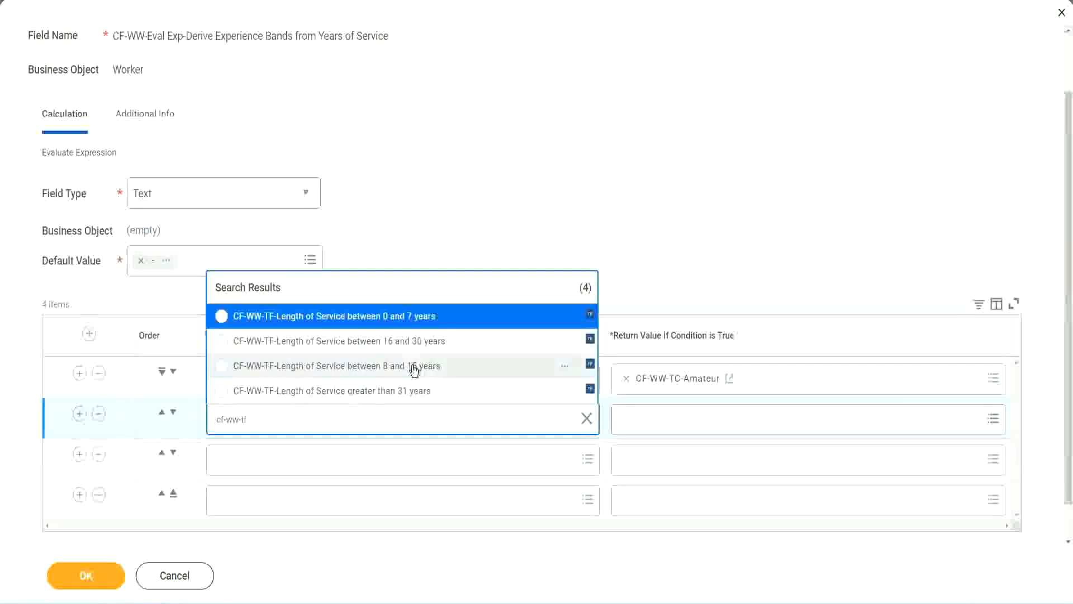
pyautogui.click(337, 365)
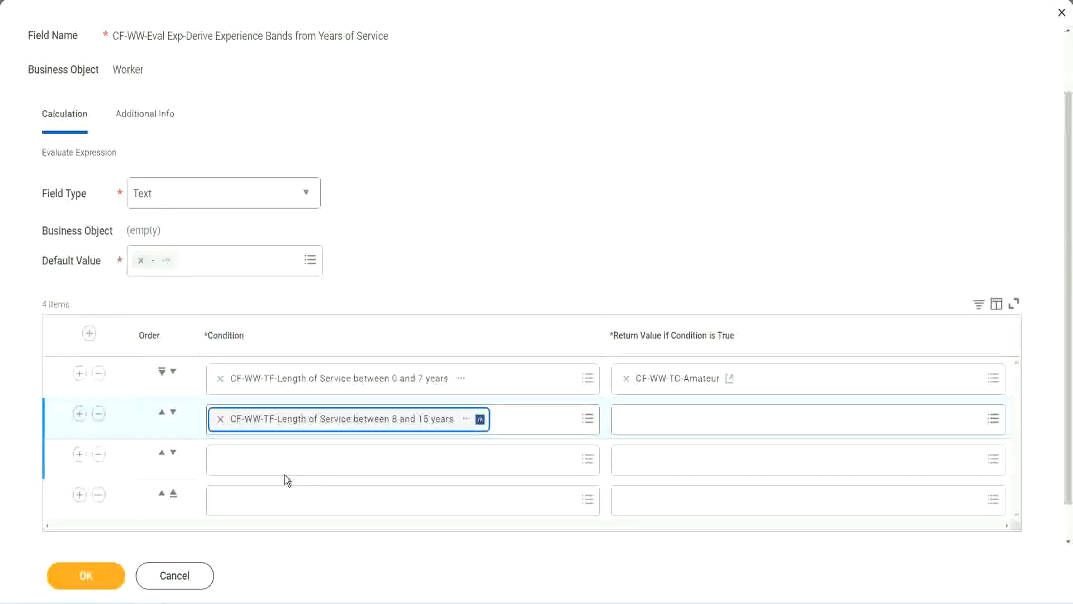
pyautogui.click(403, 460)
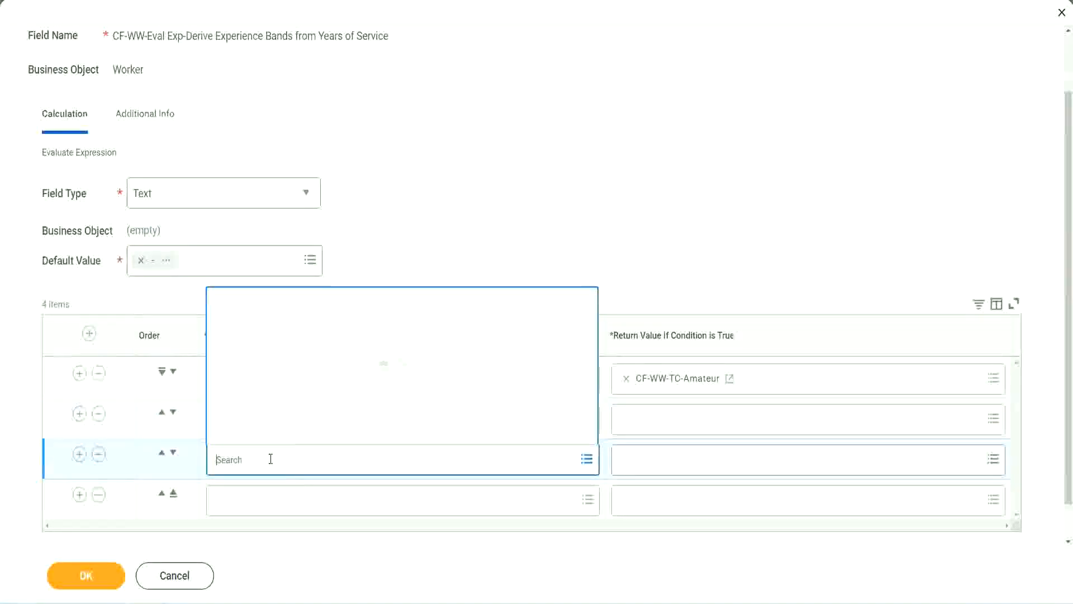
pyautogui.write('cf-ww')
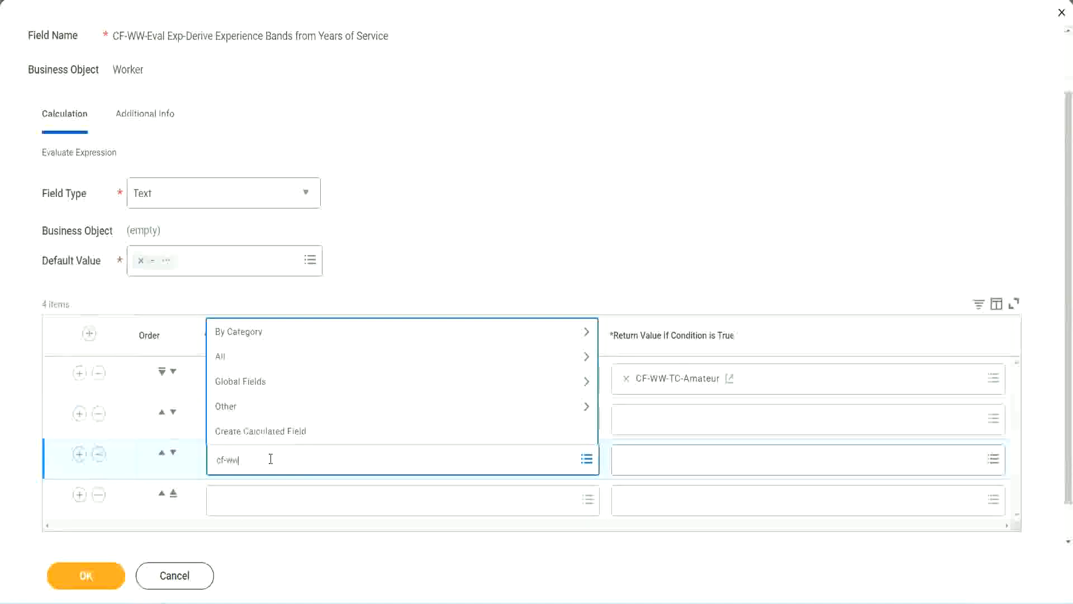
pyautogui.write('-tf')
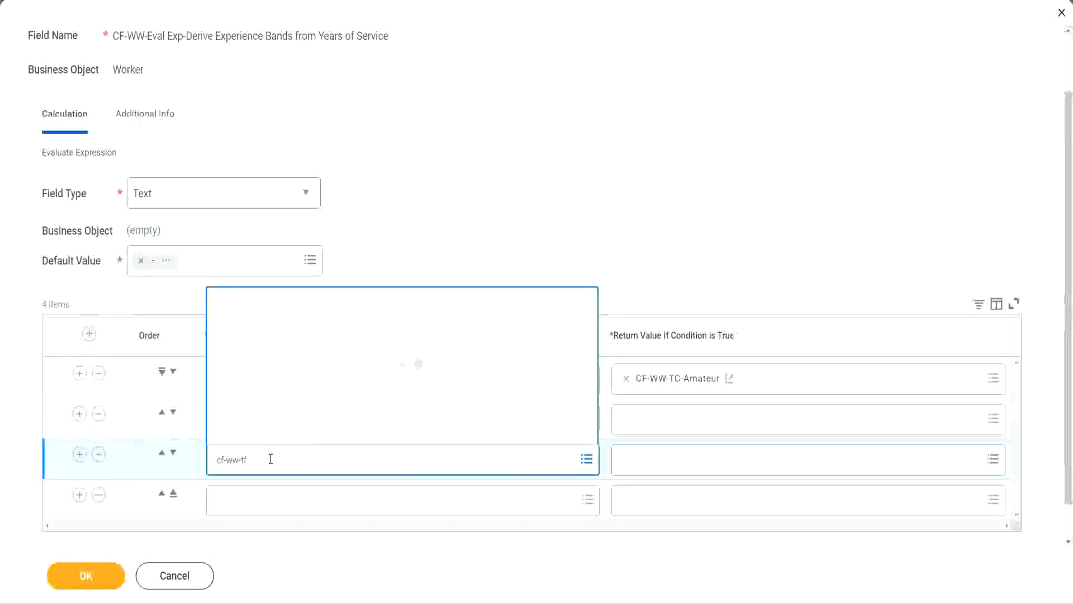
pyautogui.write('cf-ww-tf')
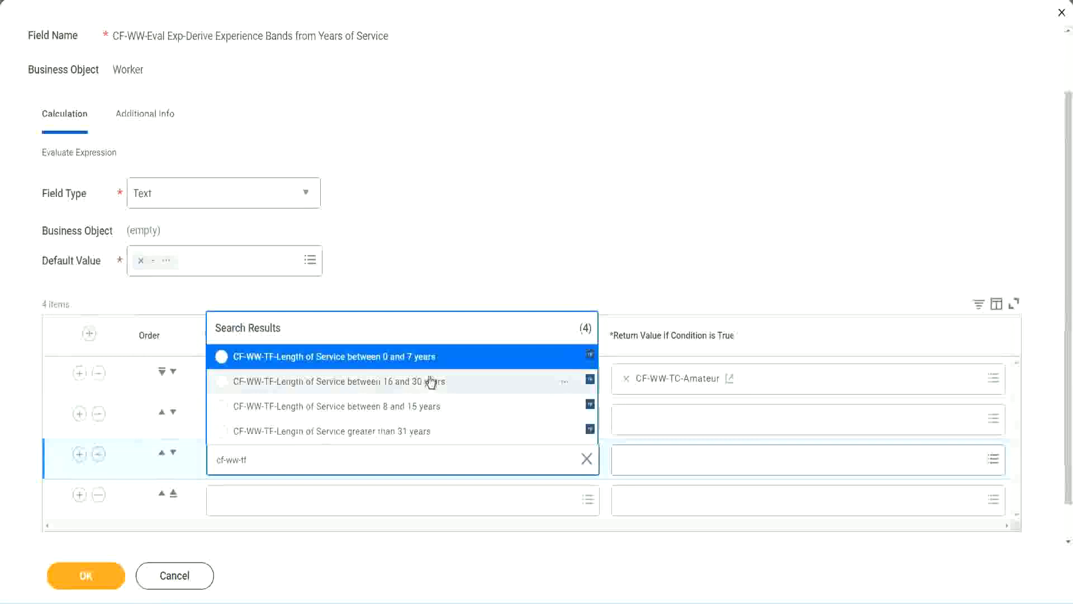
pyautogui.click(328, 381)
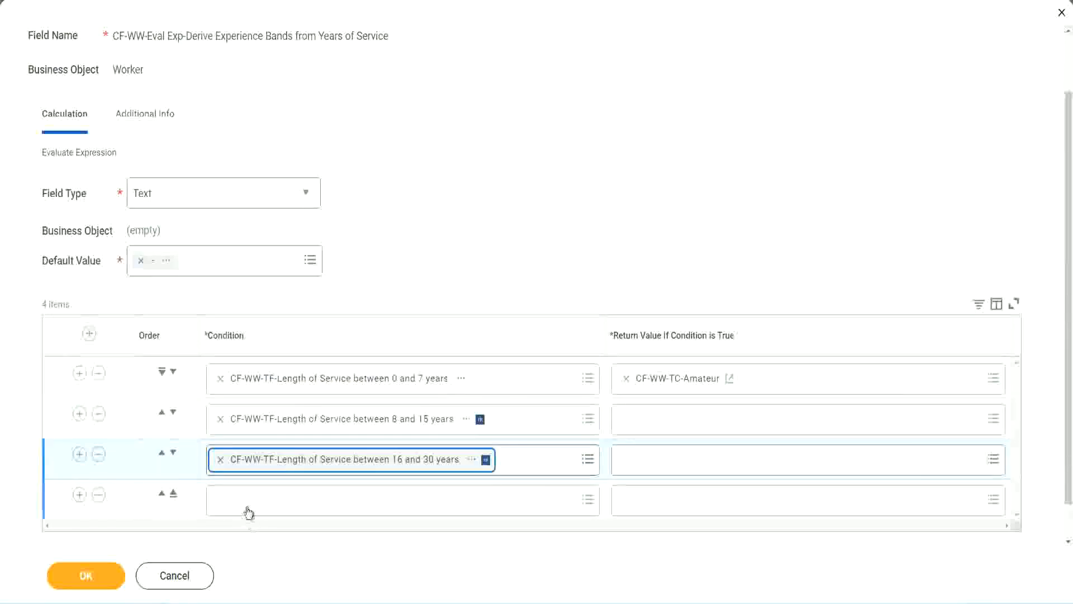
pyautogui.click(397, 500)
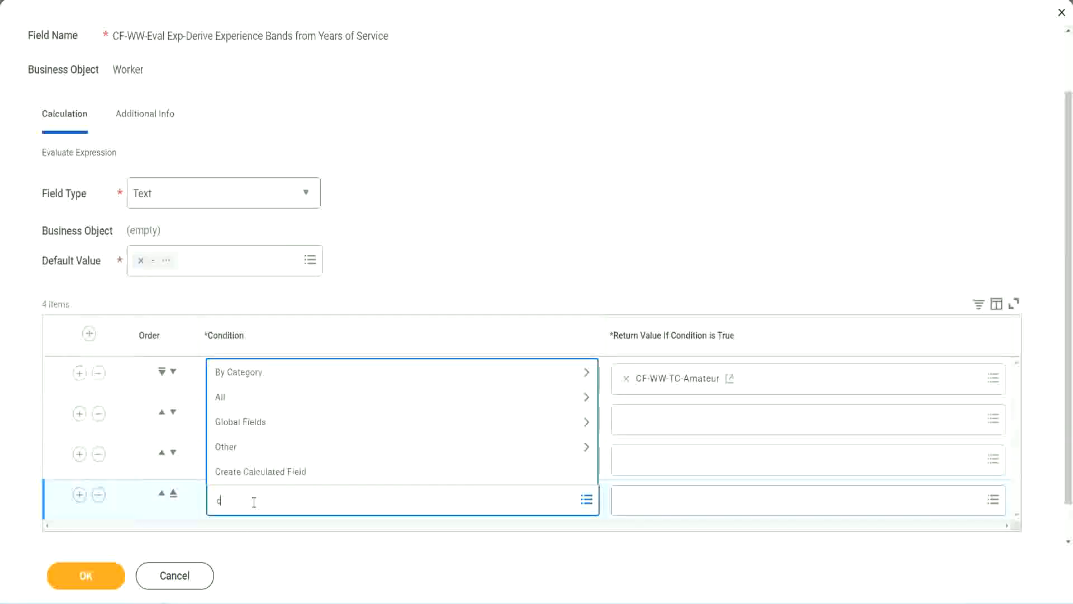
pyautogui.write('cf-ww')
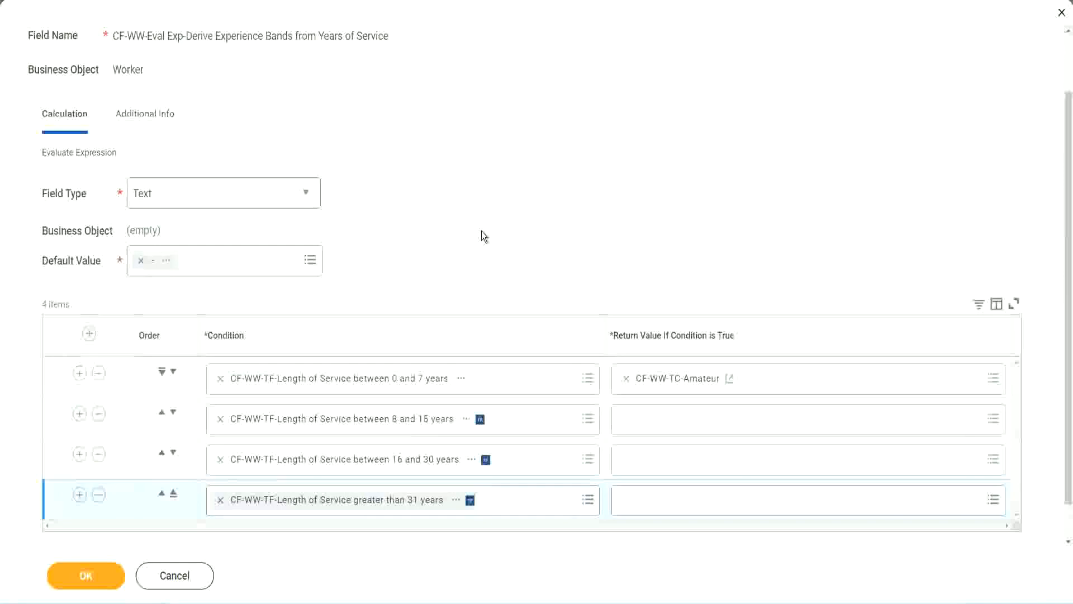
pyautogui.moveTo(469, 226)
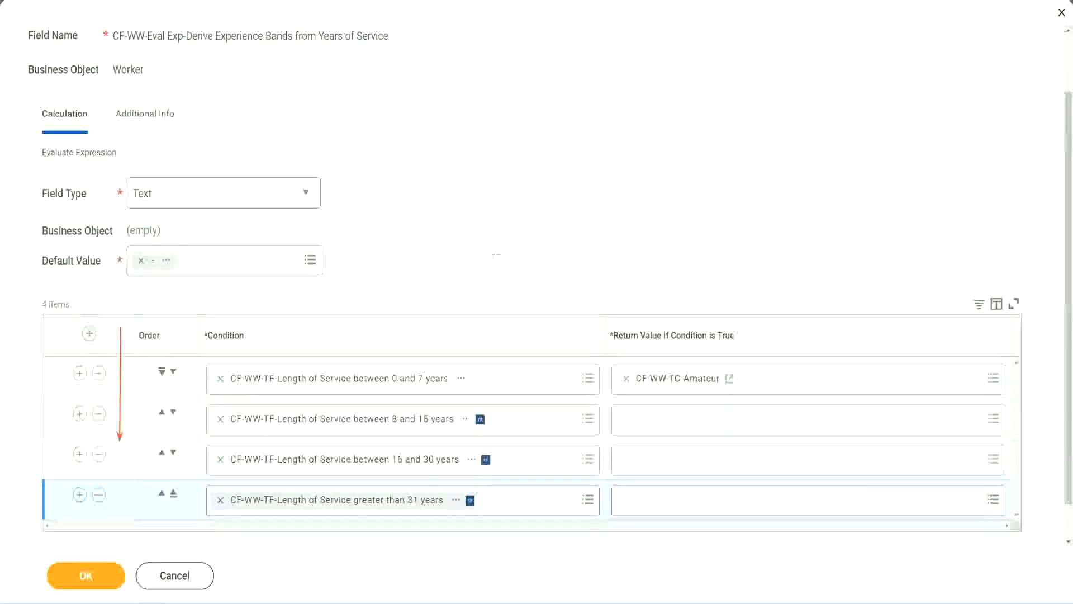
pyautogui.moveTo(376, 255)
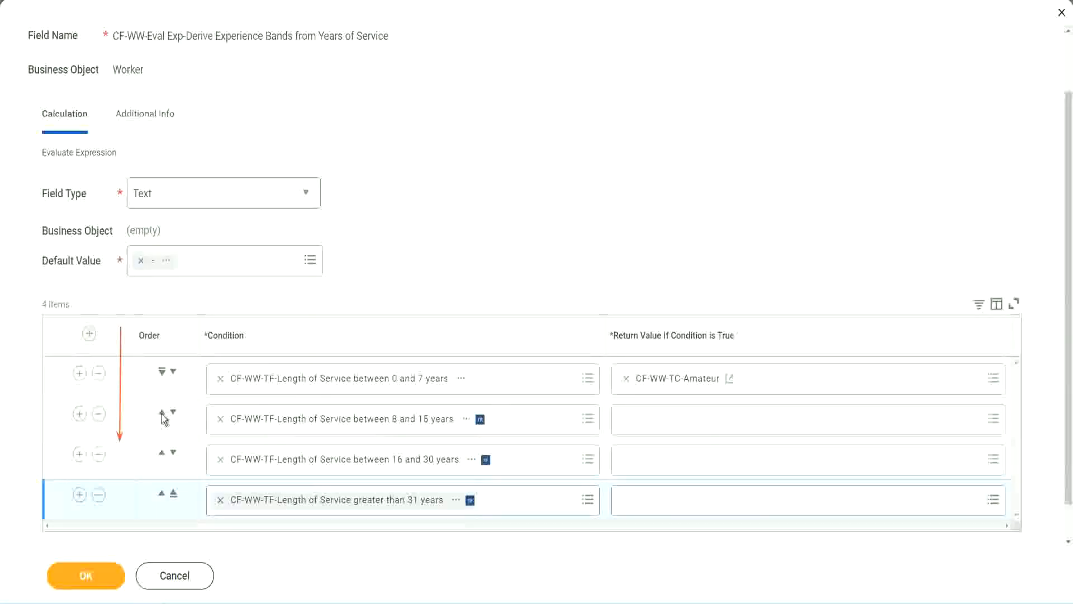
# Move the 8–15 years condition row to the top of the expression.
pyautogui.click(161, 418)
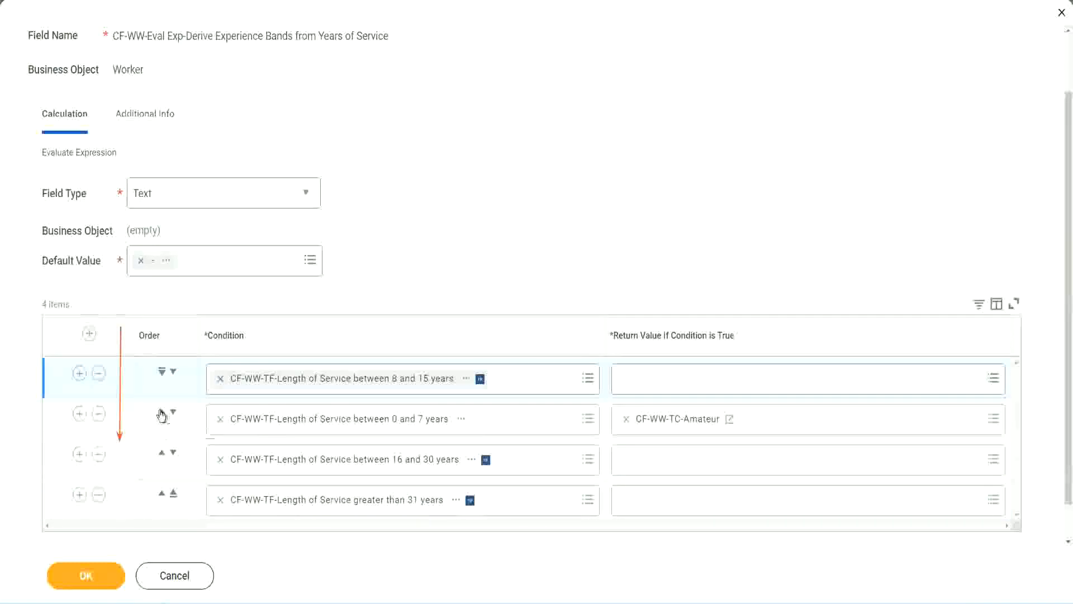
pyautogui.moveTo(148, 407)
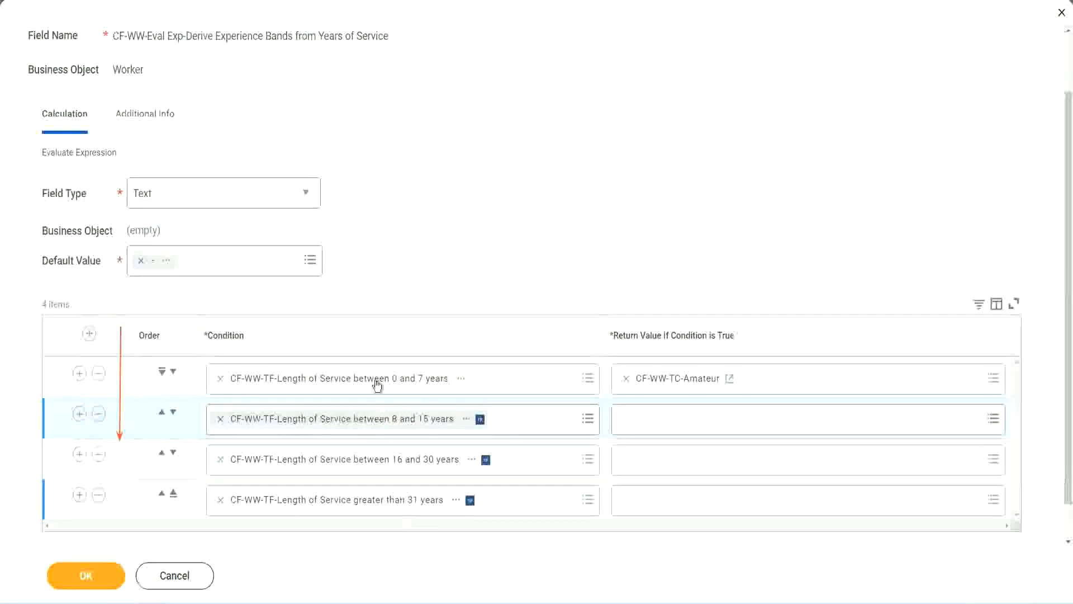
pyautogui.moveTo(467, 261)
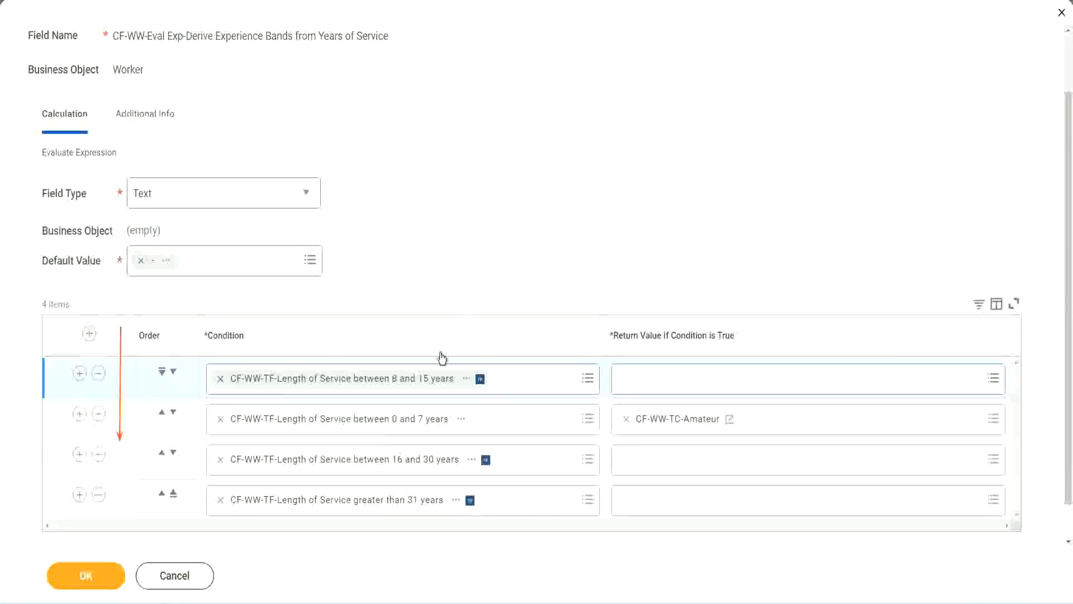
pyautogui.moveTo(461, 200)
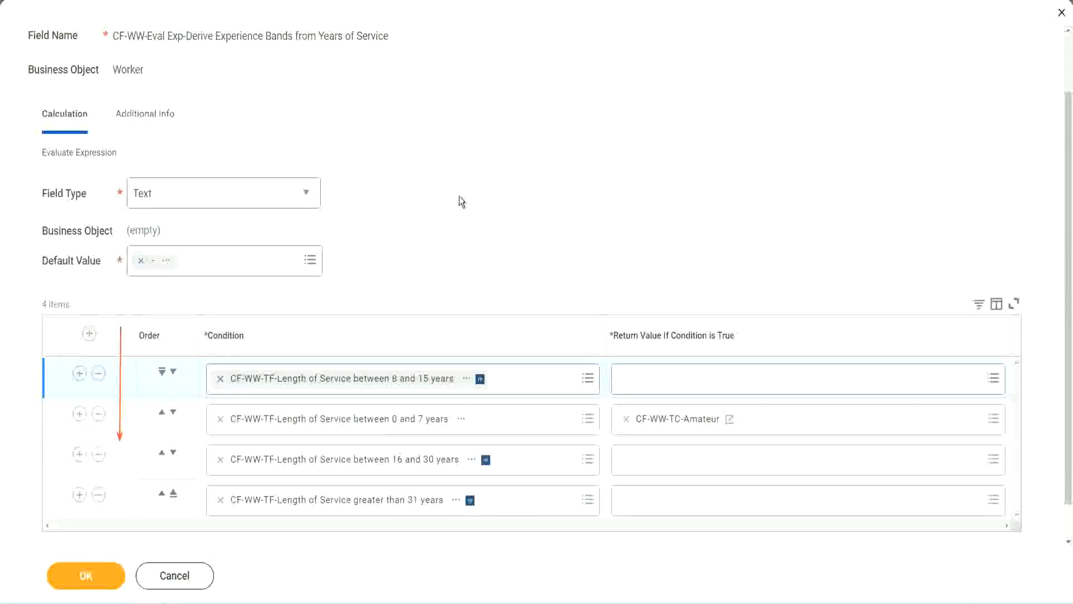
pyautogui.moveTo(434, 242)
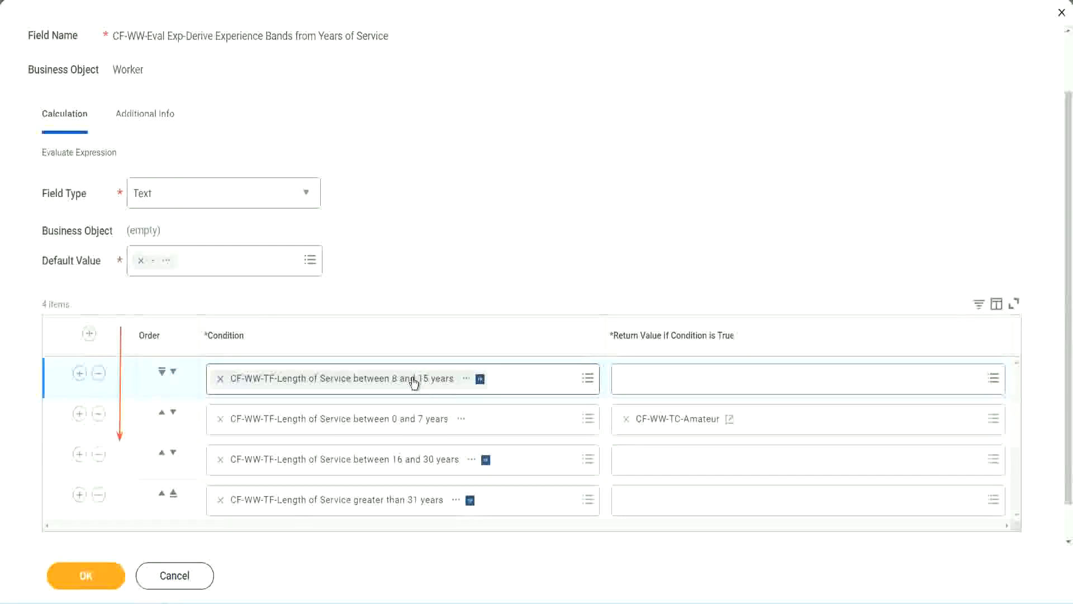
pyautogui.moveTo(414, 379)
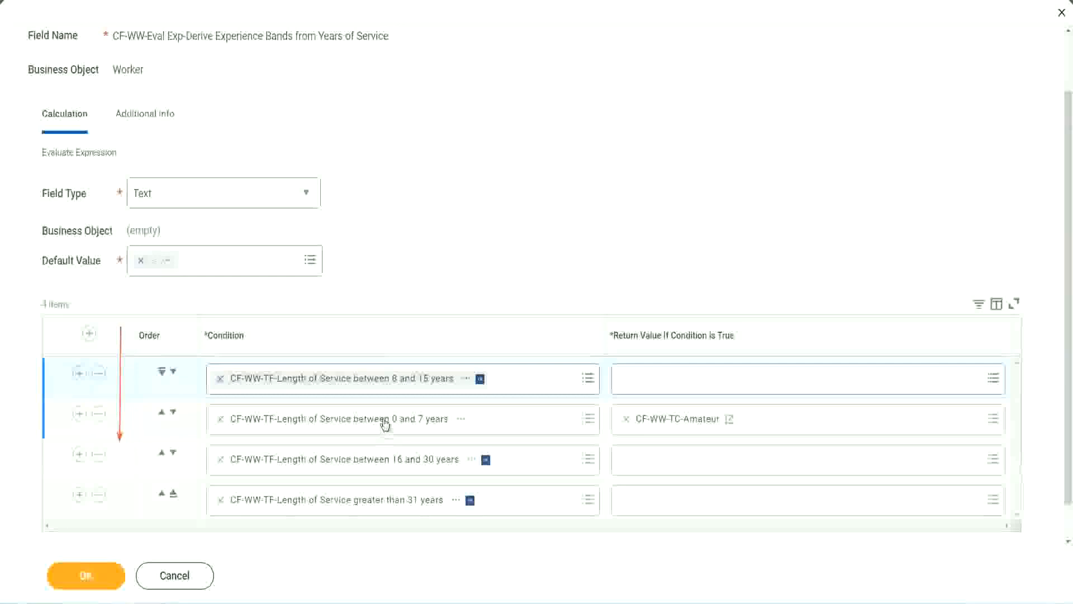
pyautogui.moveTo(384, 424)
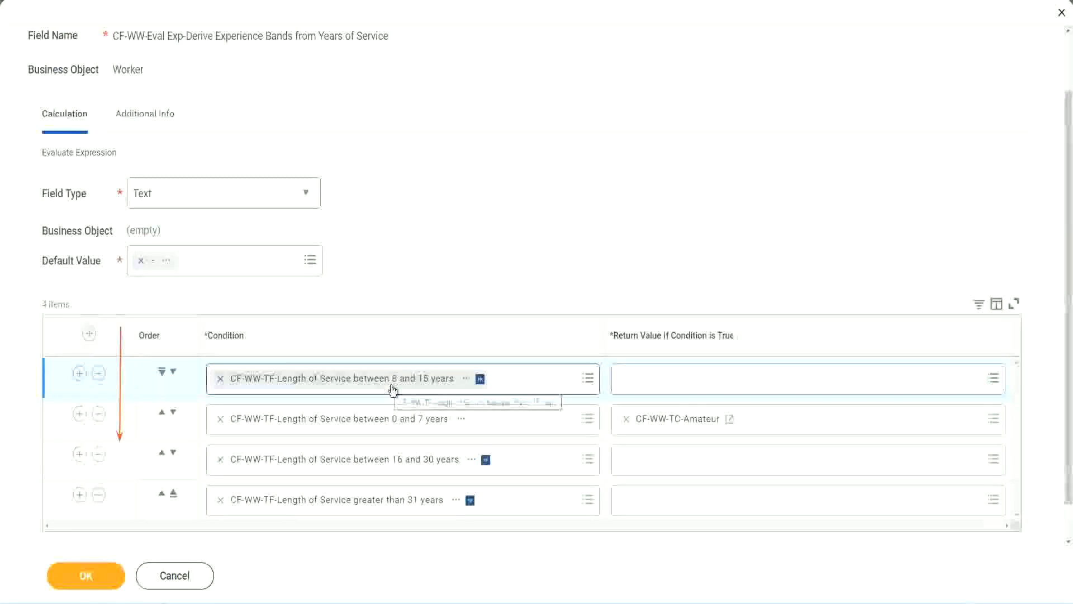
pyautogui.moveTo(393, 390)
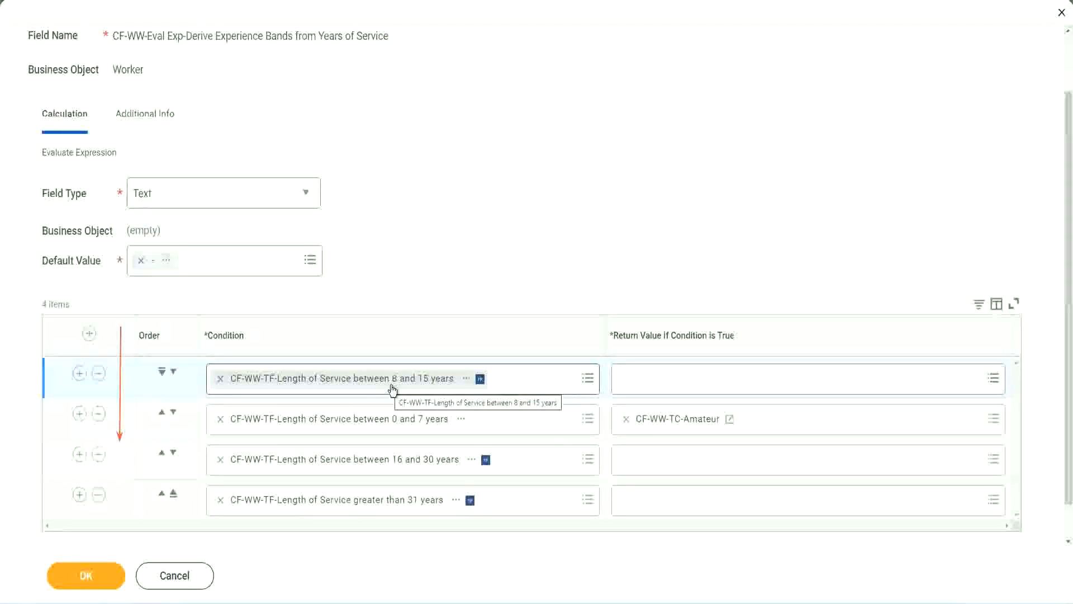
pyautogui.moveTo(396, 268)
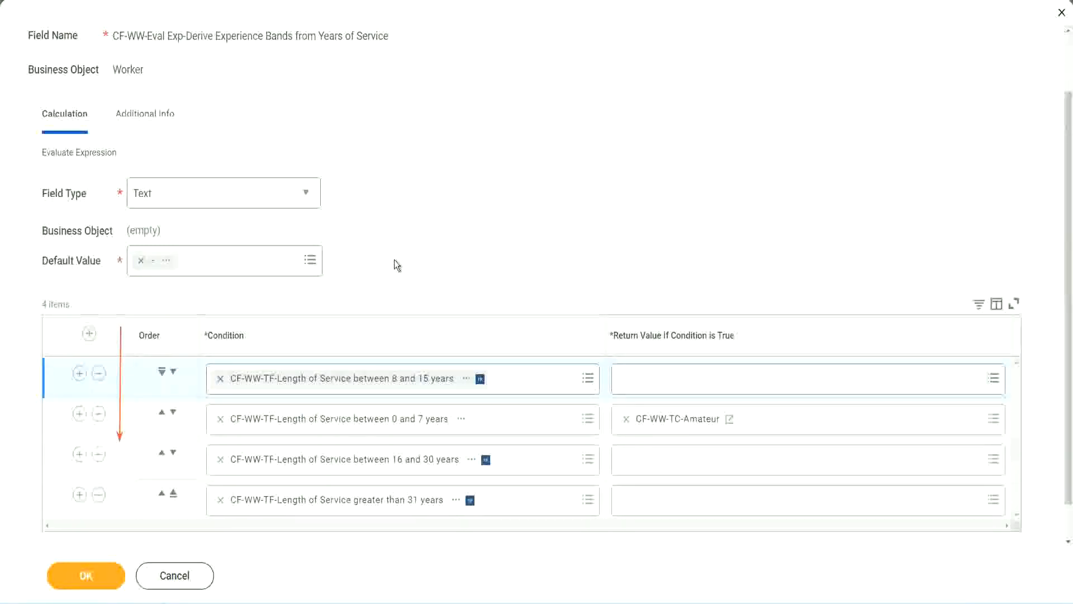
pyautogui.moveTo(475, 287)
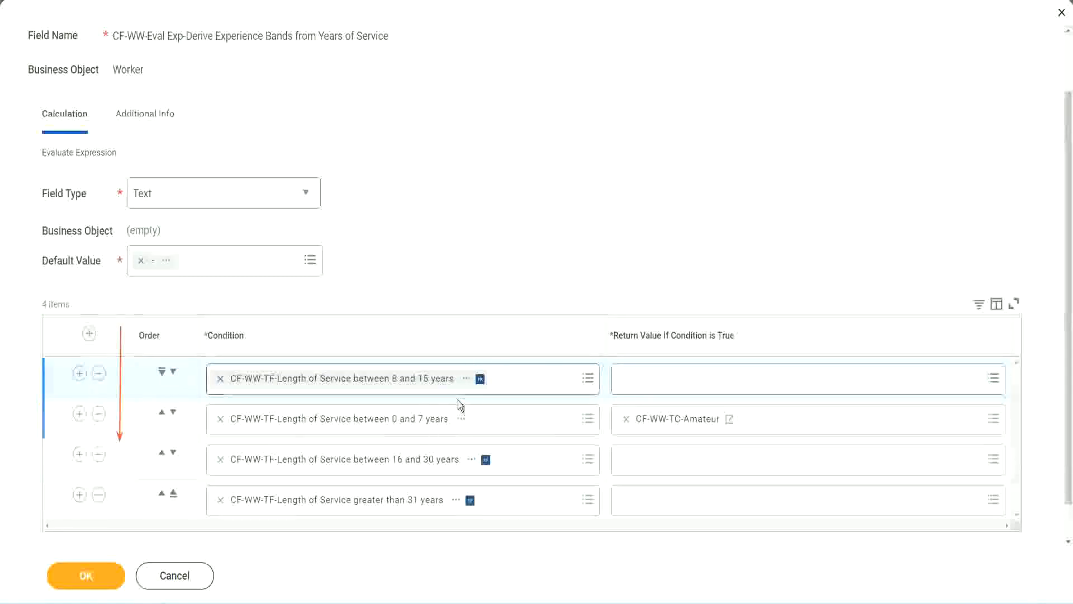
pyautogui.moveTo(469, 250)
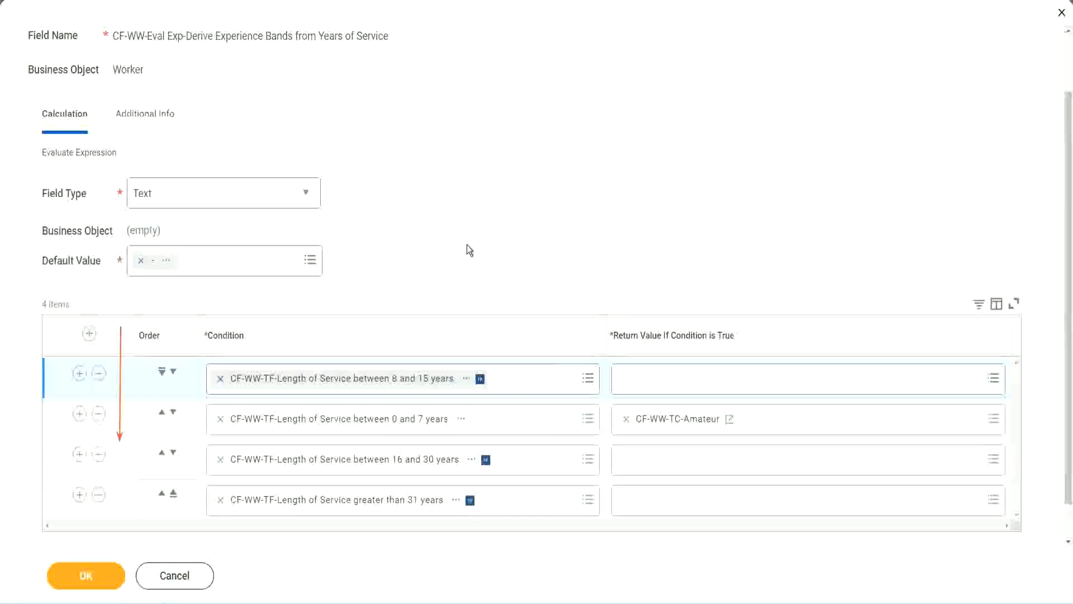
pyautogui.moveTo(447, 260)
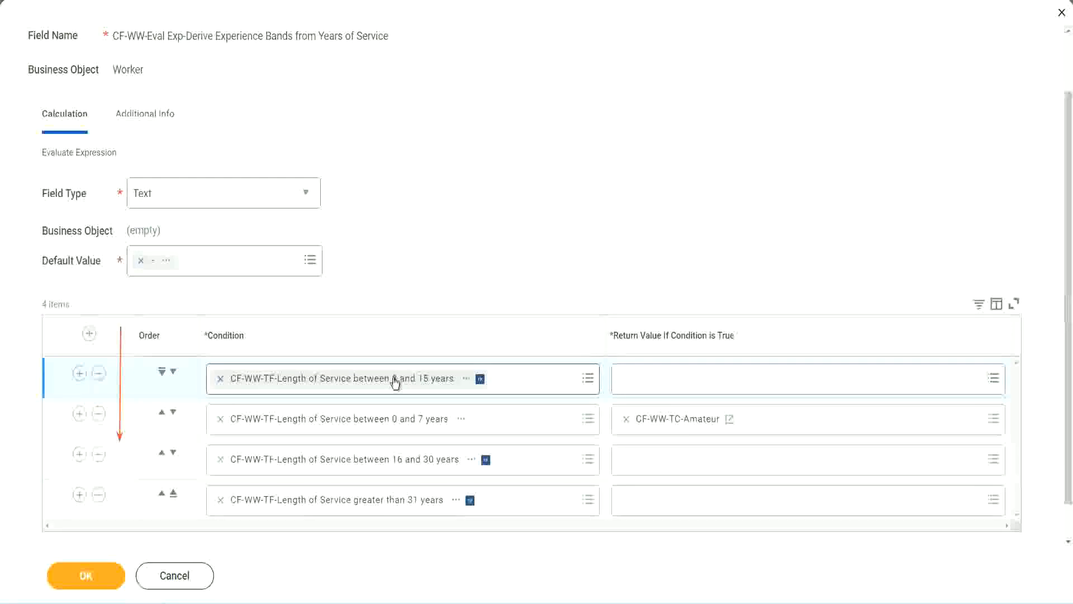
pyautogui.moveTo(387, 383)
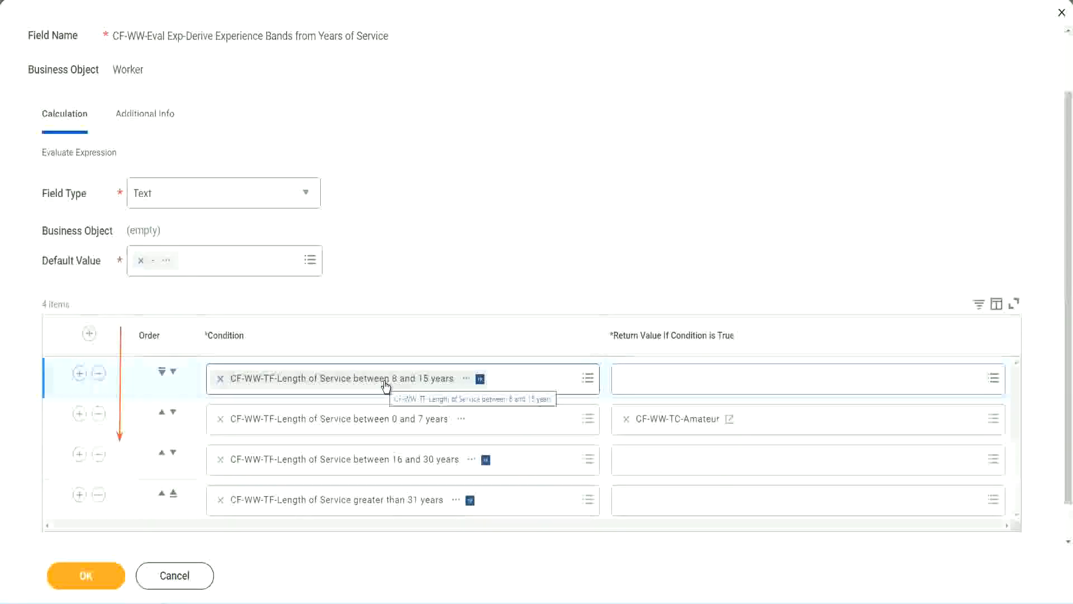
pyautogui.moveTo(431, 251)
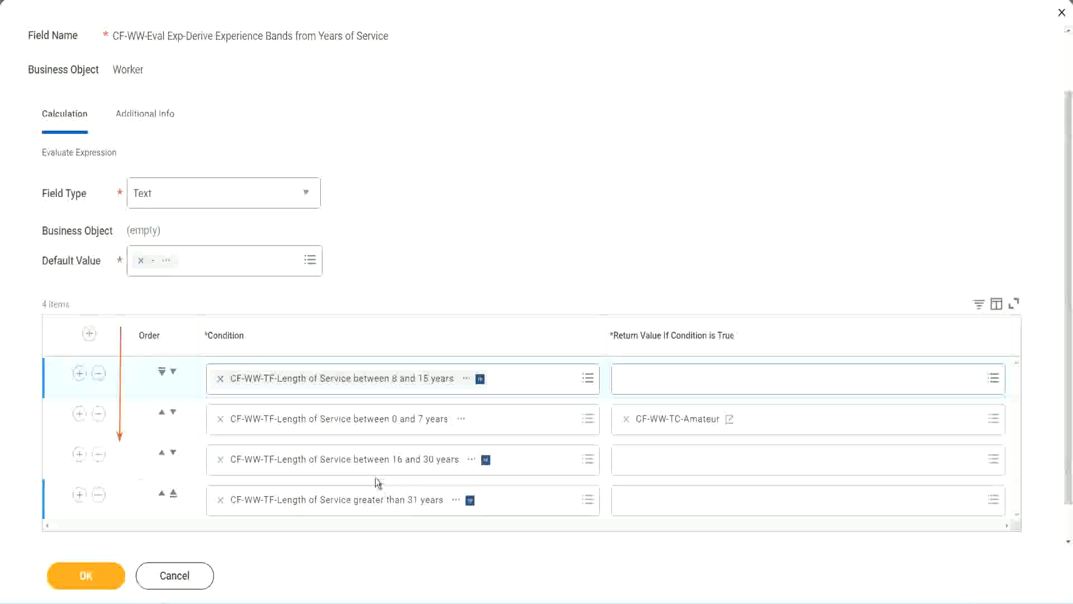
pyautogui.moveTo(677, 426)
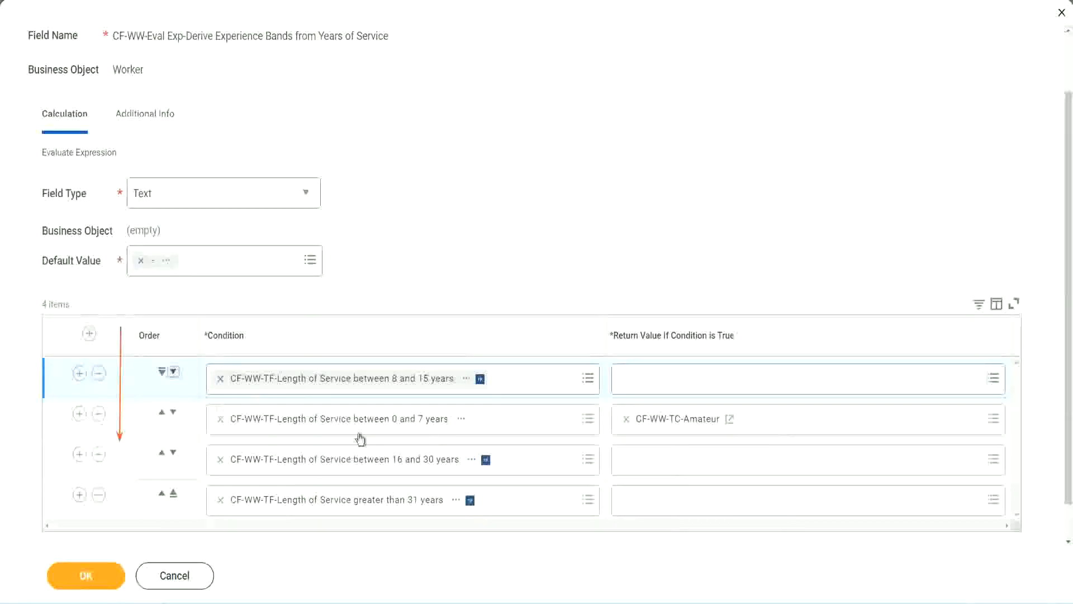
# Move the 8–15 years row back below 0–7 and start a new calculated field for its return value.
pyautogui.click(174, 372)
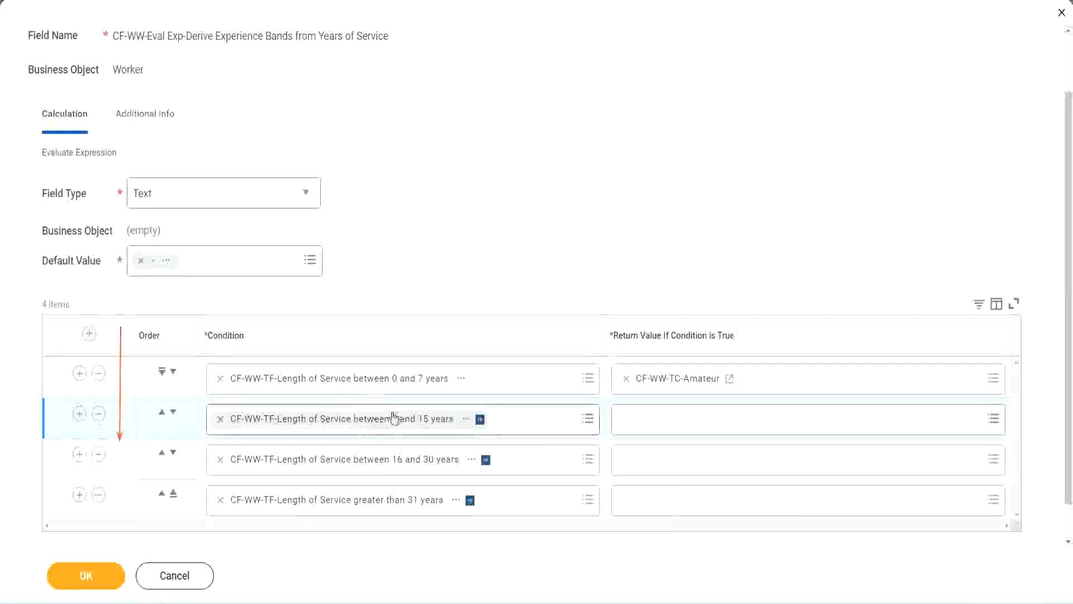
pyautogui.click(807, 420)
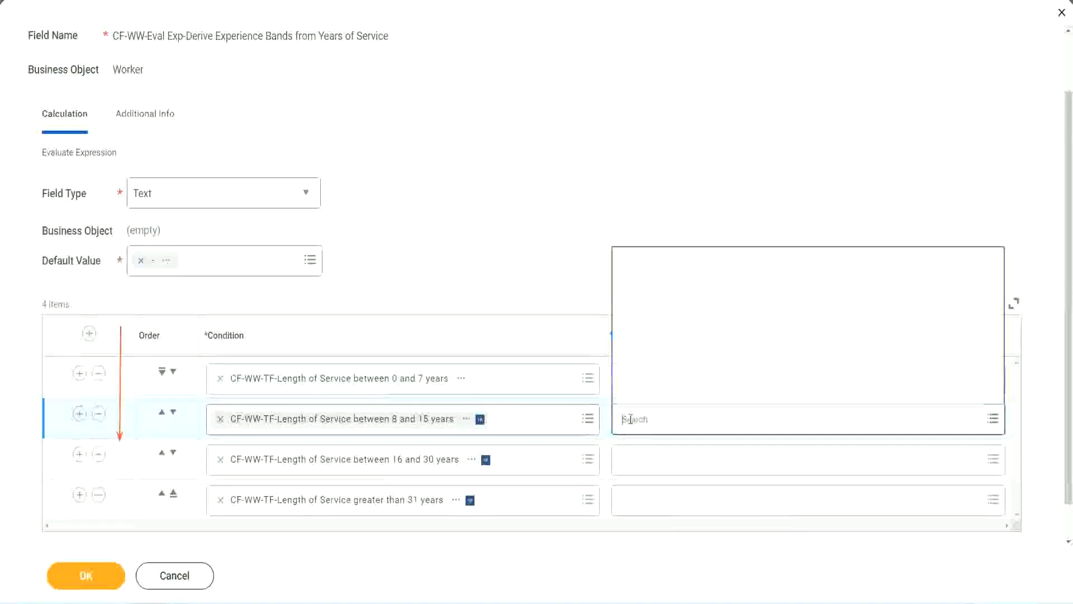
pyautogui.click(994, 418)
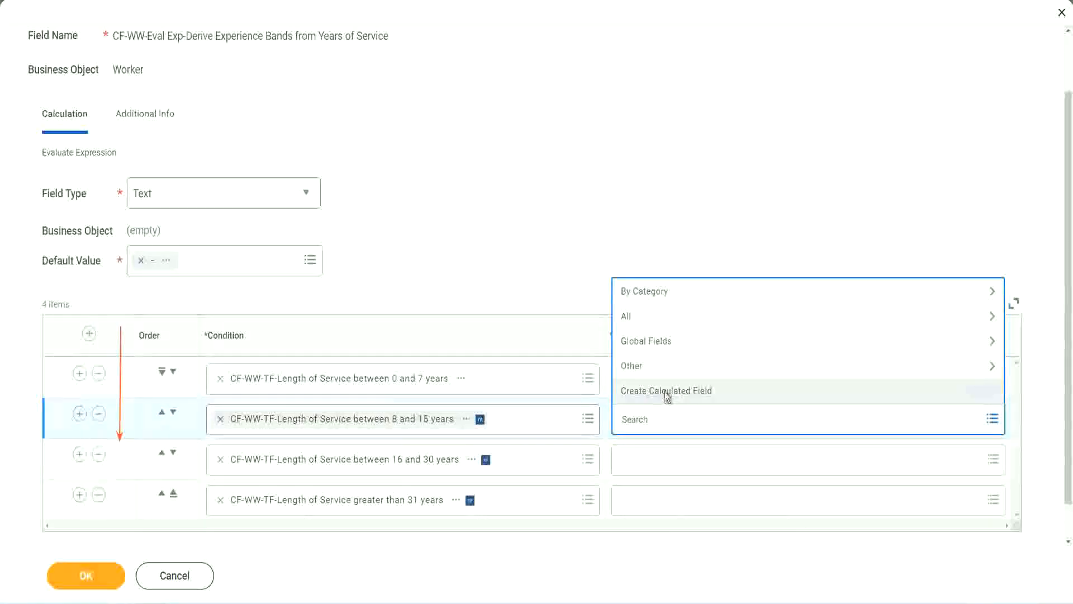
pyautogui.click(665, 391)
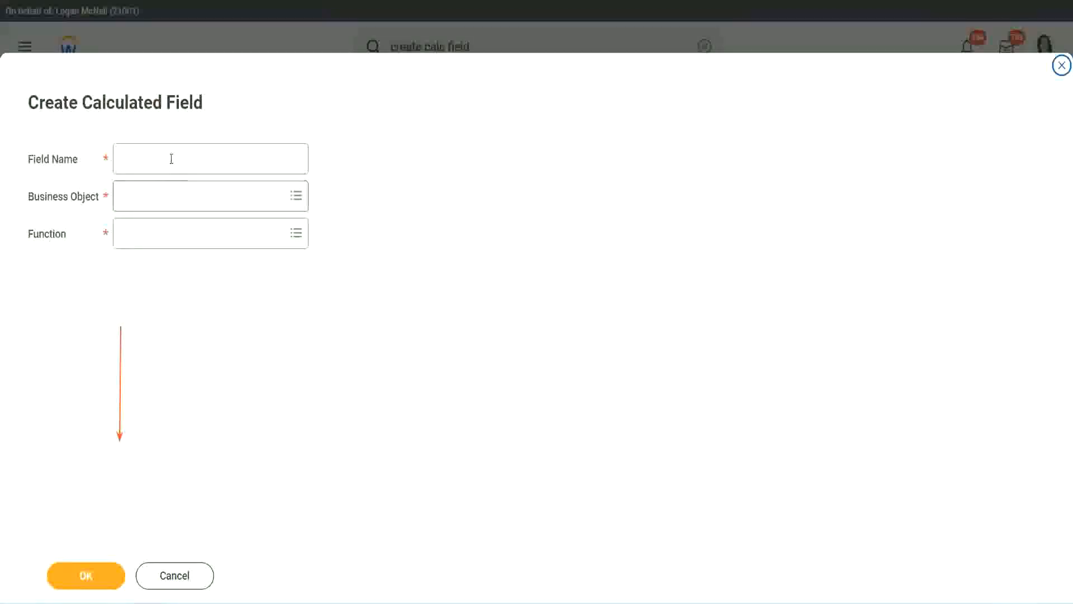
# Create Global text constant CF-WW-TC-Experienced returning Experienced for the 8–15 years row.
pyautogui.write('CF-WW-TC-Amateur')
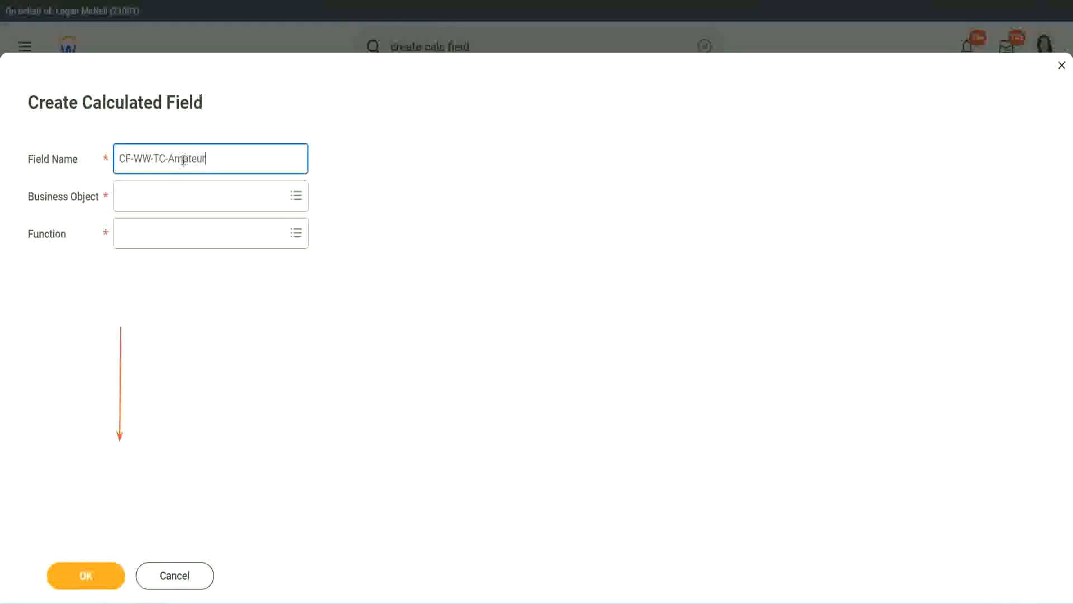
pyautogui.doubleClick(190, 159)
pyautogui.write('Experienced')
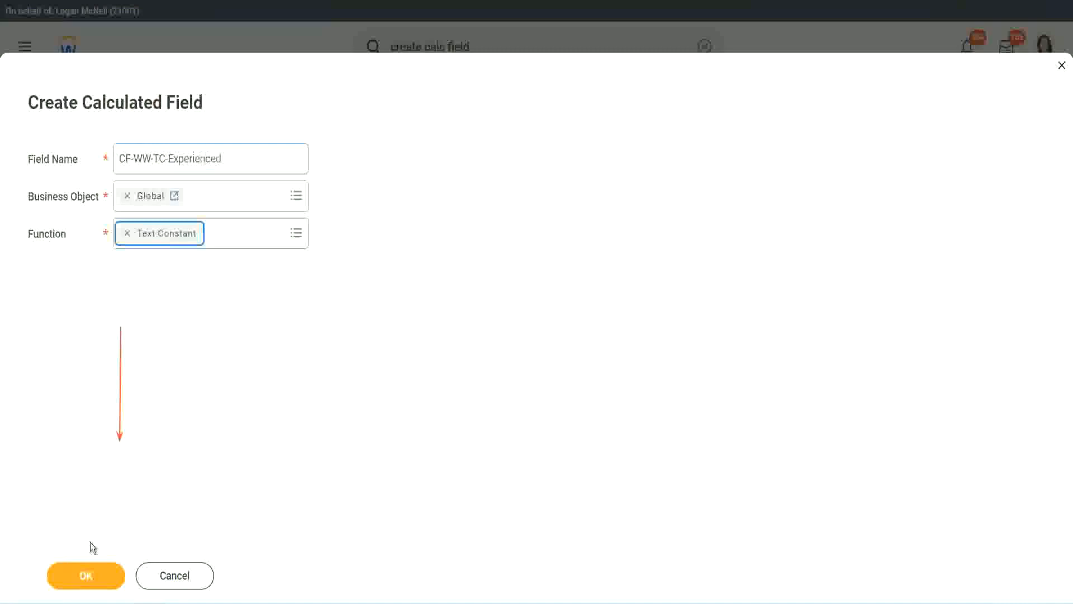
pyautogui.click(86, 575)
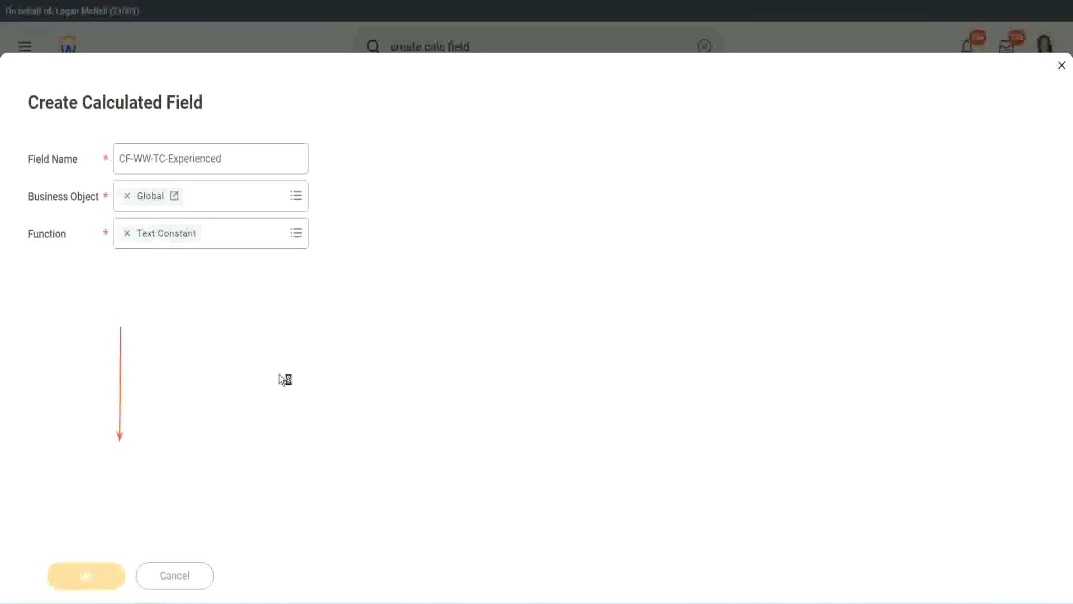
pyautogui.click(86, 575)
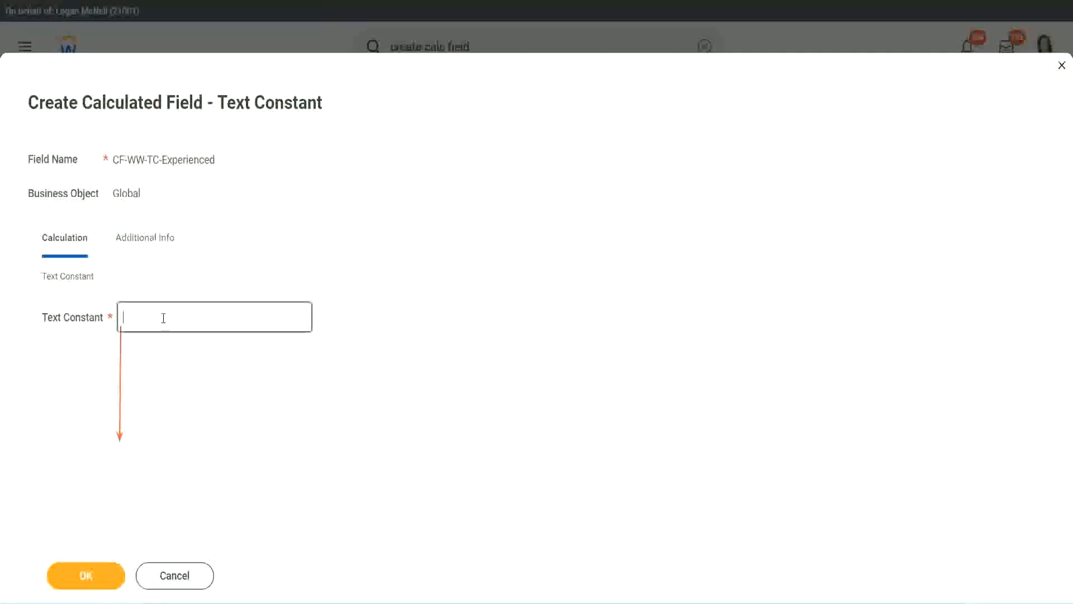
pyautogui.write('Experienced')
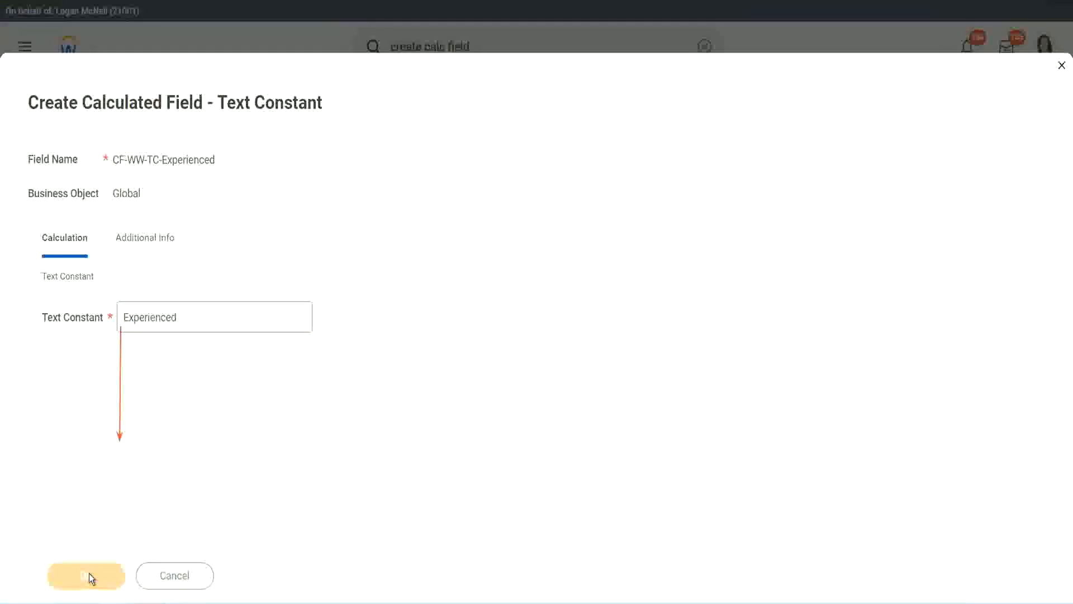
pyautogui.moveTo(270, 446)
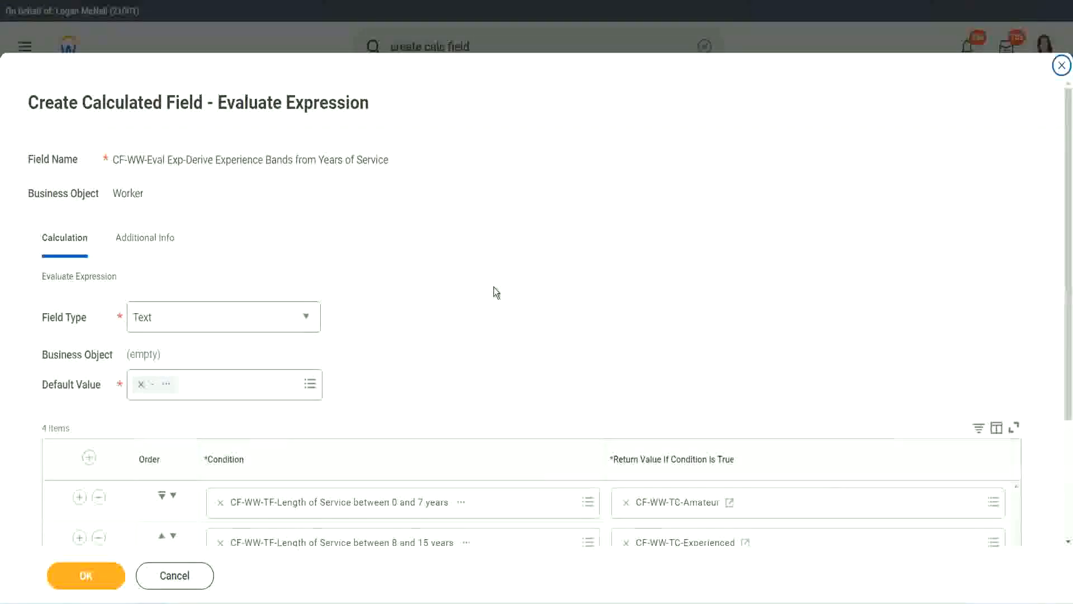
pyautogui.scroll(-3)
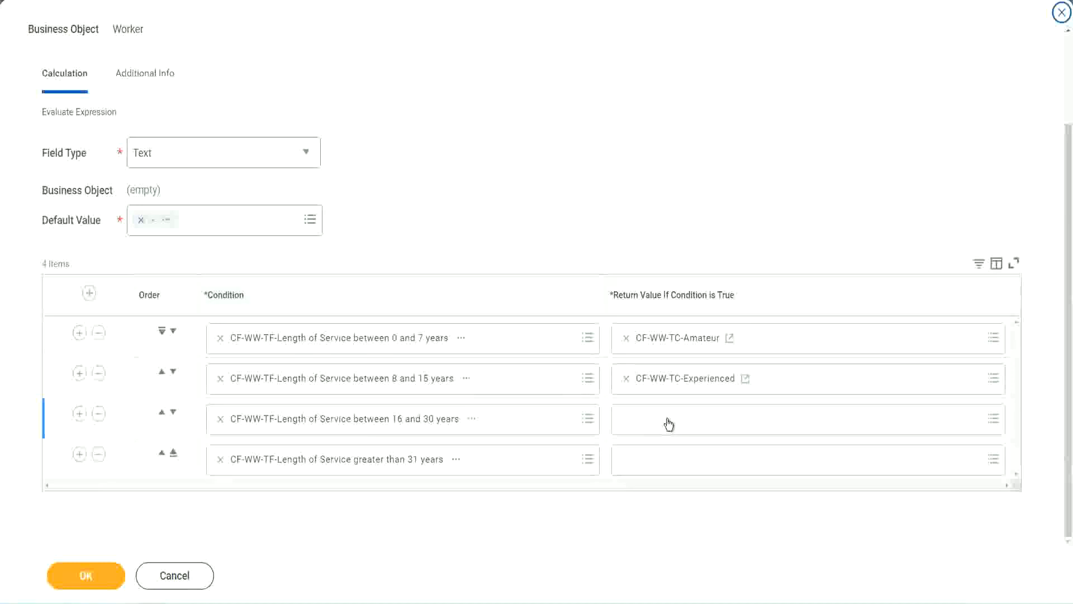
pyautogui.click(787, 420)
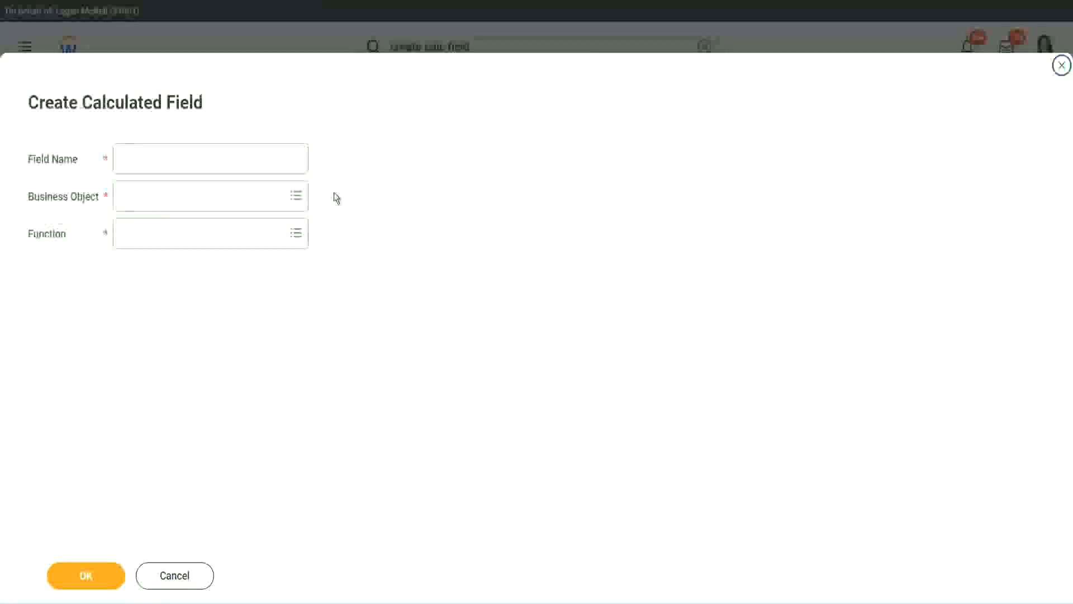
# Create Global text constant CF-WW-TC-Senior with the value Senior.
pyautogui.click(210, 157)
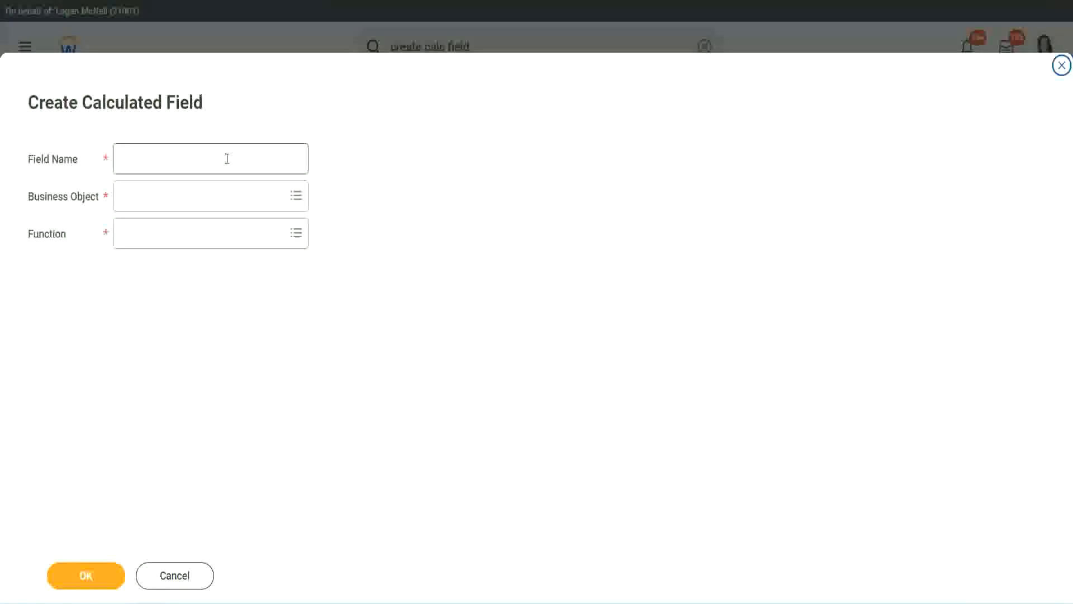
pyautogui.write('CF-WW-TC-Amateur')
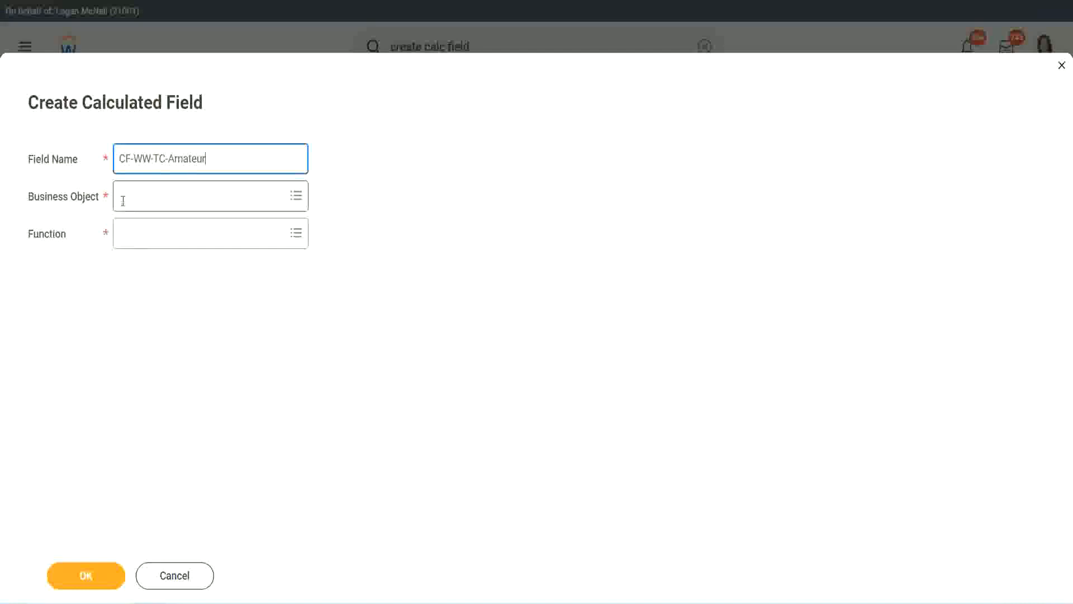
pyautogui.click(206, 195)
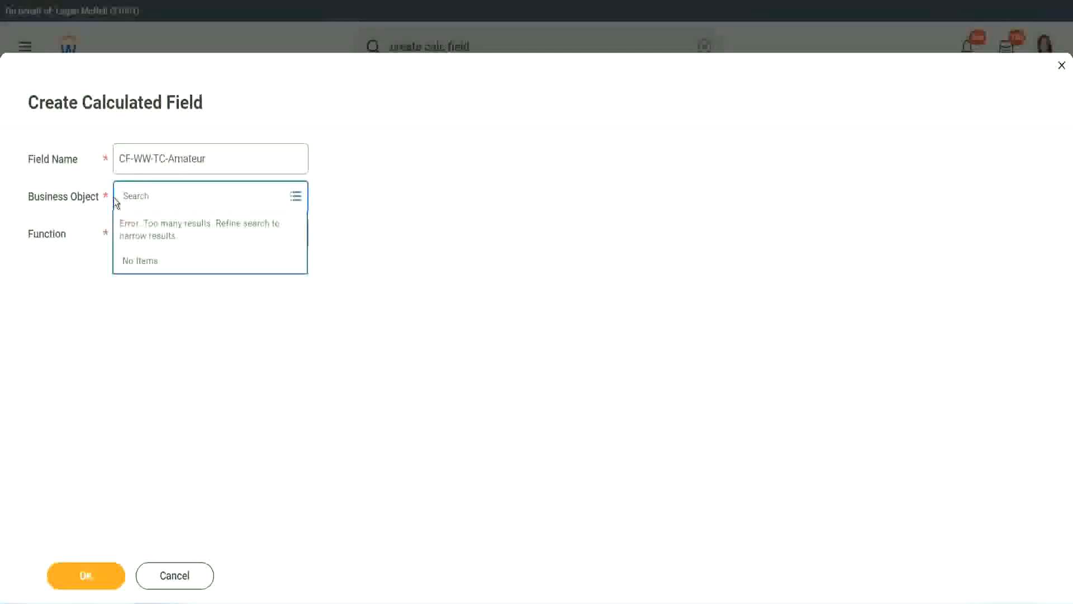
pyautogui.write('global')
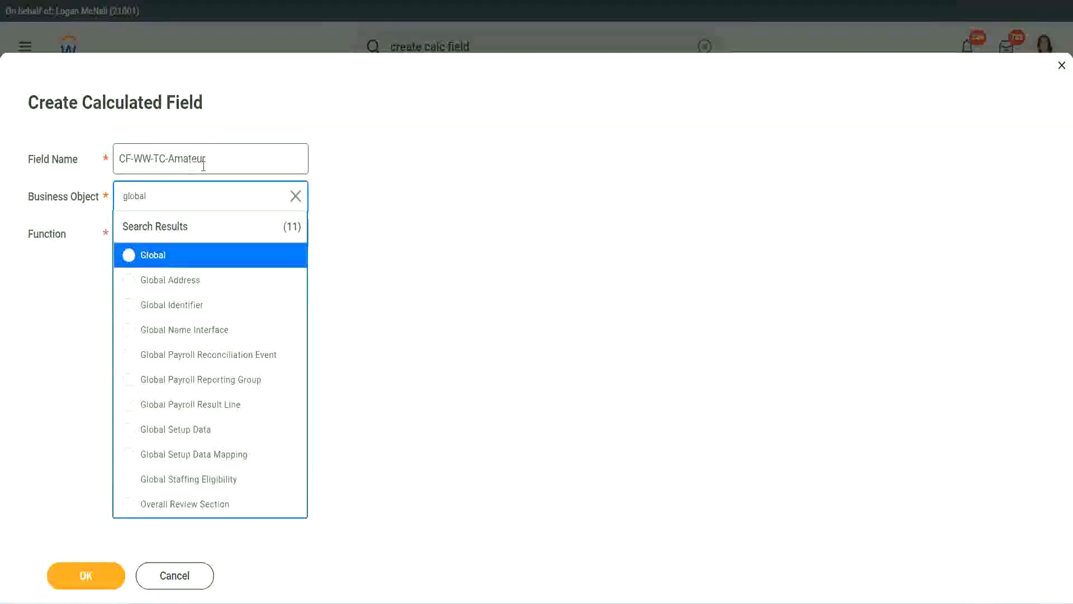
pyautogui.click(152, 255)
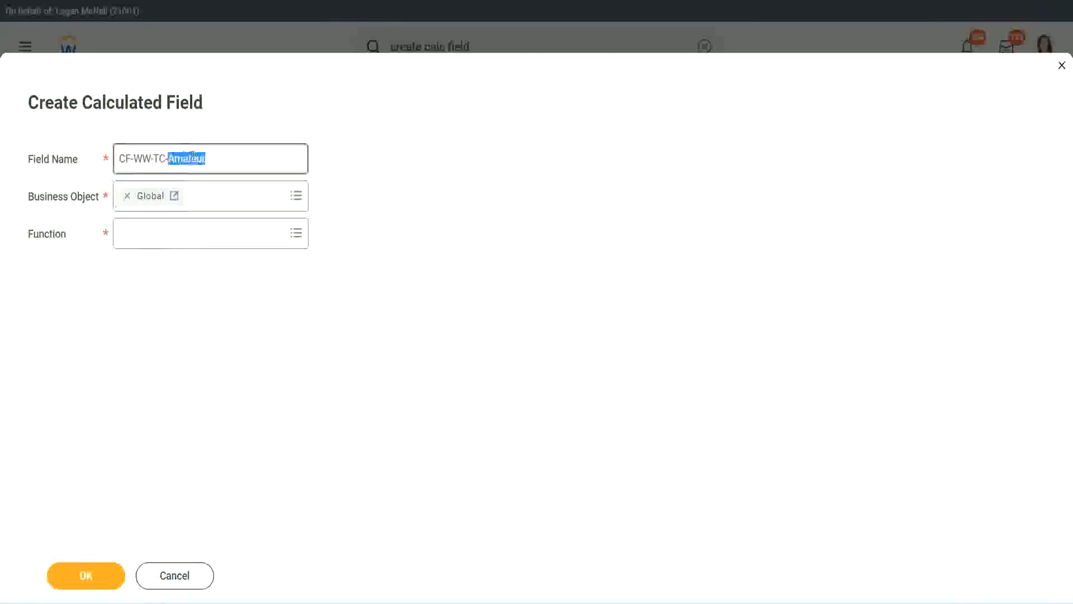
pyautogui.write('Senior')
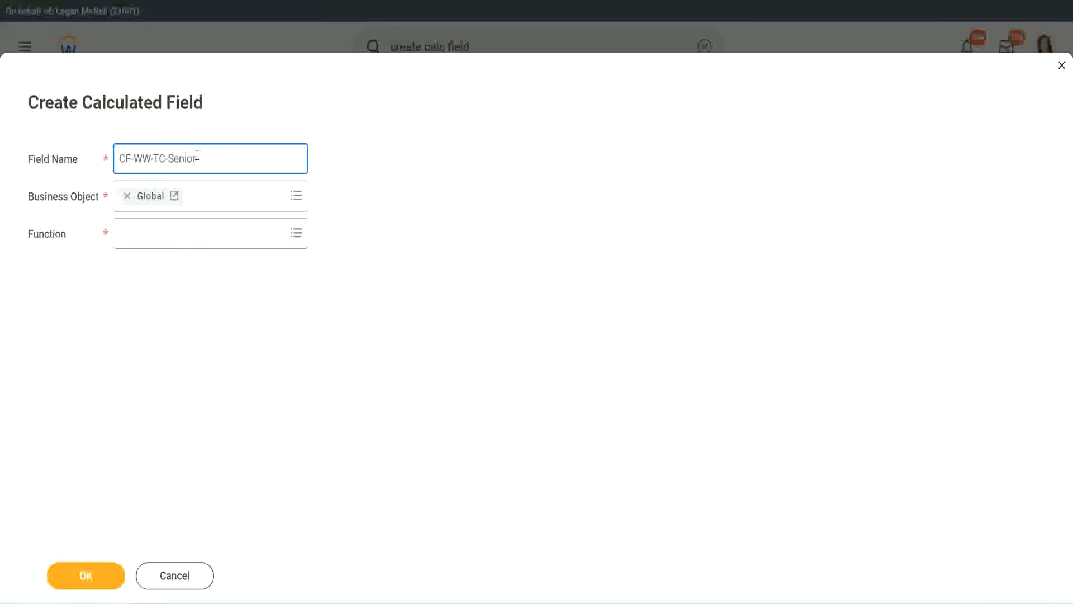
pyautogui.click(210, 233)
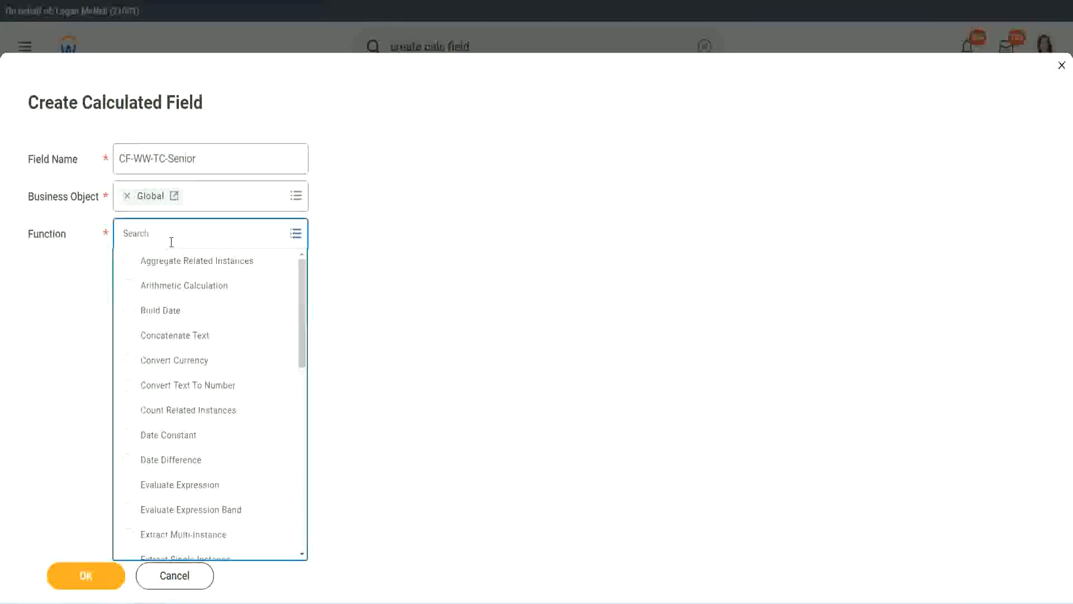
pyautogui.write('tc')
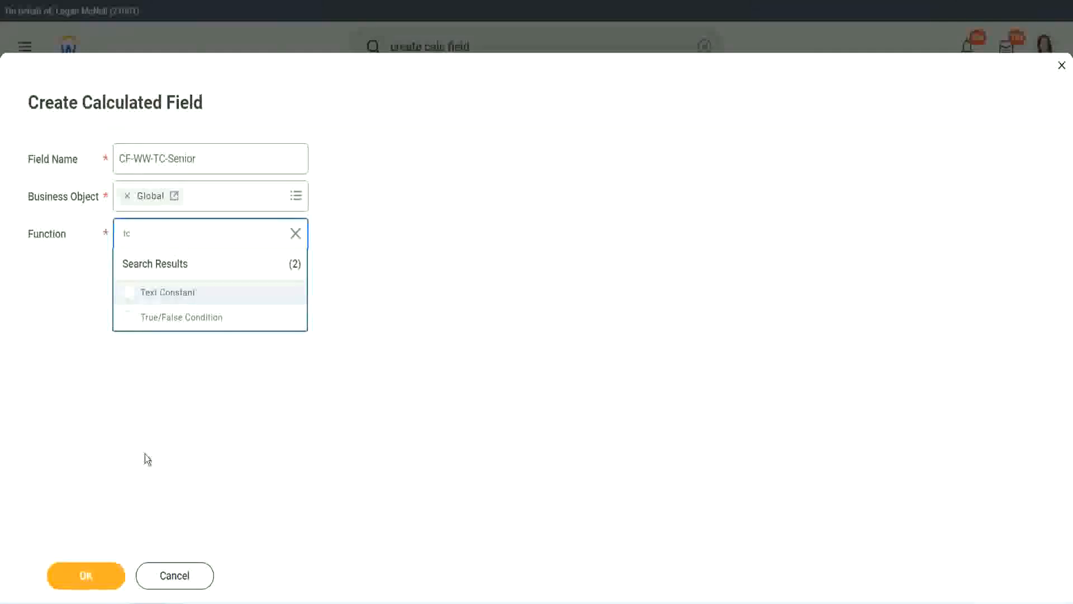
pyautogui.click(167, 291)
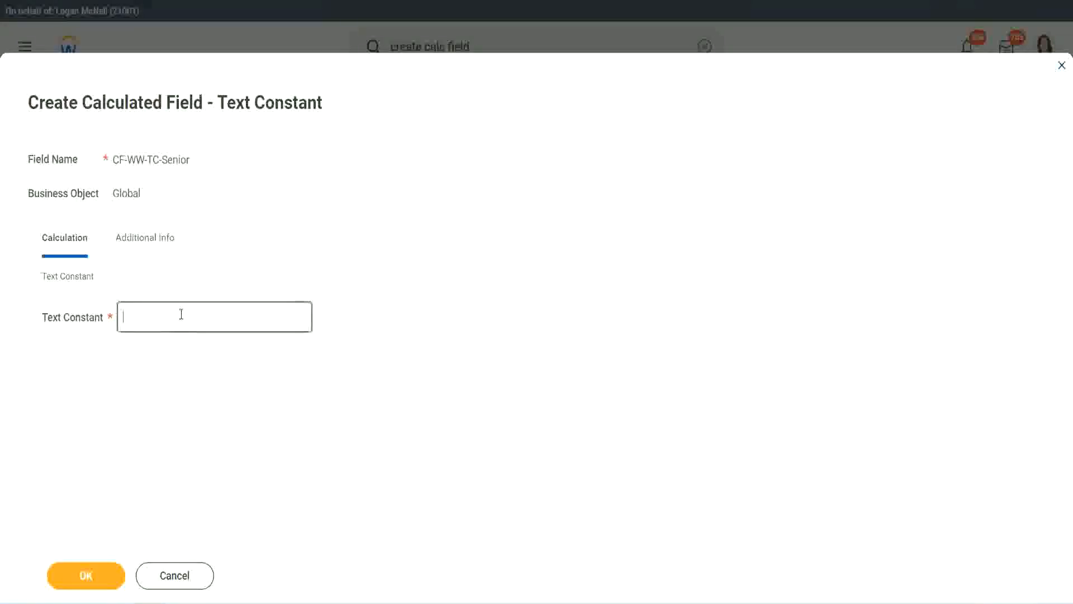
pyautogui.write('Senior')
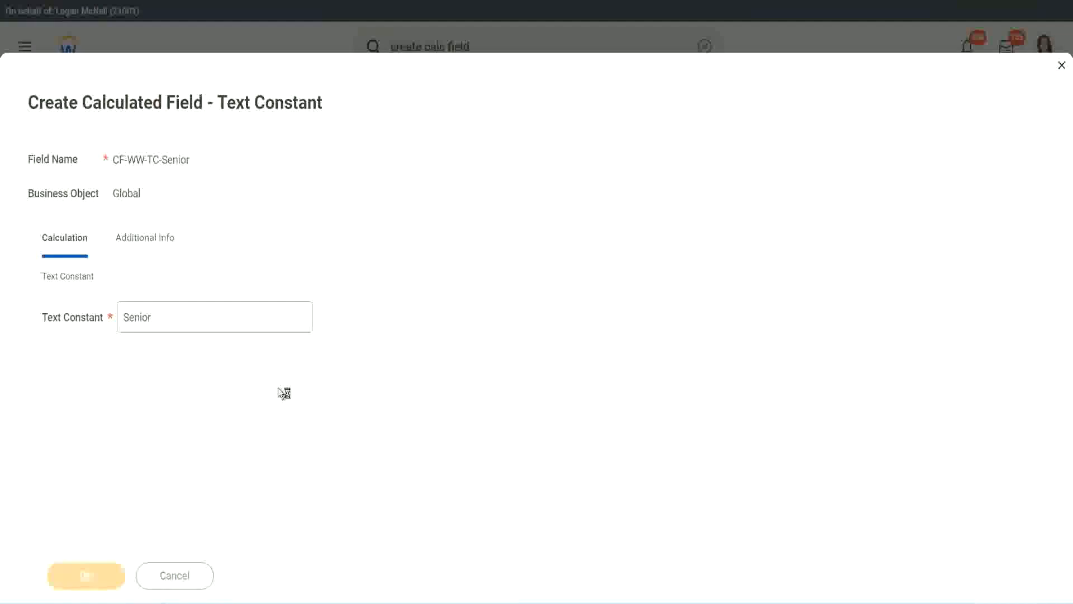
pyautogui.moveTo(236, 370)
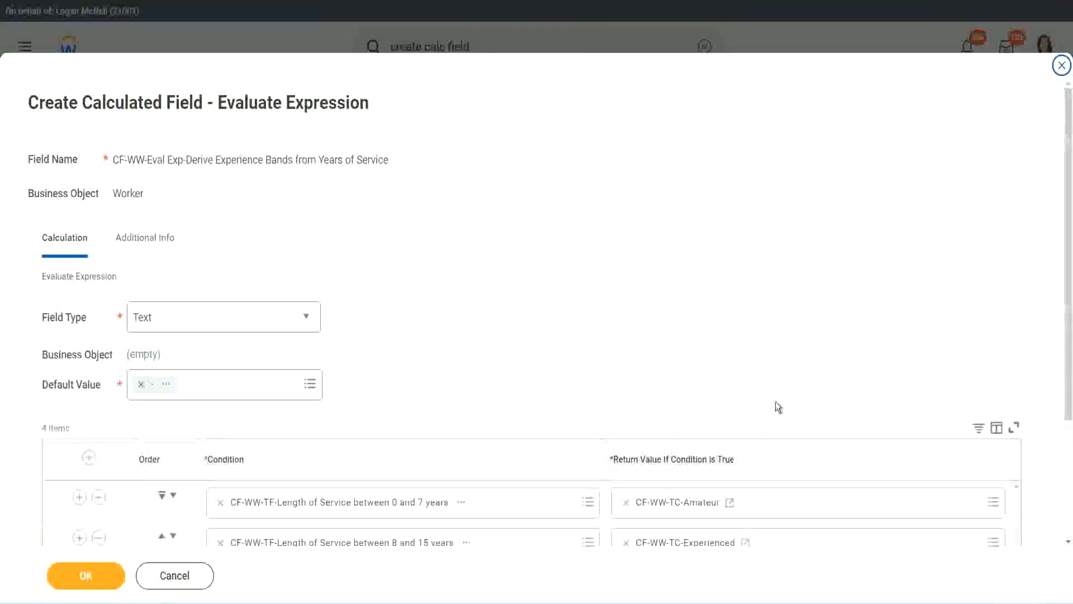
# Start a new calculated field as the return value for the more than 31 years row.
pyautogui.scroll(-3)
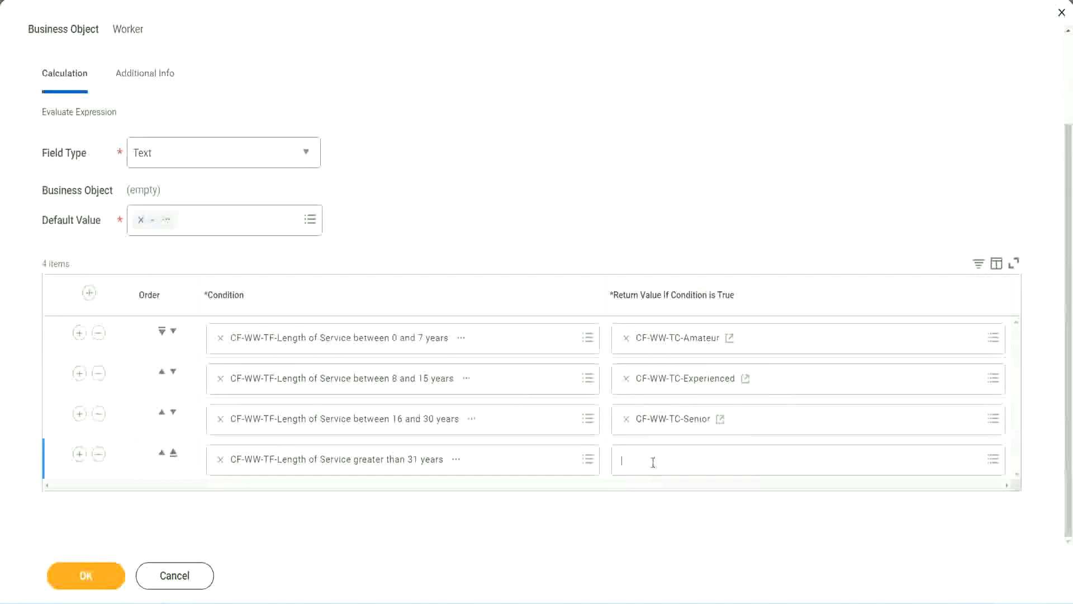
pyautogui.click(787, 459)
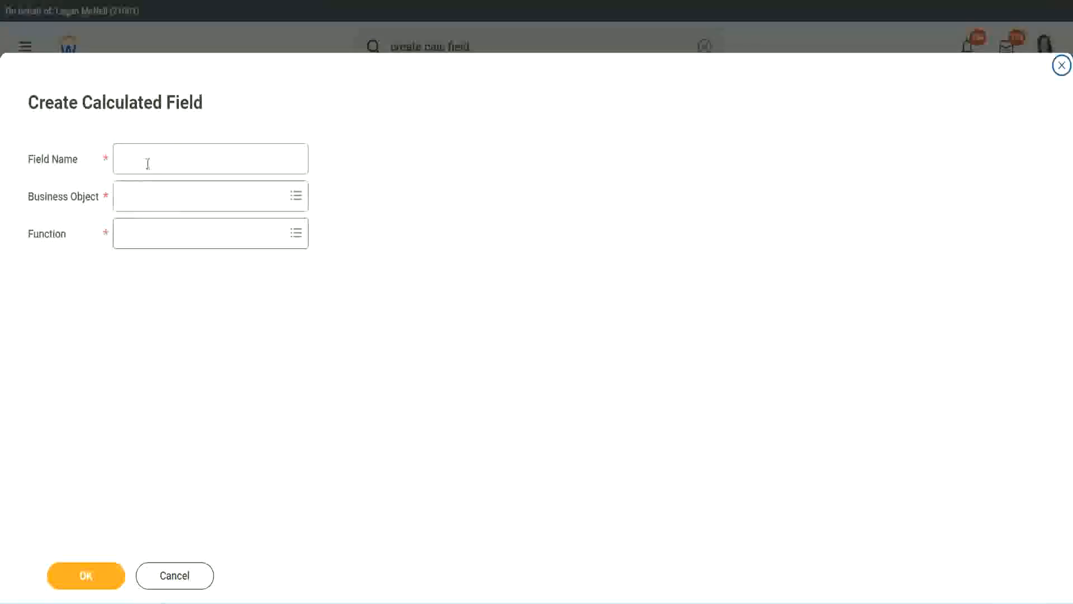
# Create calculated field CF-WW-TC-Legend on Global as a Text Constant returning 'Legend'.
pyautogui.click(210, 159)
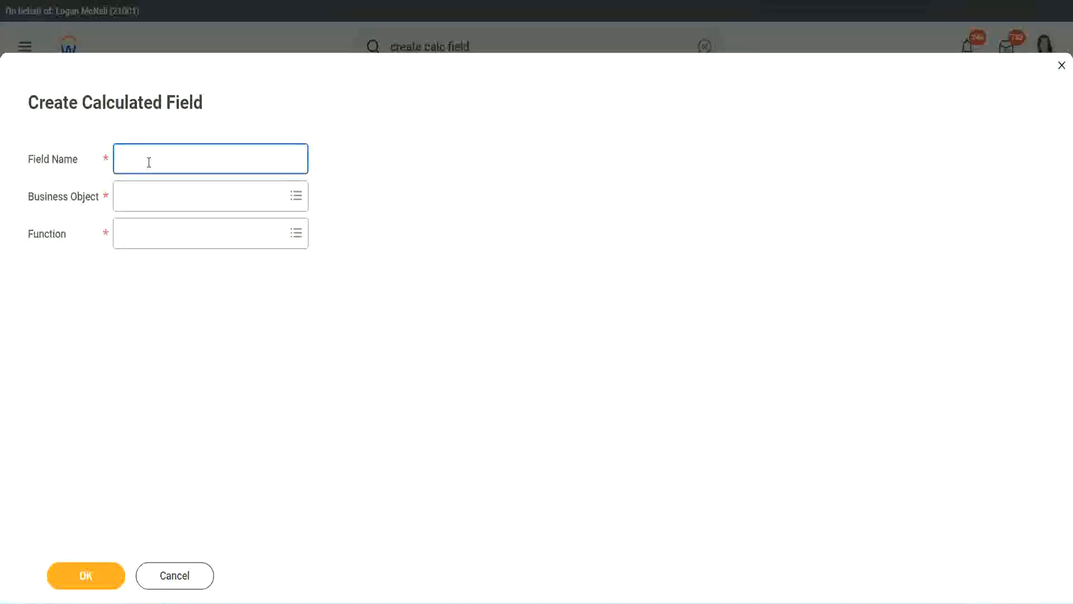
pyautogui.write('CF-WW-TC-Senior')
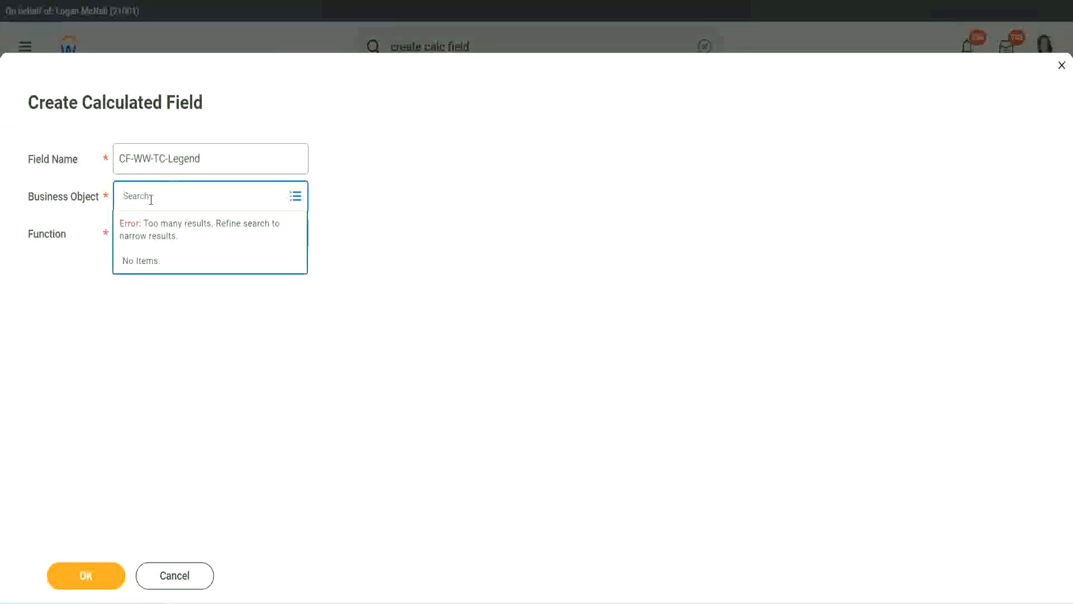
pyautogui.write('Global')
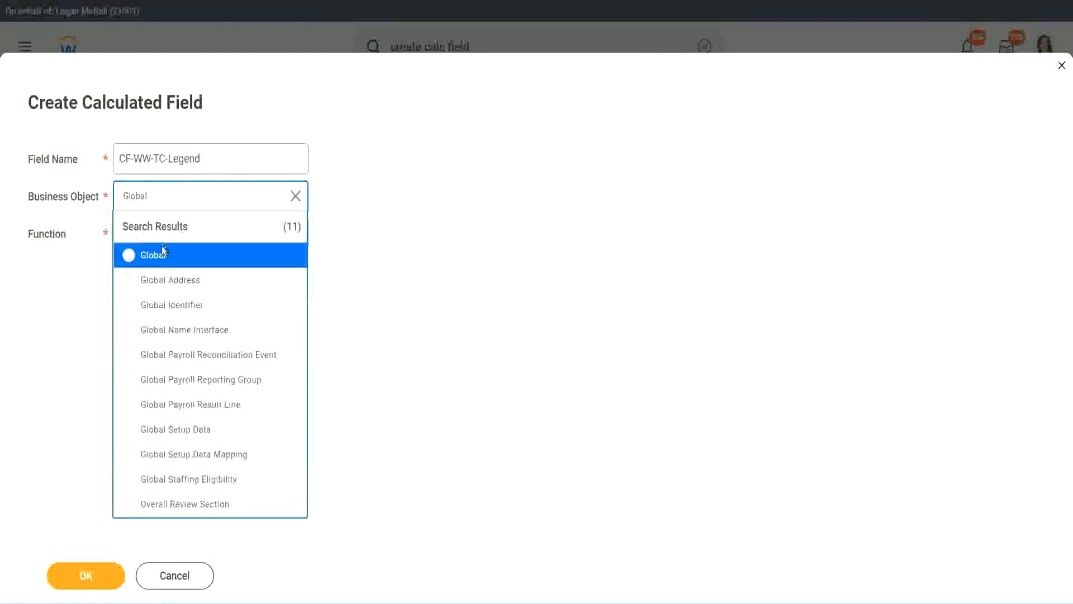
pyautogui.click(152, 254)
pyautogui.write('t')
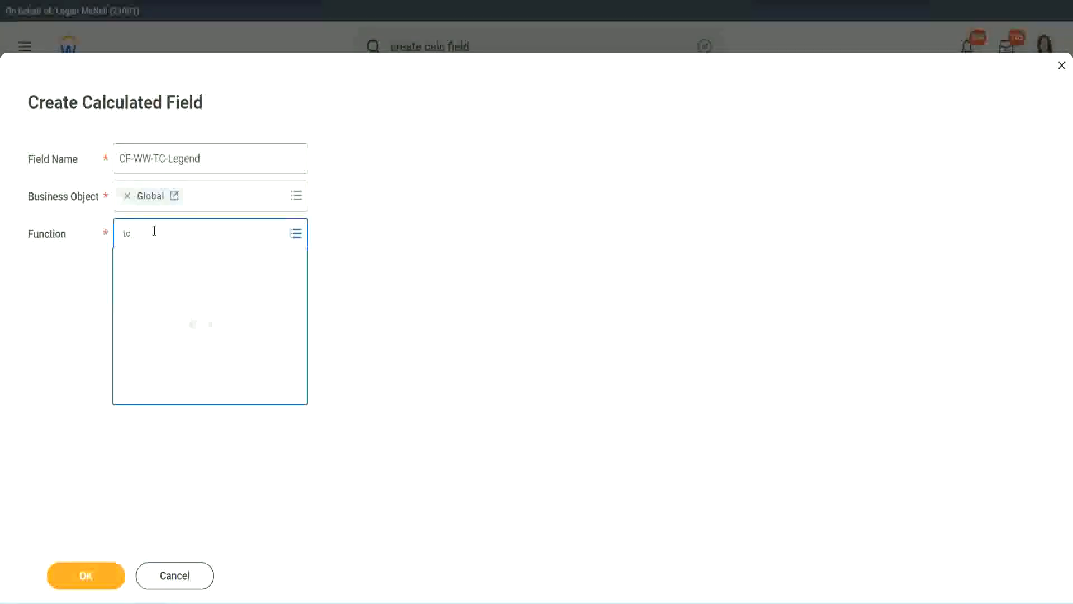
pyautogui.write('c')
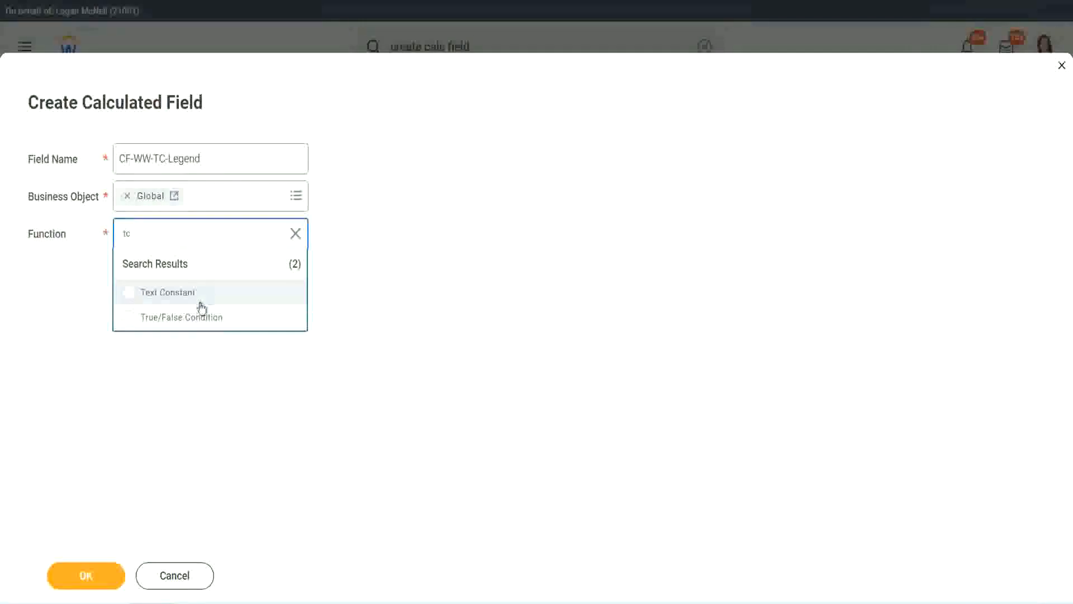
pyautogui.click(167, 292)
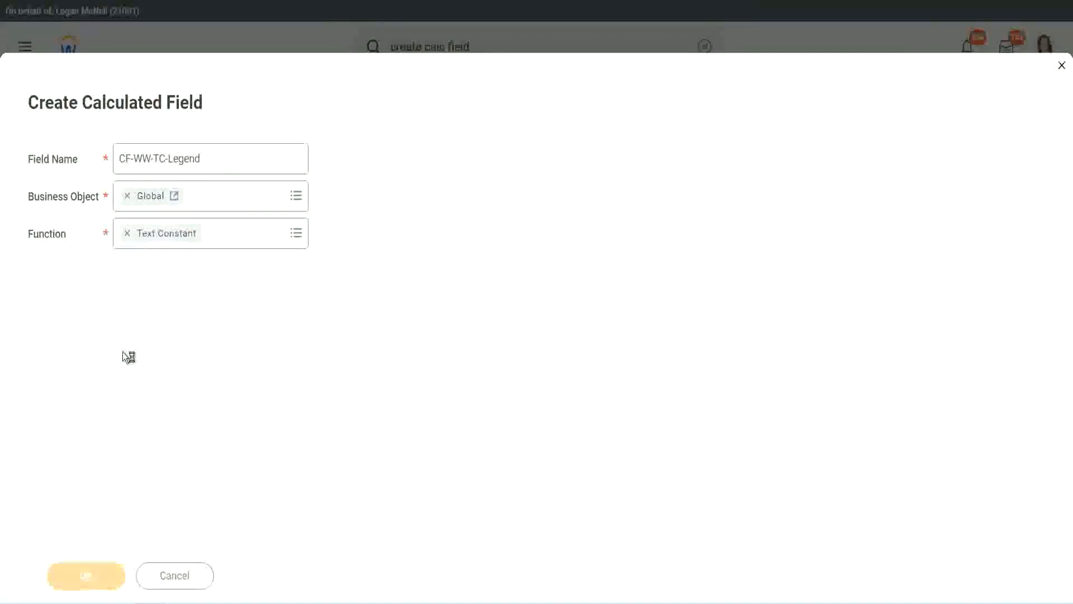
pyautogui.click(87, 575)
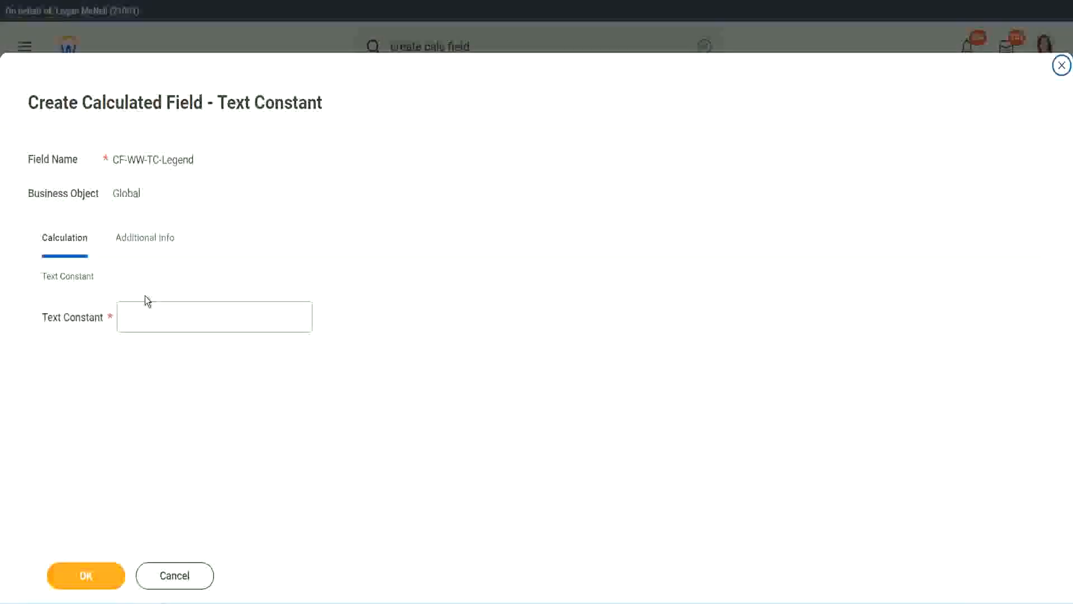
pyautogui.write('Legend')
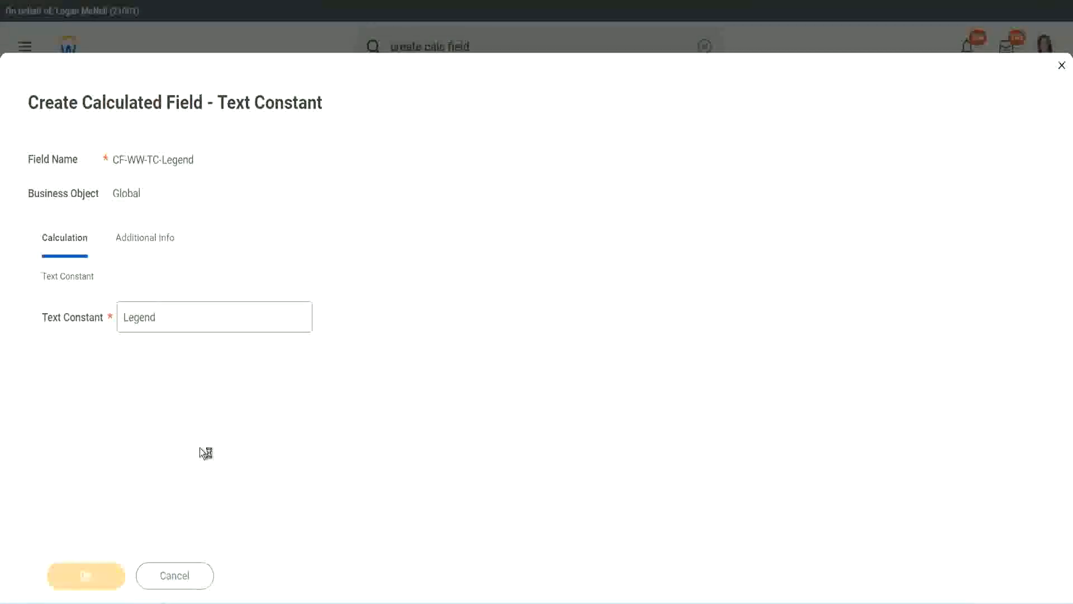
pyautogui.moveTo(374, 370)
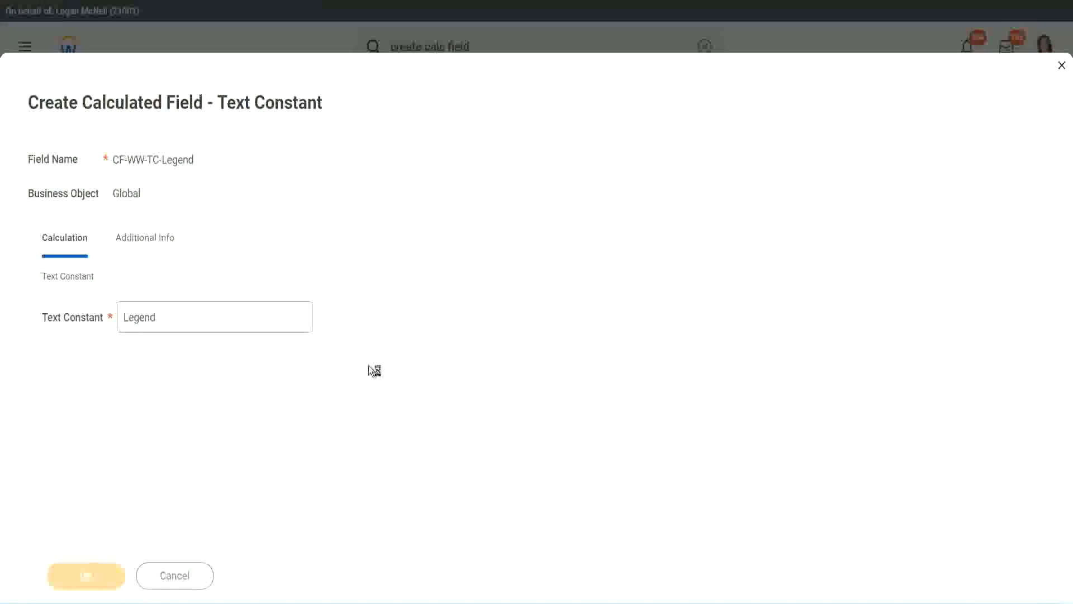
pyautogui.moveTo(348, 367)
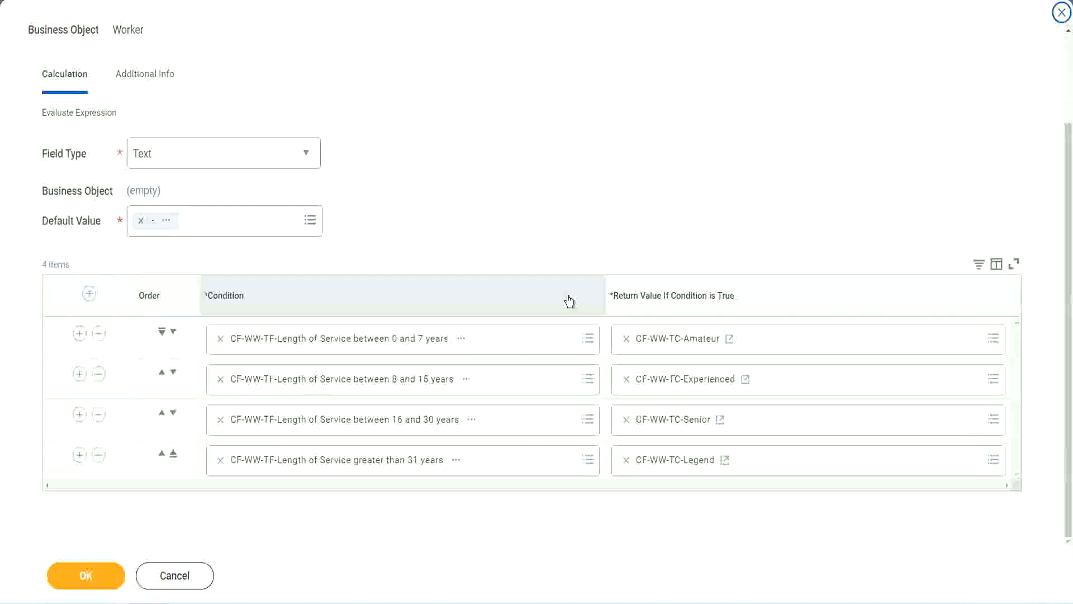
# Review the four service-range conditions and return values, then save the Experience Bands field.
pyautogui.scroll(3)
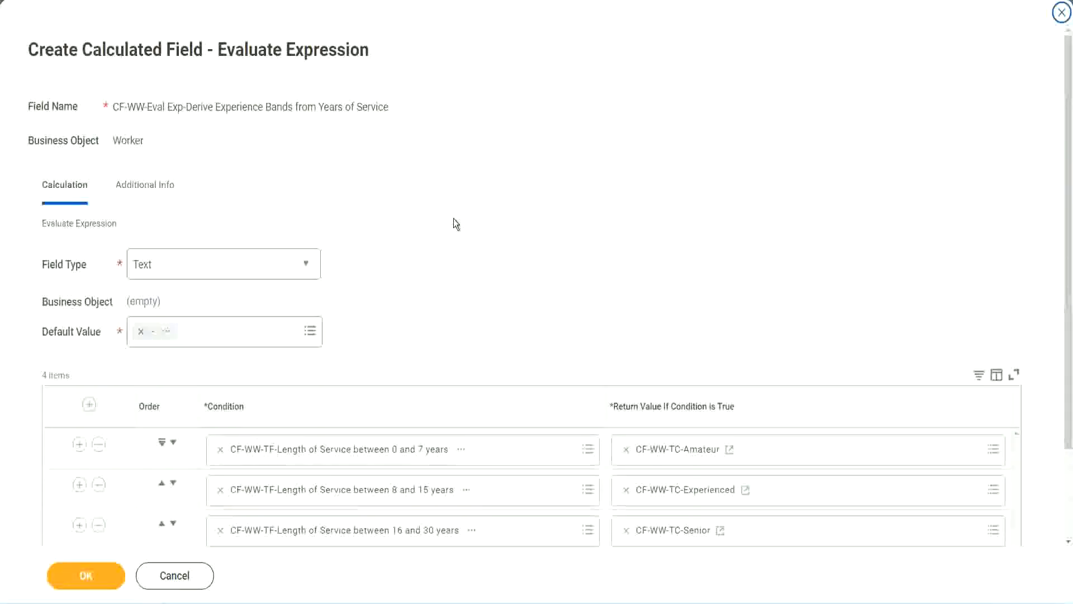
pyautogui.scroll(-3)
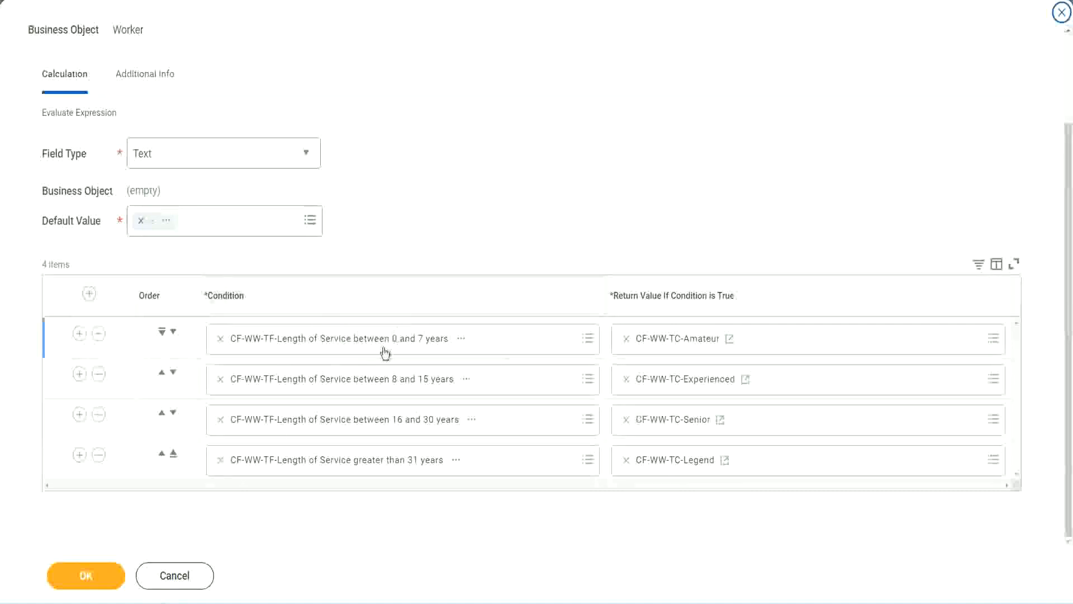
pyautogui.moveTo(380, 346)
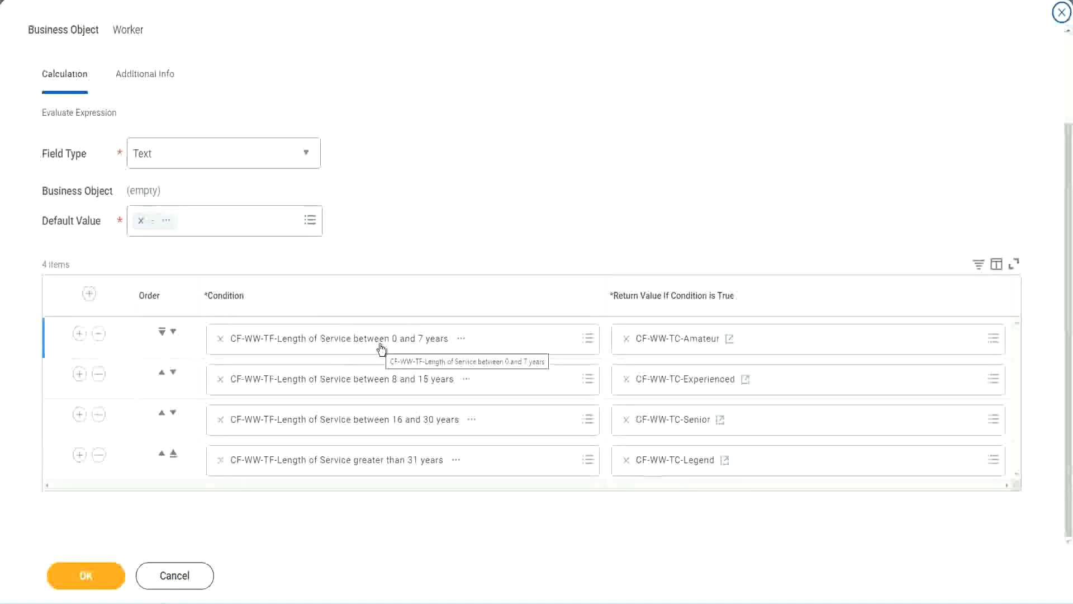
pyautogui.moveTo(665, 328)
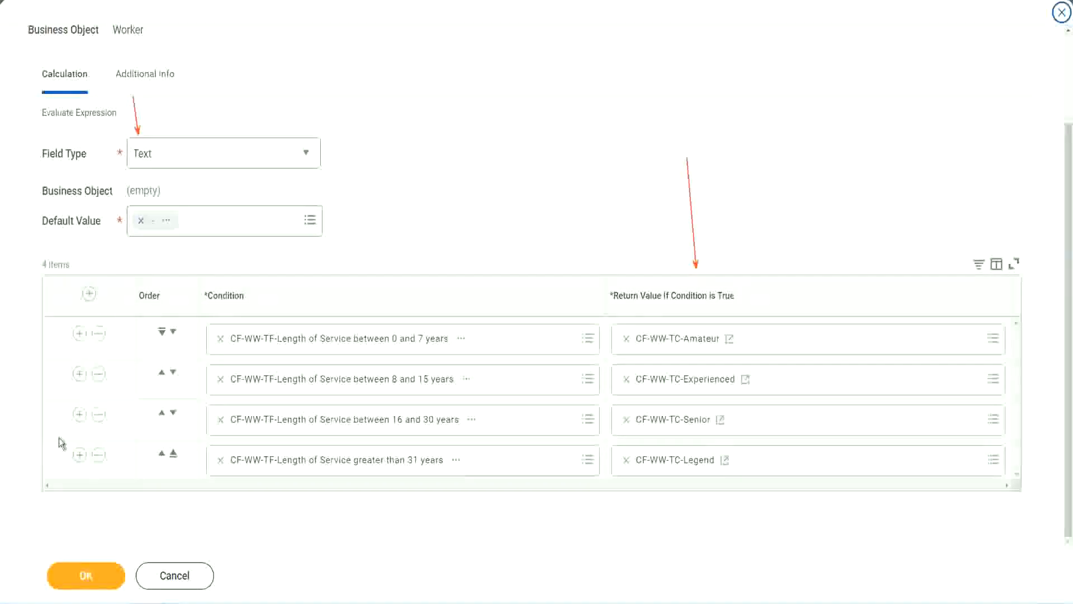
pyautogui.click(85, 574)
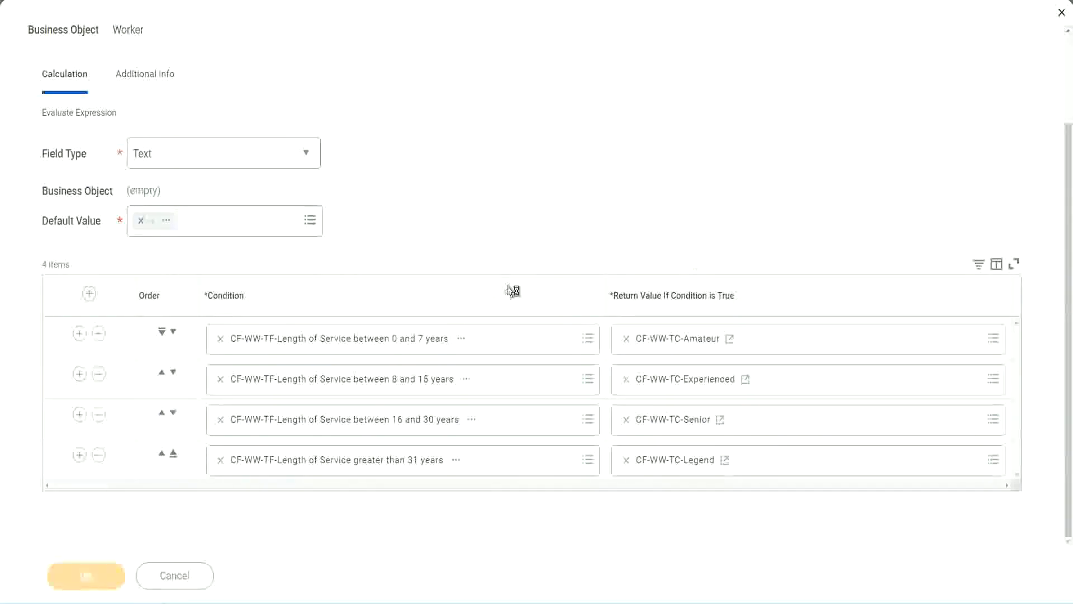
pyautogui.moveTo(442, 218)
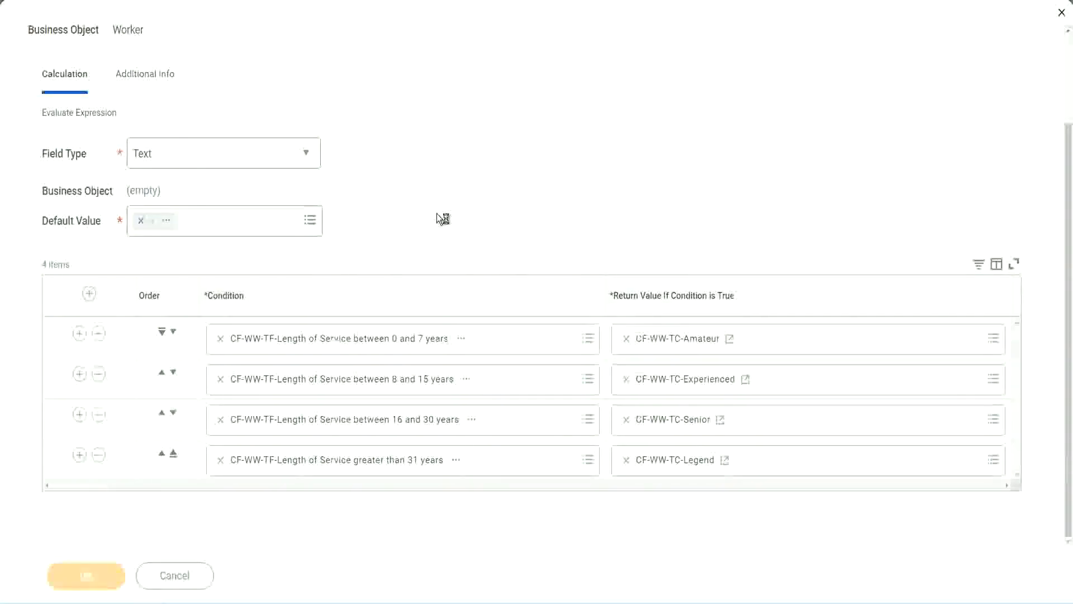
pyautogui.click(87, 575)
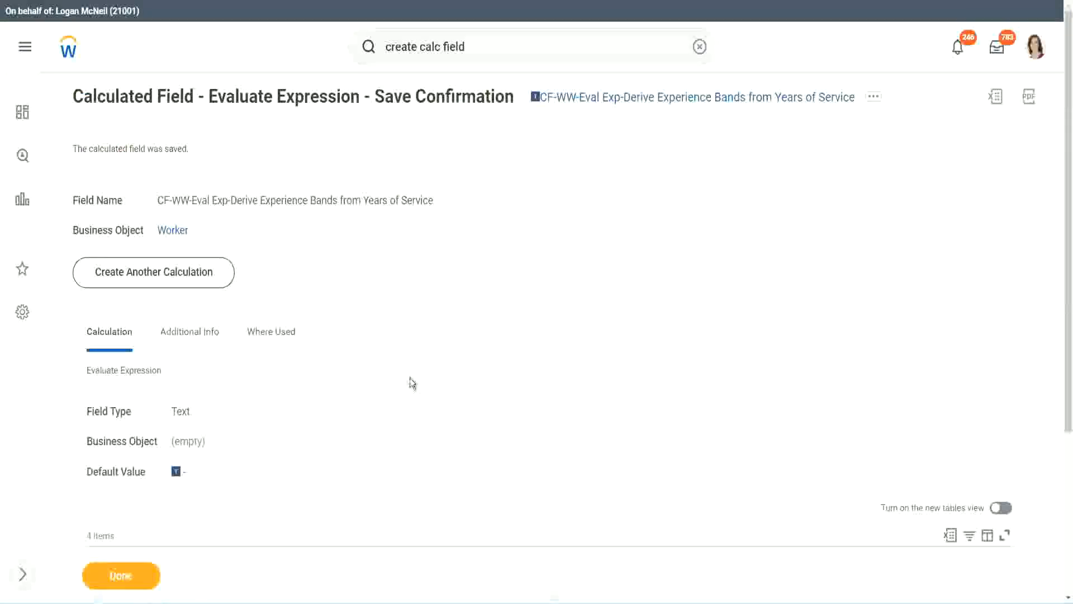
# Copy the saved calculated field's name via its related actions for use in the report.
pyautogui.scroll(-3)
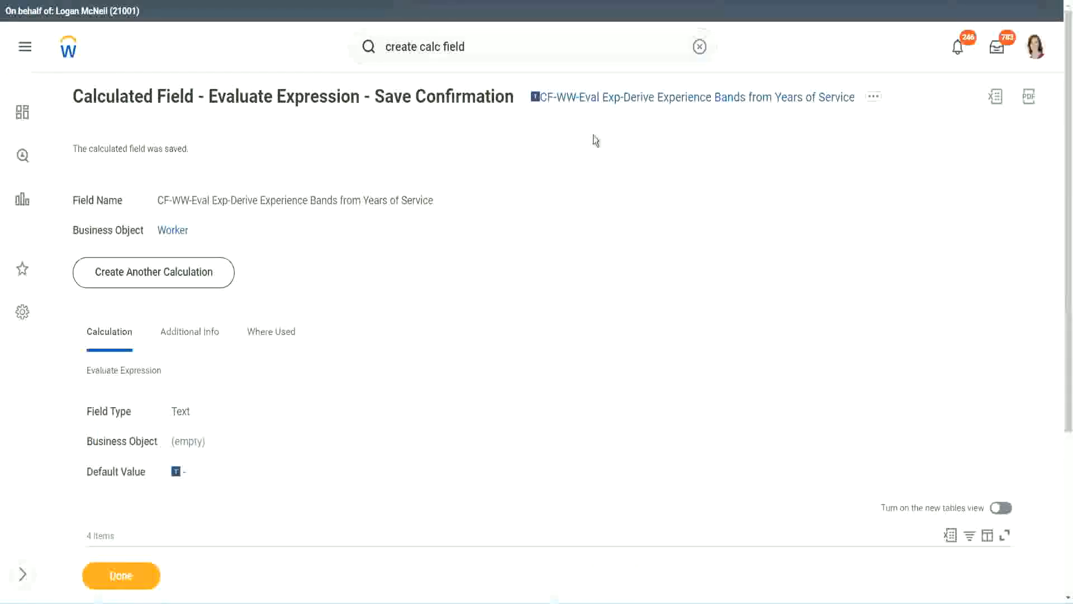
pyautogui.click(874, 97)
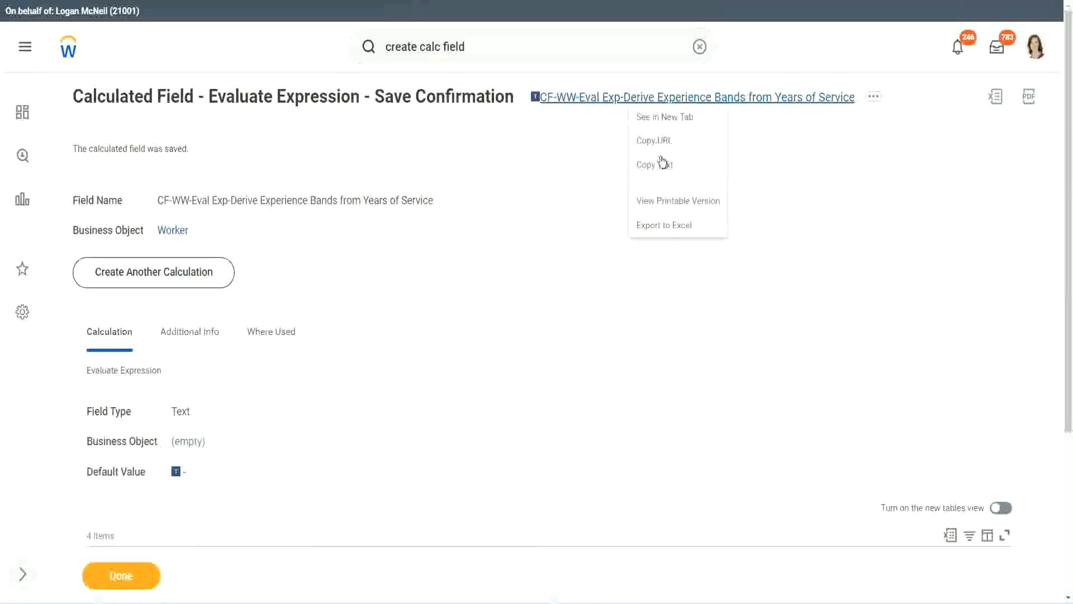
pyautogui.click(580, 210)
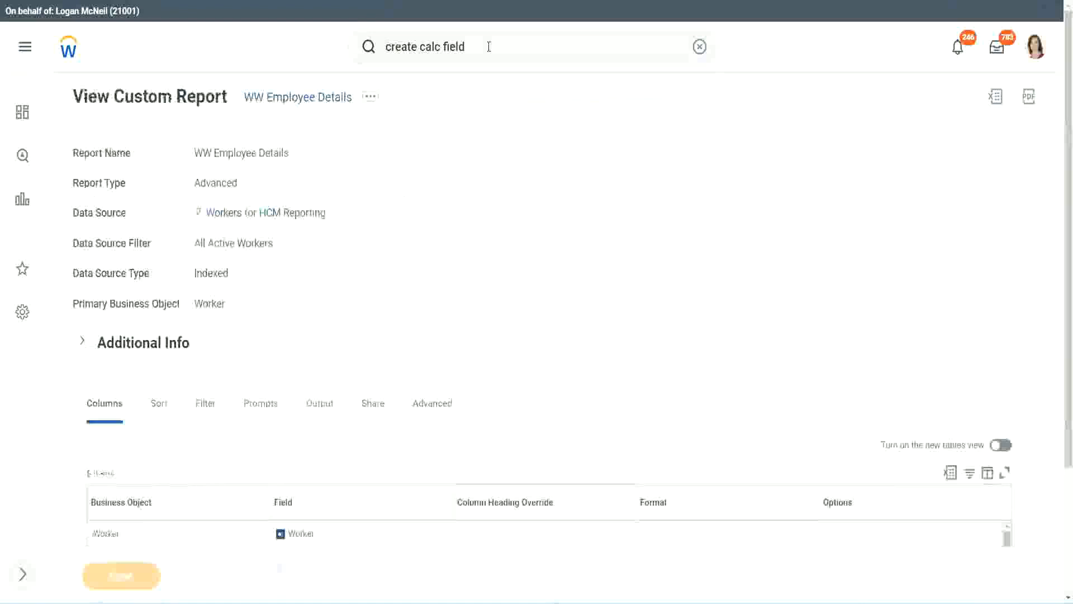
# Open the WW Employee Details custom report for editing via Related Actions.
pyautogui.click(371, 96)
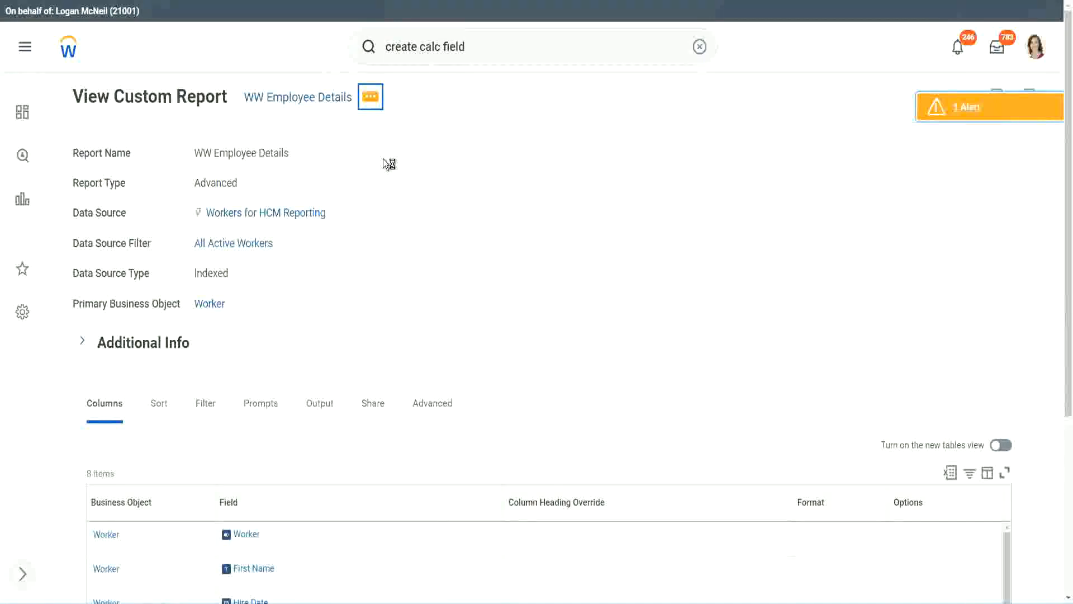
pyautogui.click(370, 96)
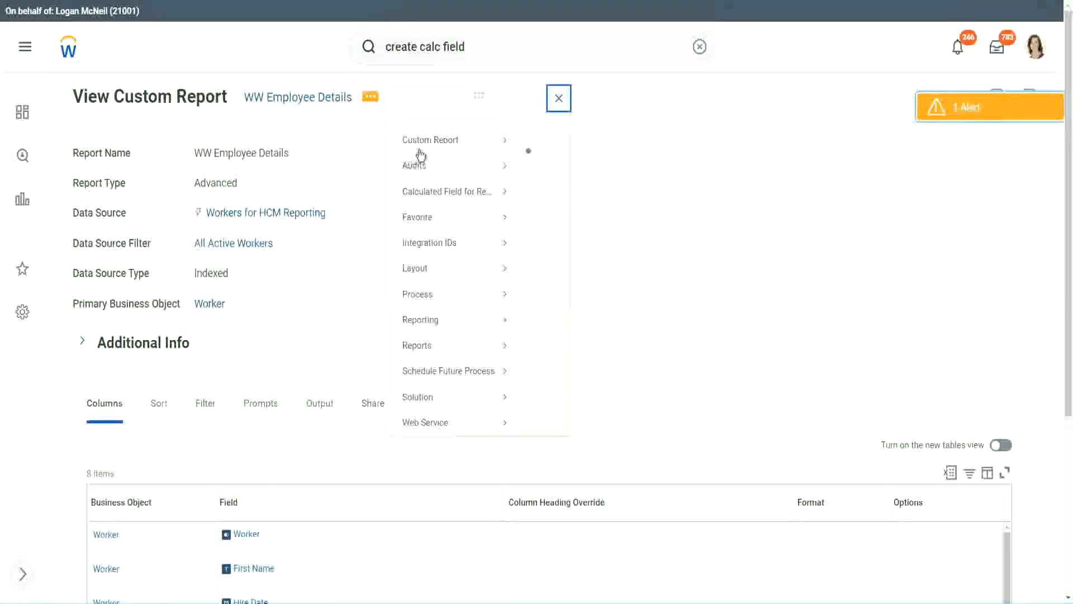
pyautogui.click(559, 98)
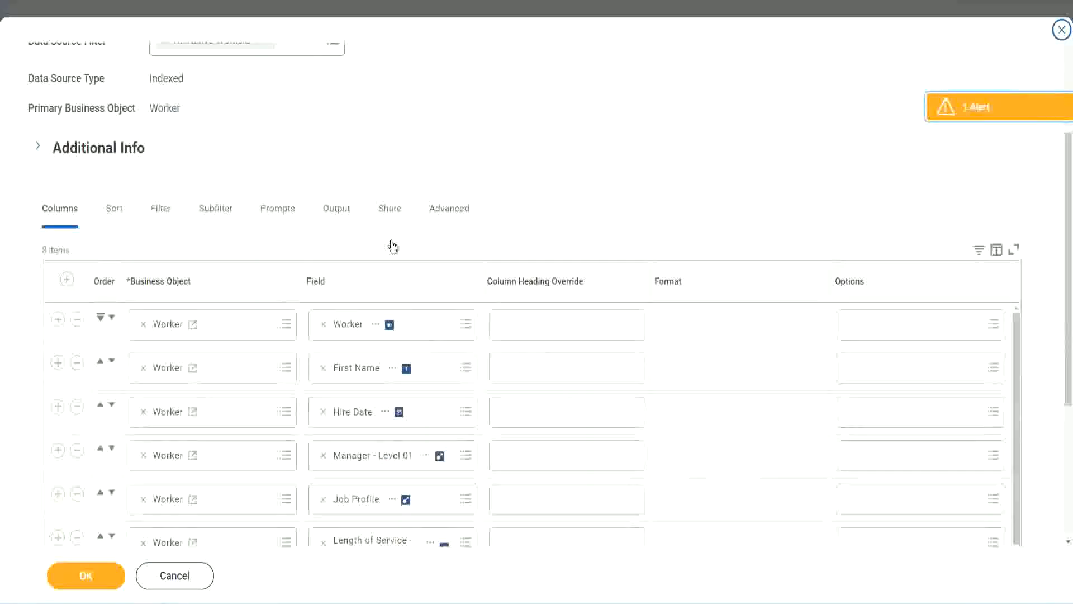
# Add a new blank Worker column row at the end of the report's column list.
pyautogui.scroll(-3)
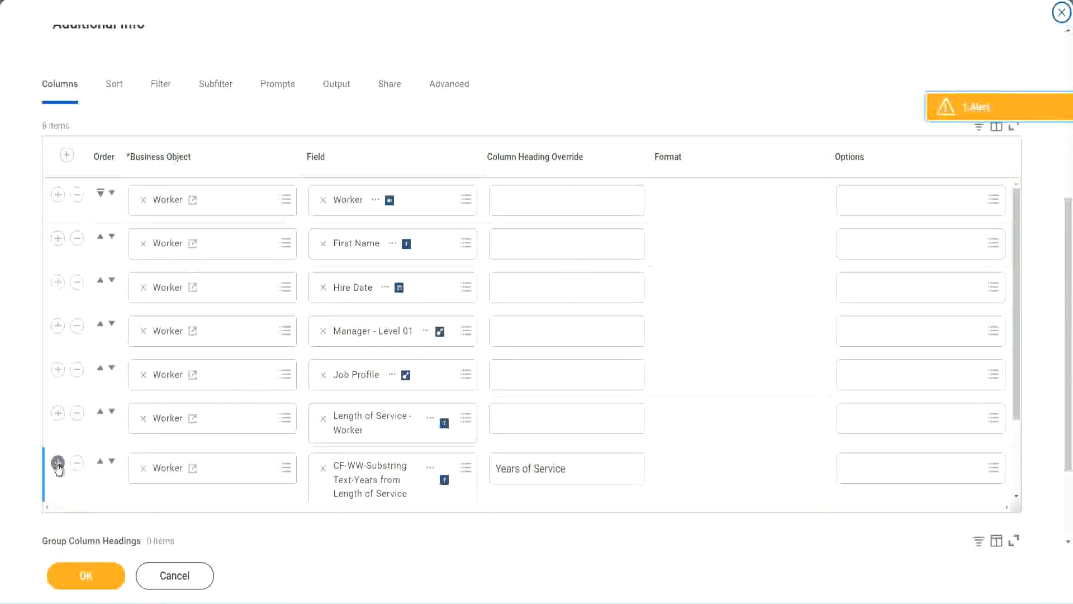
pyautogui.click(58, 463)
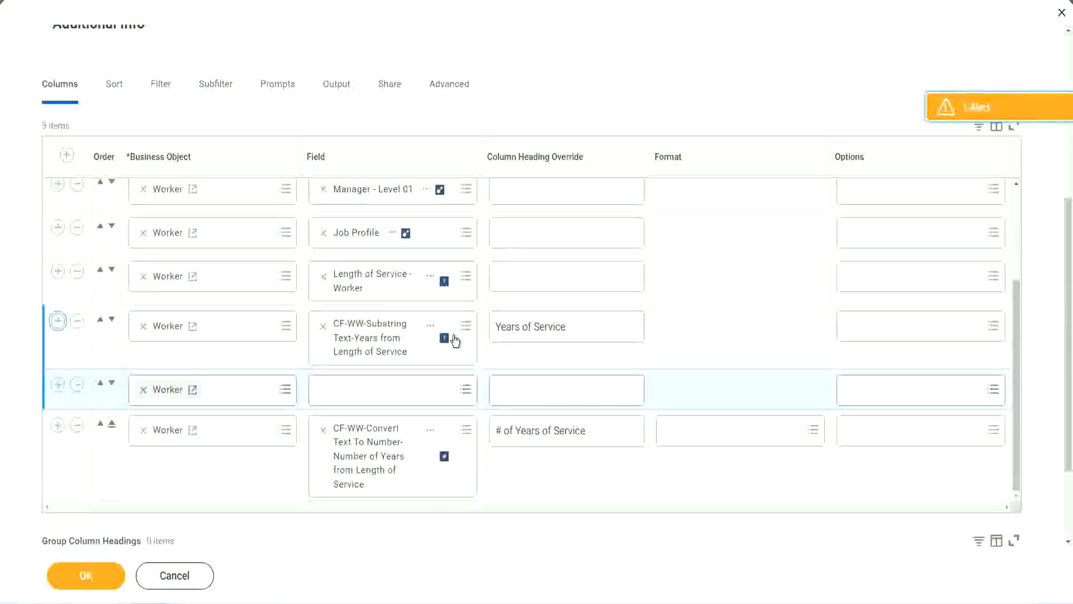
pyautogui.scroll(-3)
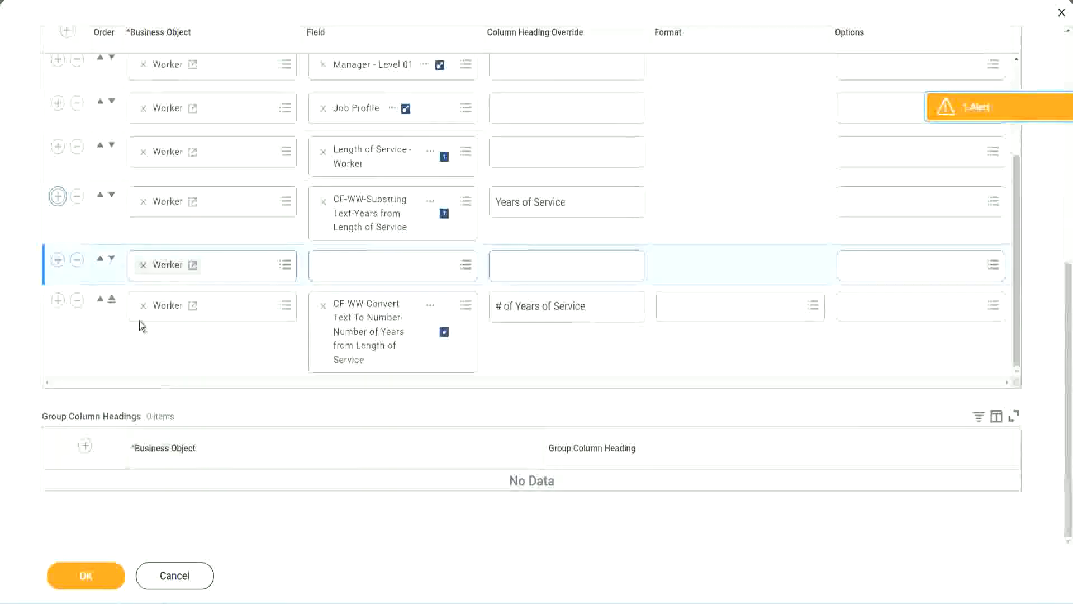
pyautogui.moveTo(84, 272)
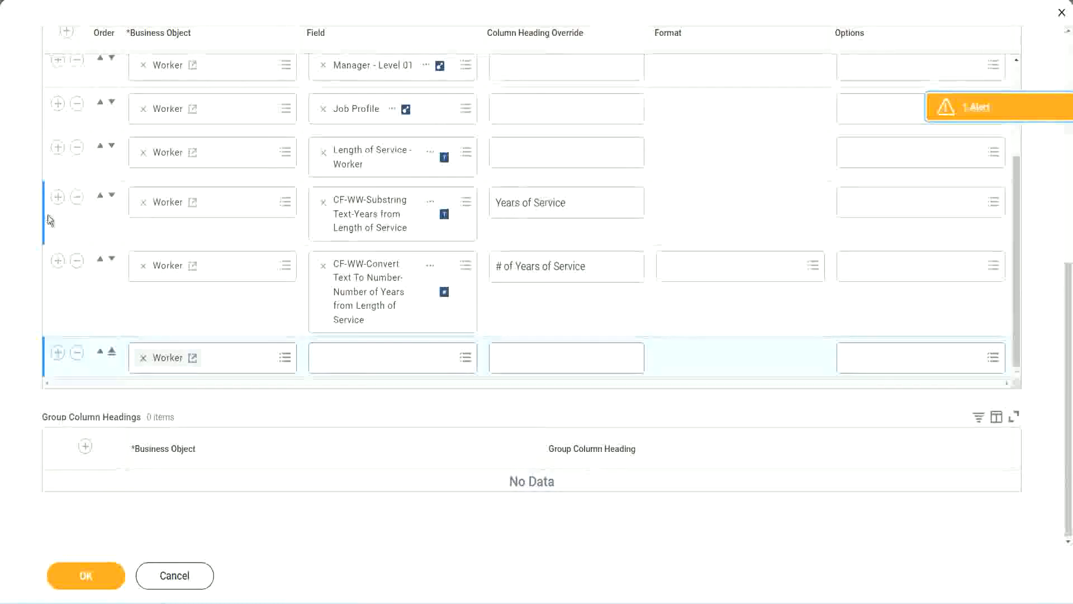
pyautogui.click(78, 197)
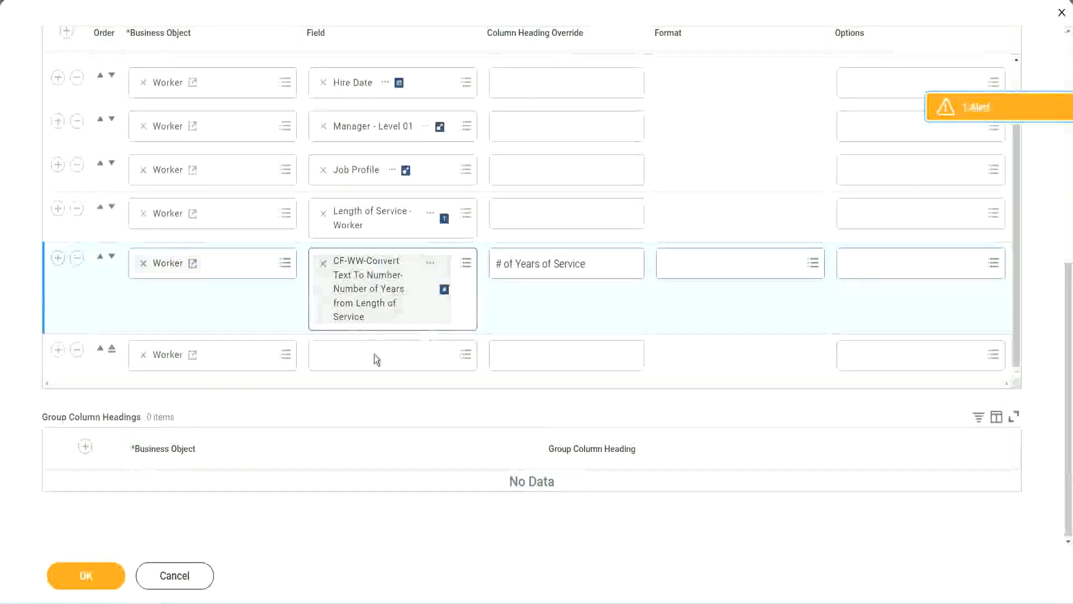
pyautogui.click(383, 354)
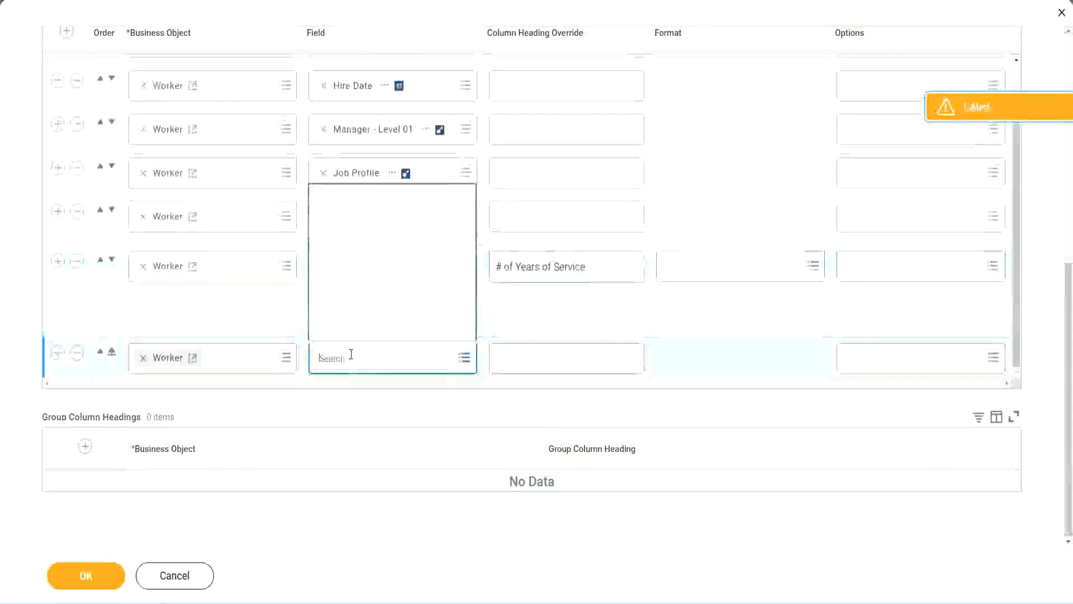
# Set the new column to the Experience Bands calculated field, headed 'Experience Bands', and save the columns.
pyautogui.write('ence Bands from Years of Service')
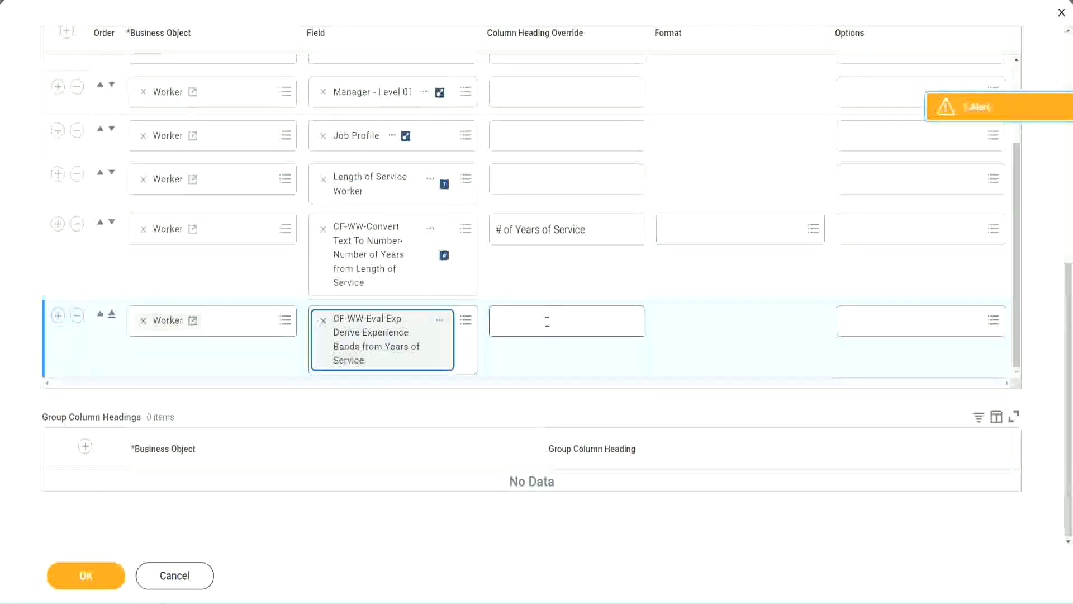
pyautogui.click(565, 321)
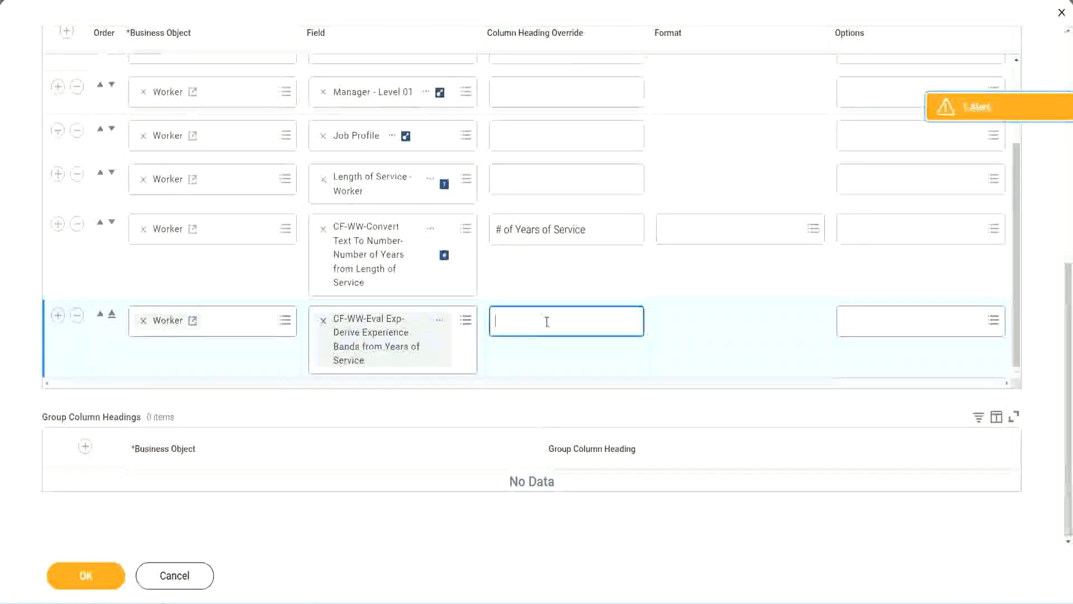
pyautogui.write('Experience B')
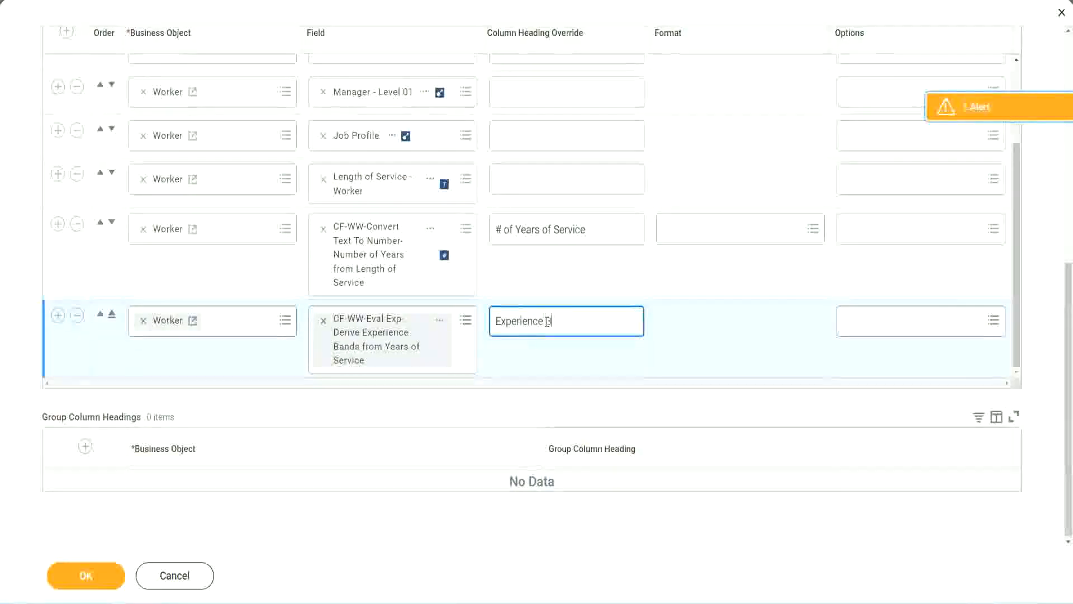
pyautogui.write('ands')
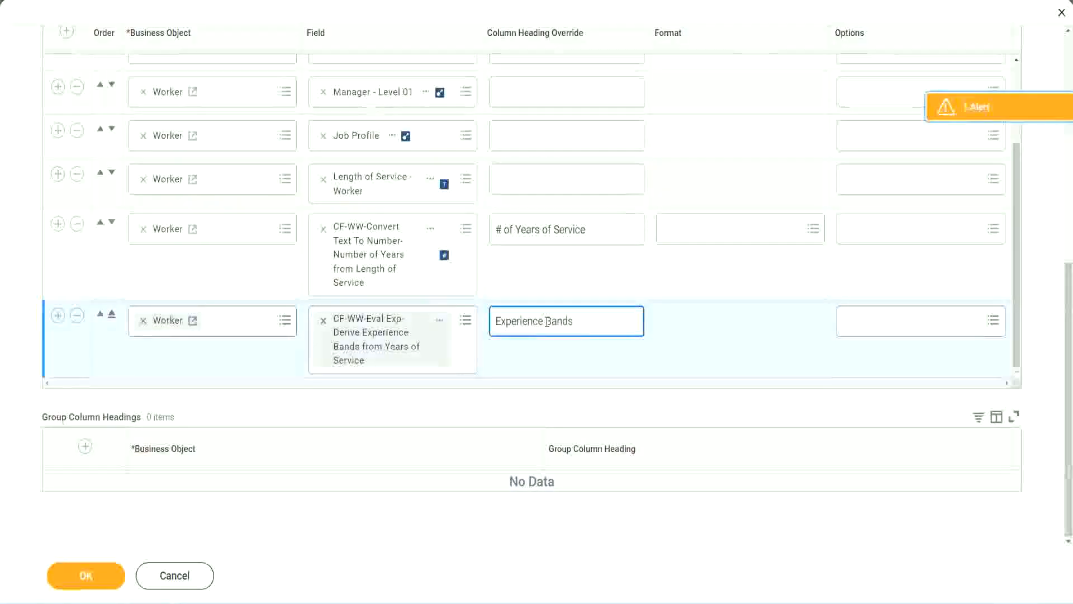
pyautogui.click(86, 575)
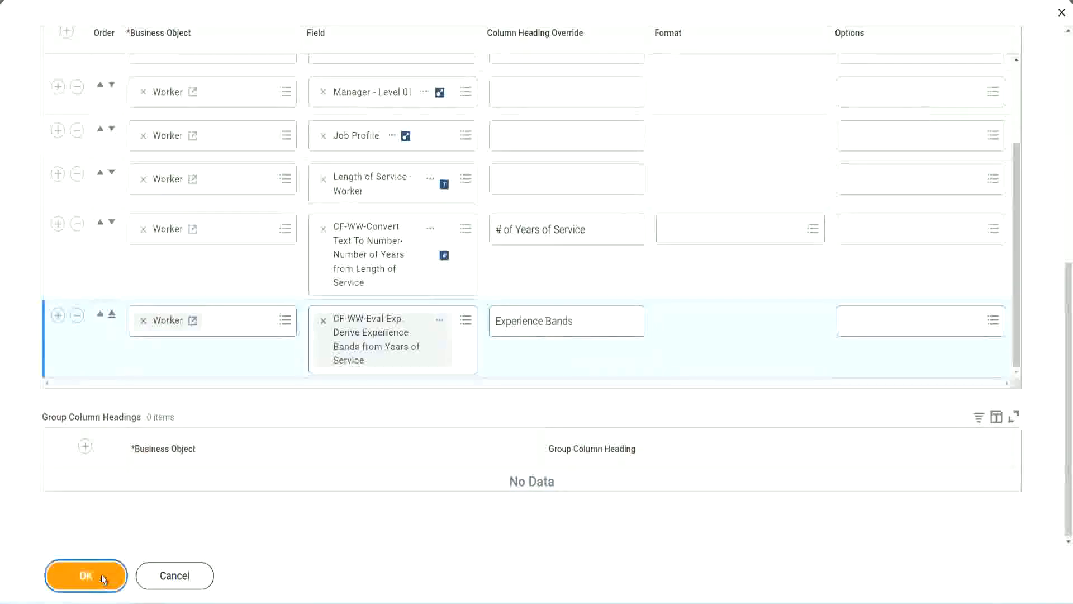
pyautogui.click(86, 575)
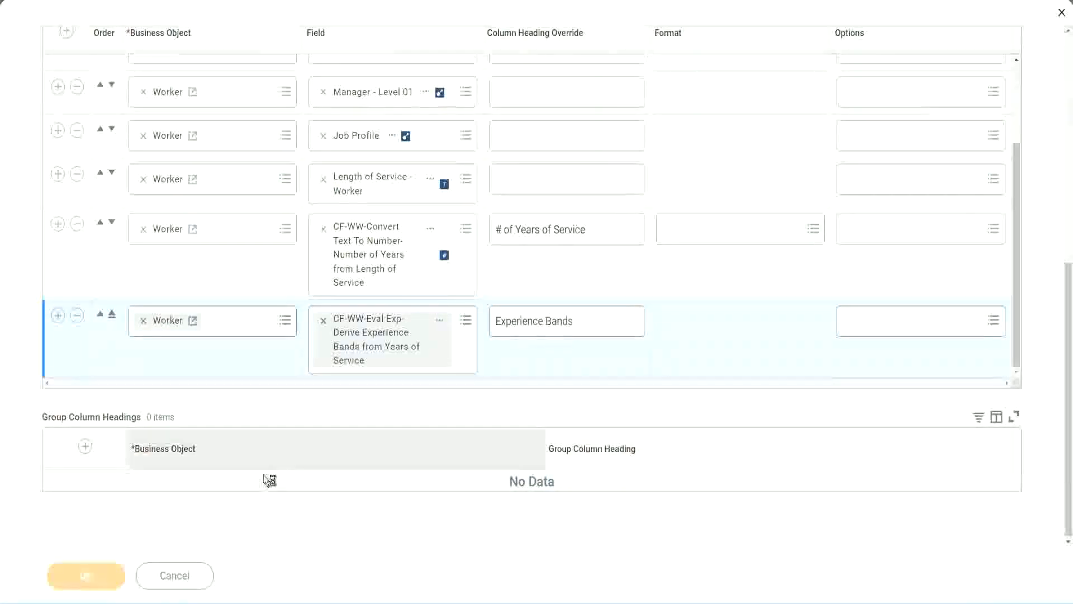
pyautogui.moveTo(401, 355)
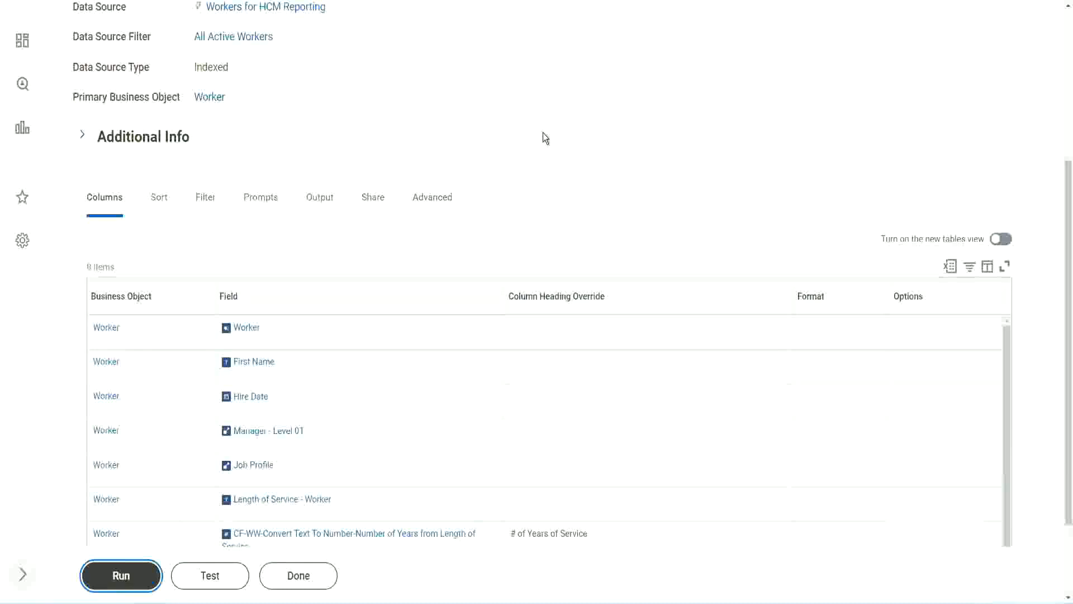
pyautogui.moveTo(547, 138)
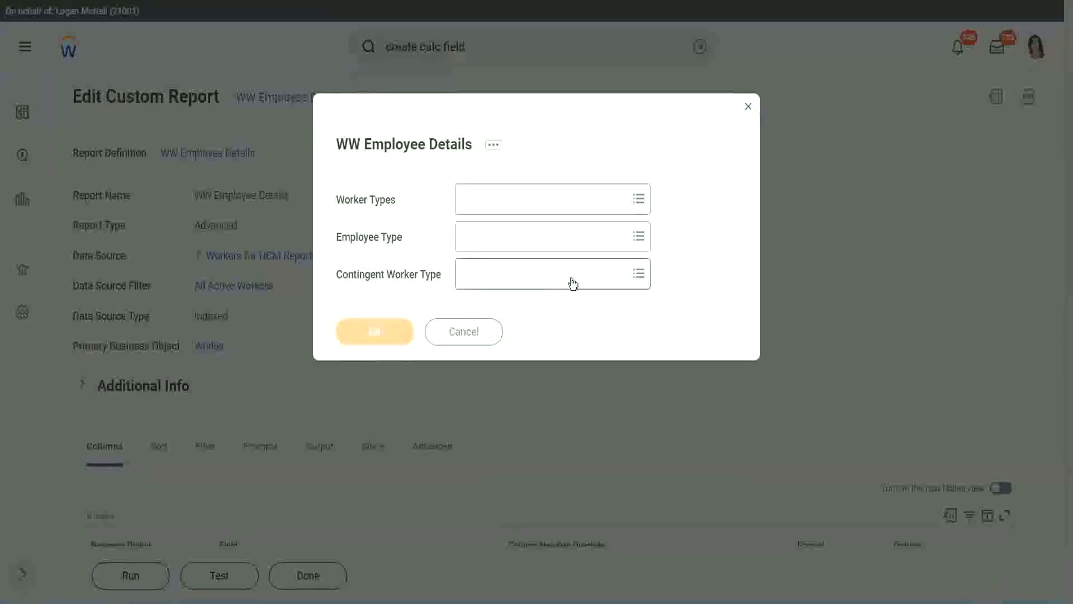
# Run the WW Employee Details report without prompt values, listing 347 workers with Experience Bands.
pyautogui.click(375, 331)
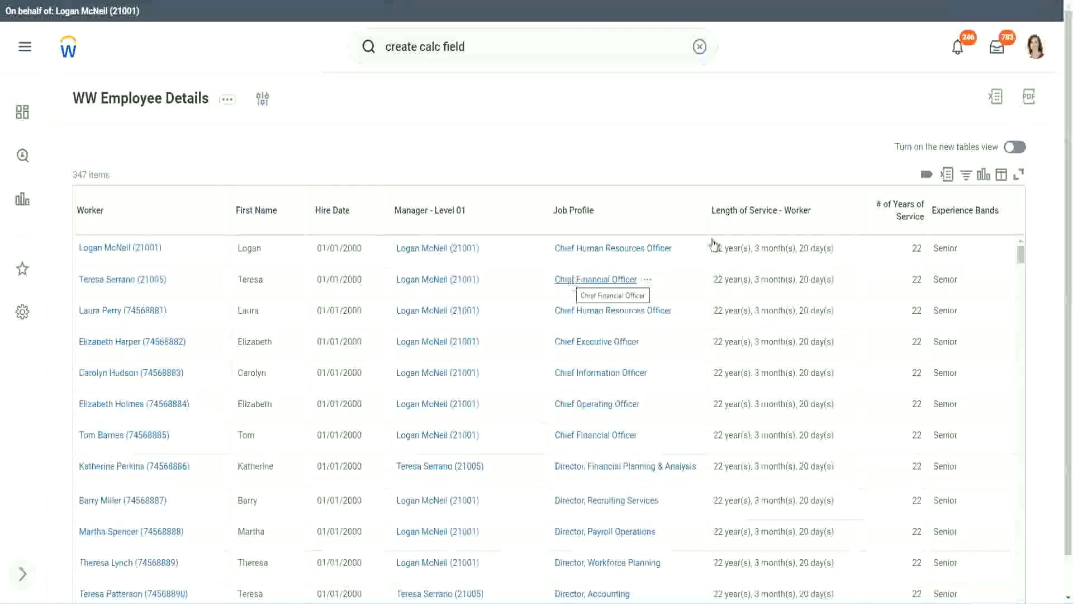
pyautogui.moveTo(862, 154)
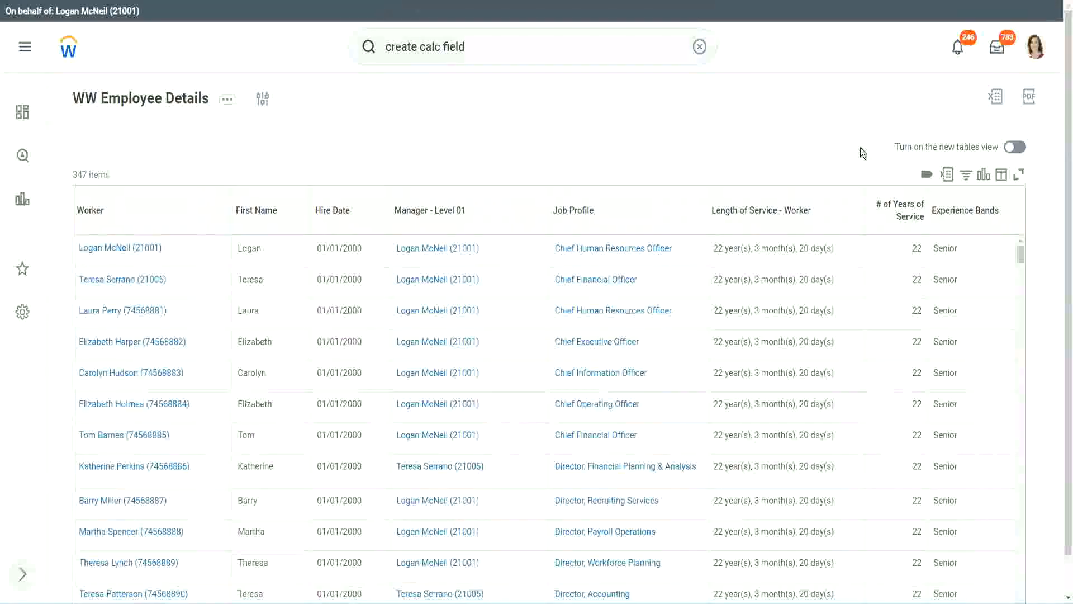
pyautogui.scroll(-3)
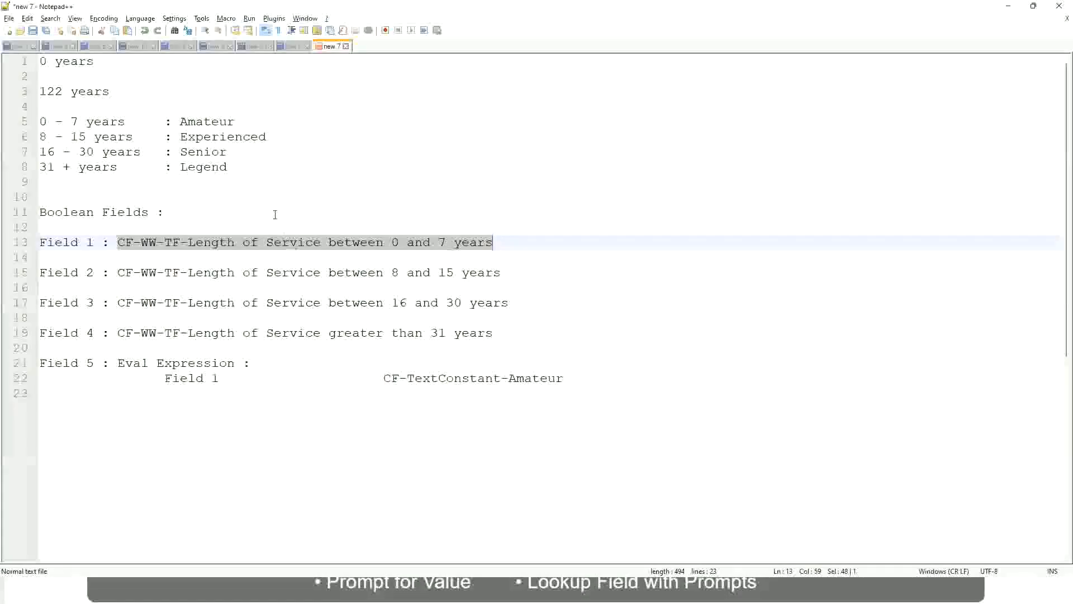
pyautogui.click(182, 151)
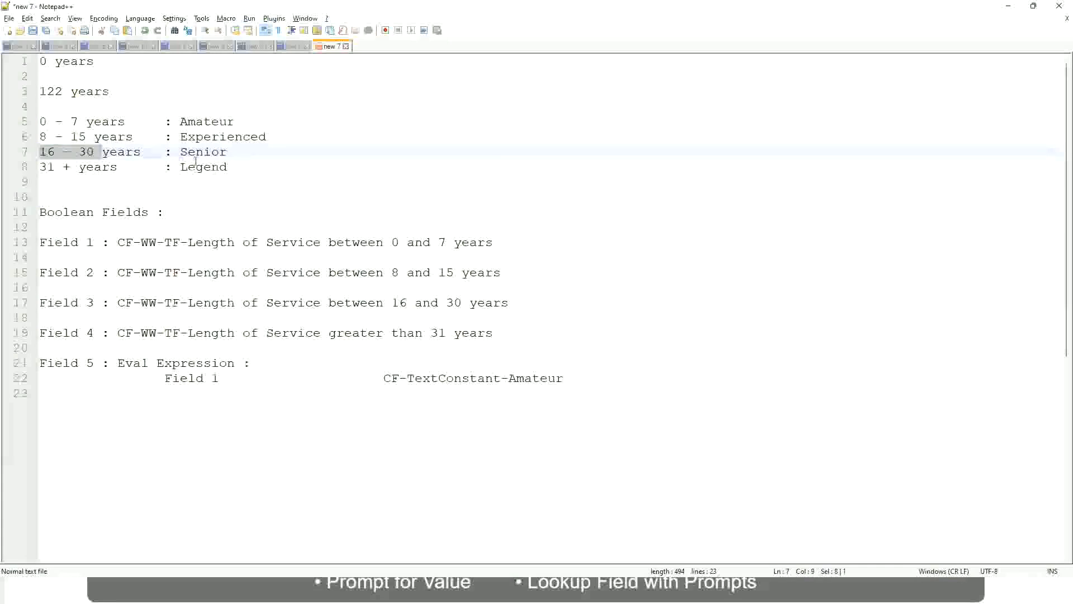
pyautogui.doubleClick(202, 151)
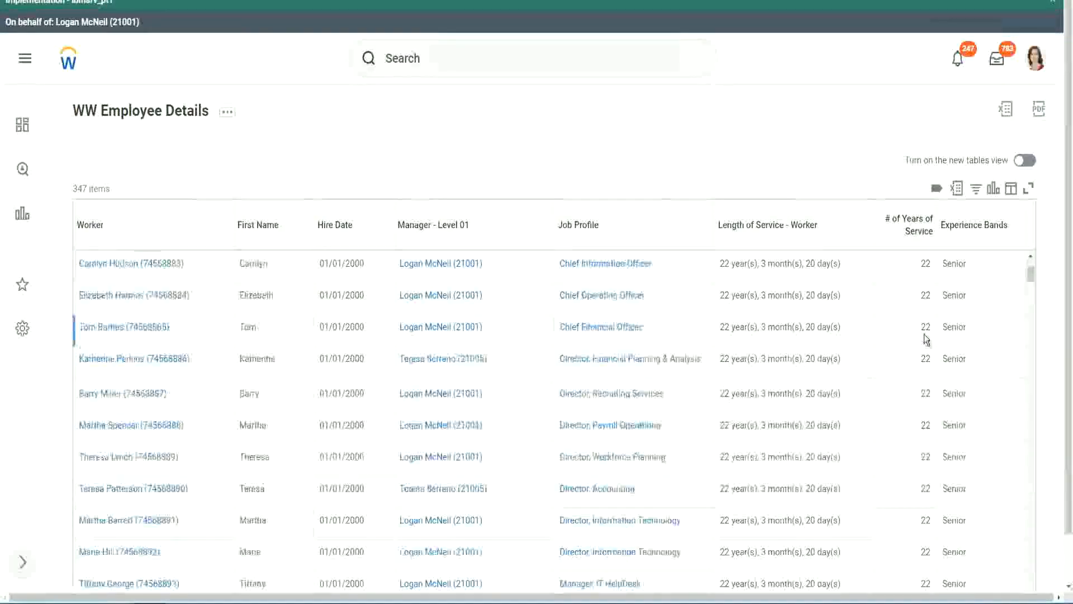
# Scroll the results and open the Experience Bands column's sort and filter options.
pyautogui.scroll(-3)
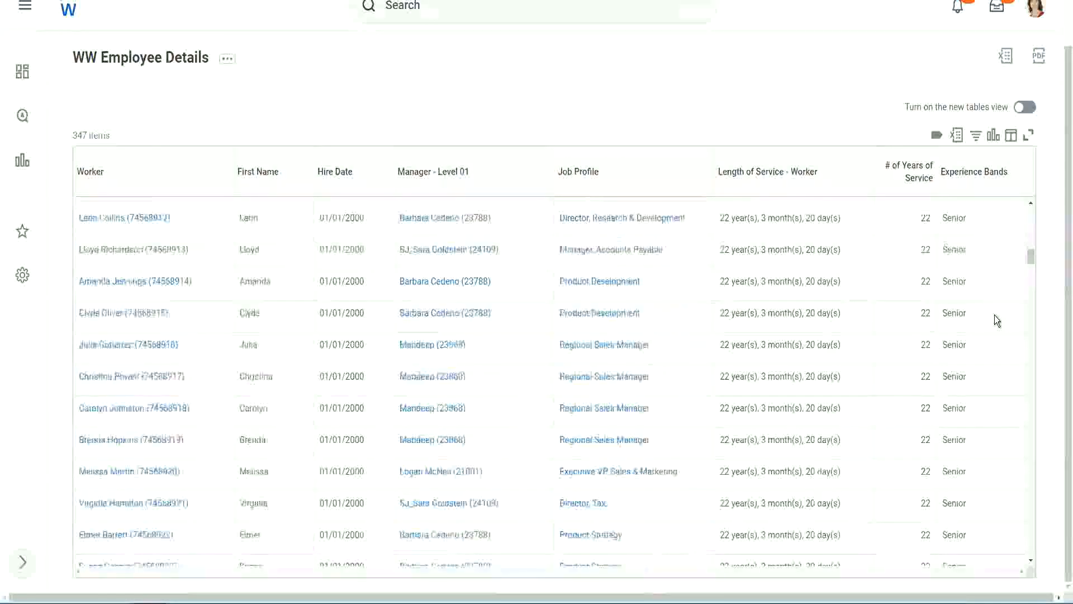
pyautogui.scroll(-3)
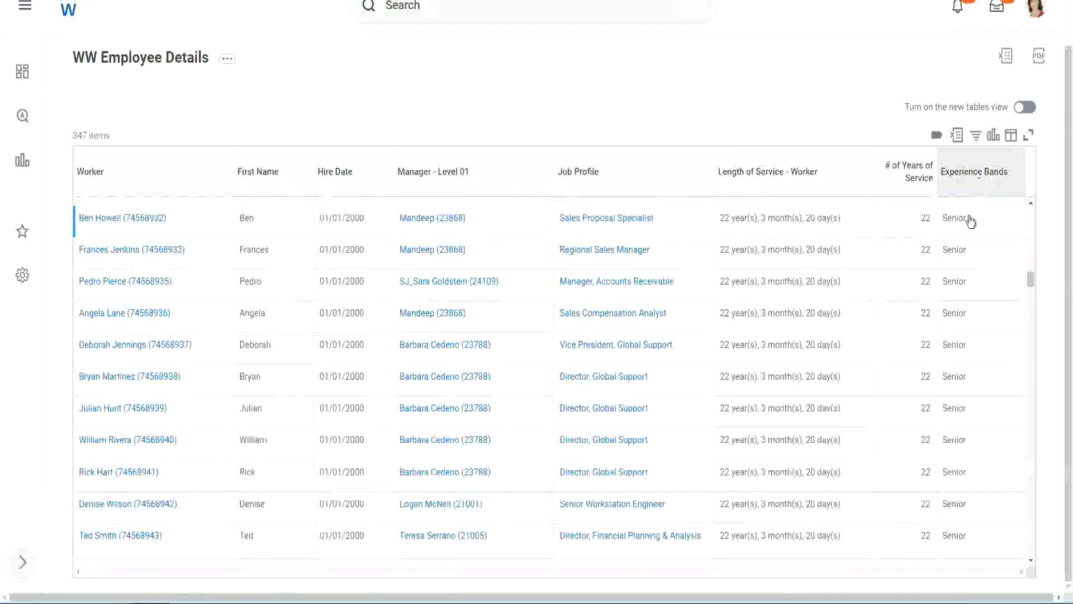
pyautogui.click(975, 172)
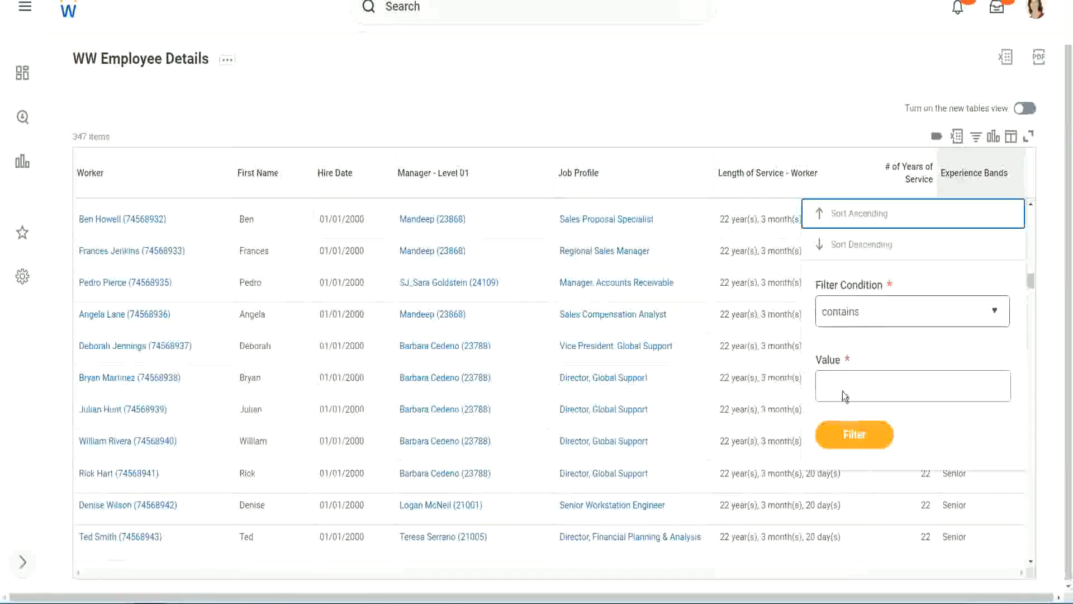
# Filter Experience Bands containing 'Amateur', returning 0 of 347 items.
pyautogui.click(913, 386)
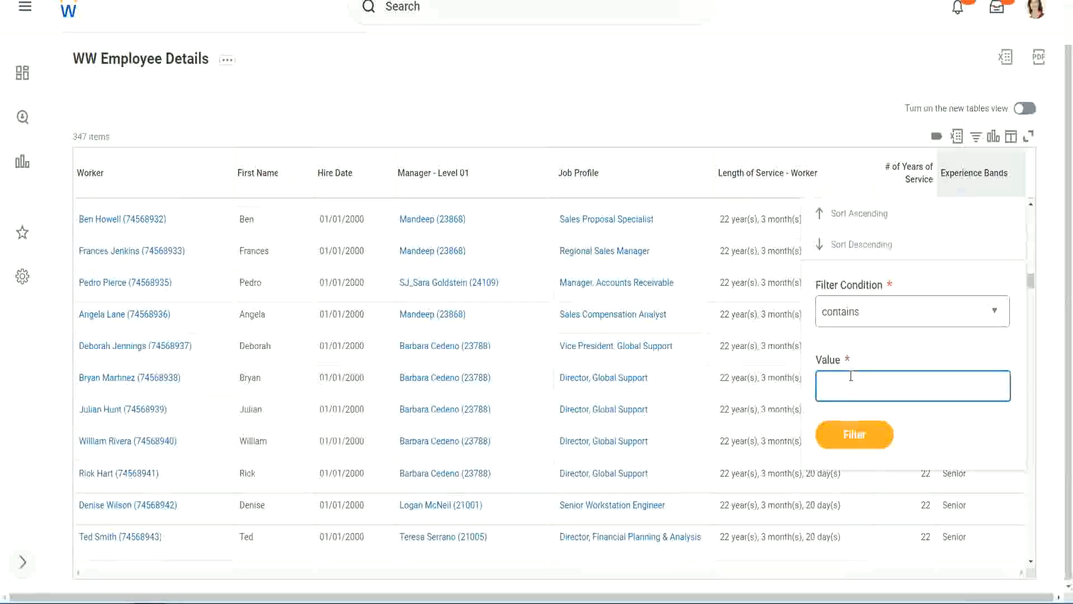
pyautogui.write('Amateur')
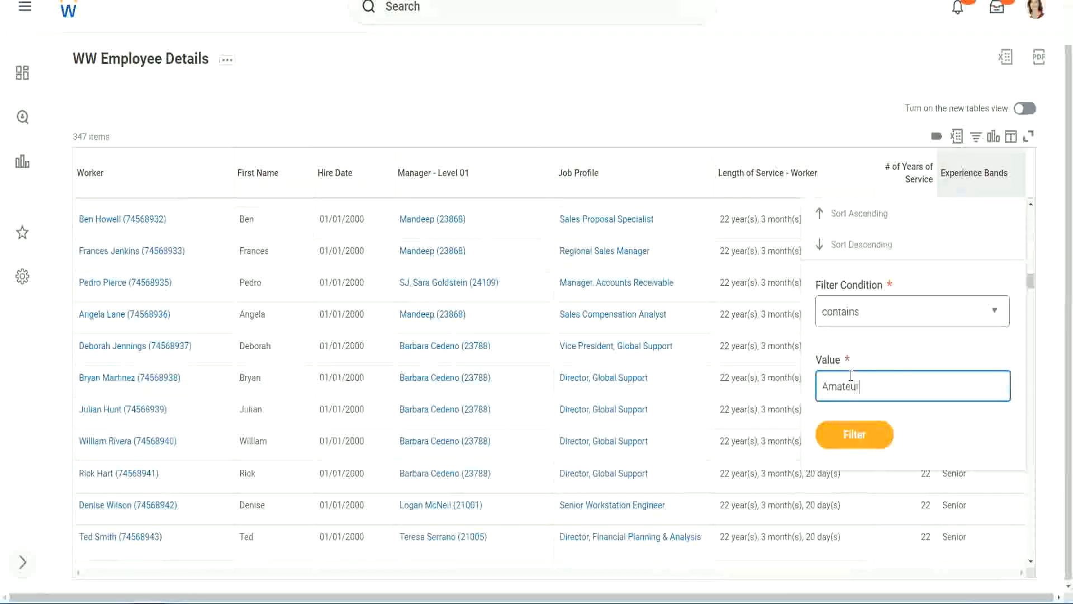
pyautogui.click(853, 434)
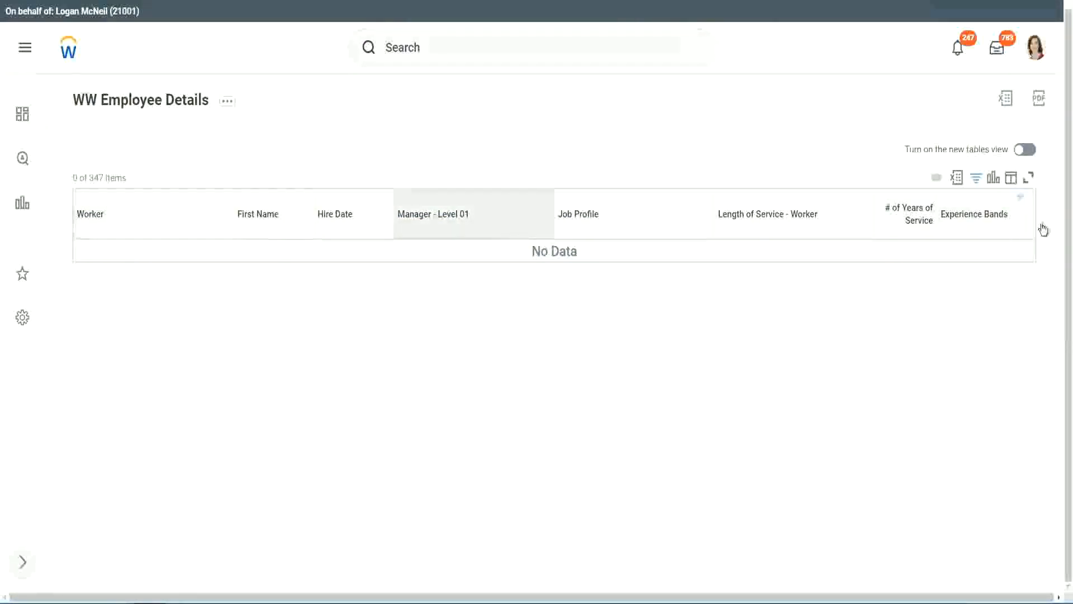
pyautogui.write('Amateur')
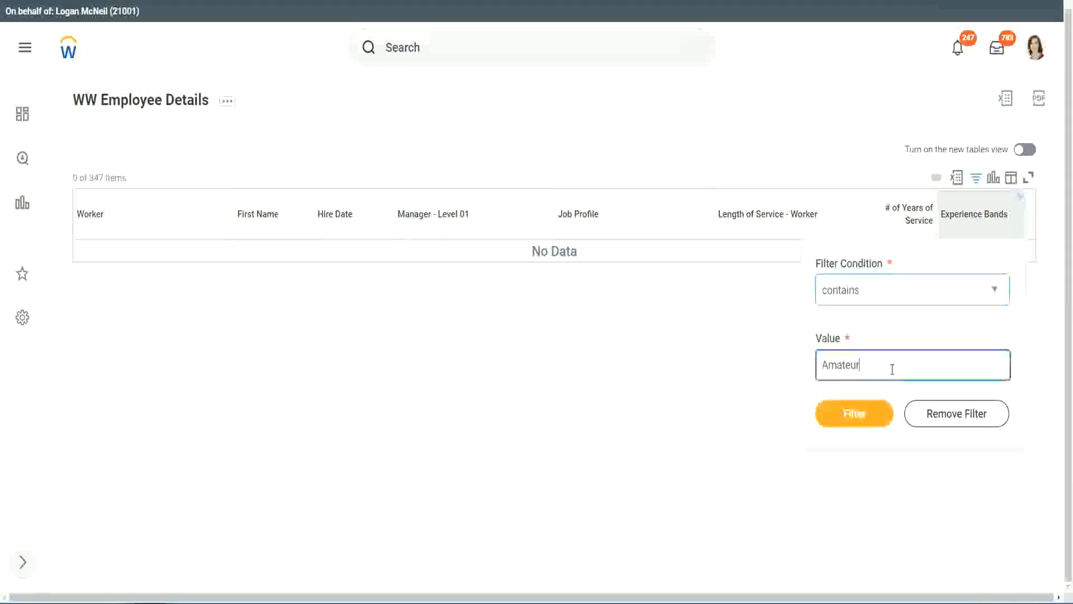
# Filter Experience Bands to 'Legend', showing 107 of 347 workers, and check their years of service.
pyautogui.click(853, 412)
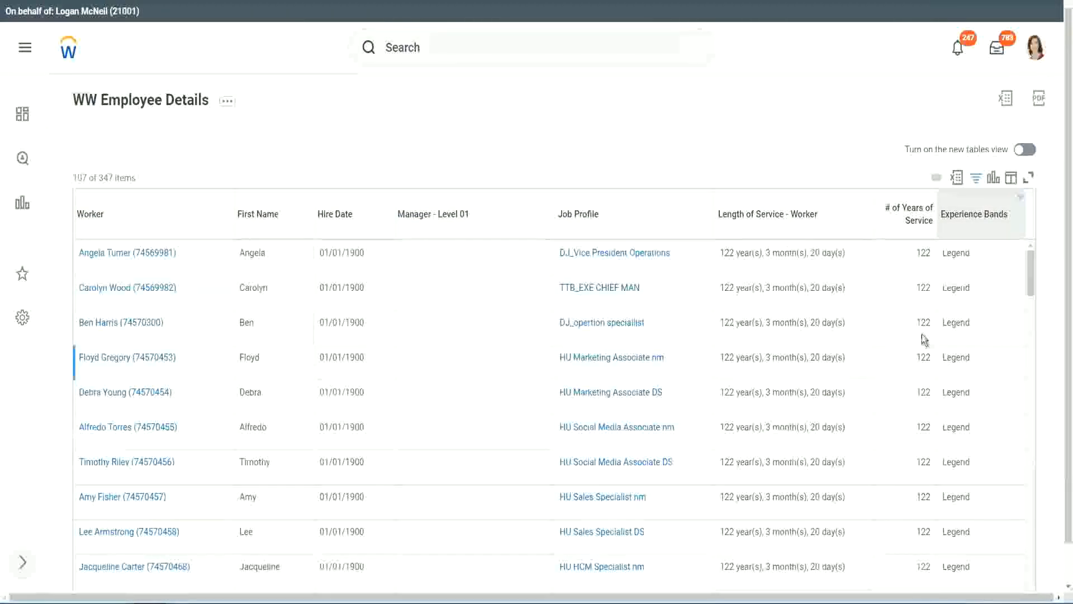
pyautogui.scroll(-3)
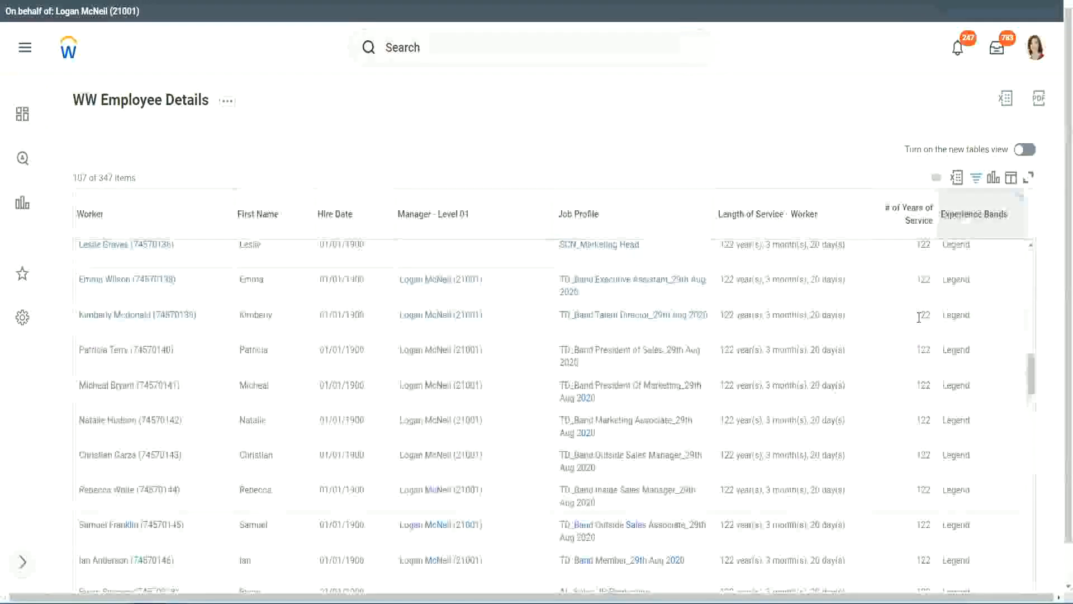
pyautogui.scroll(-3)
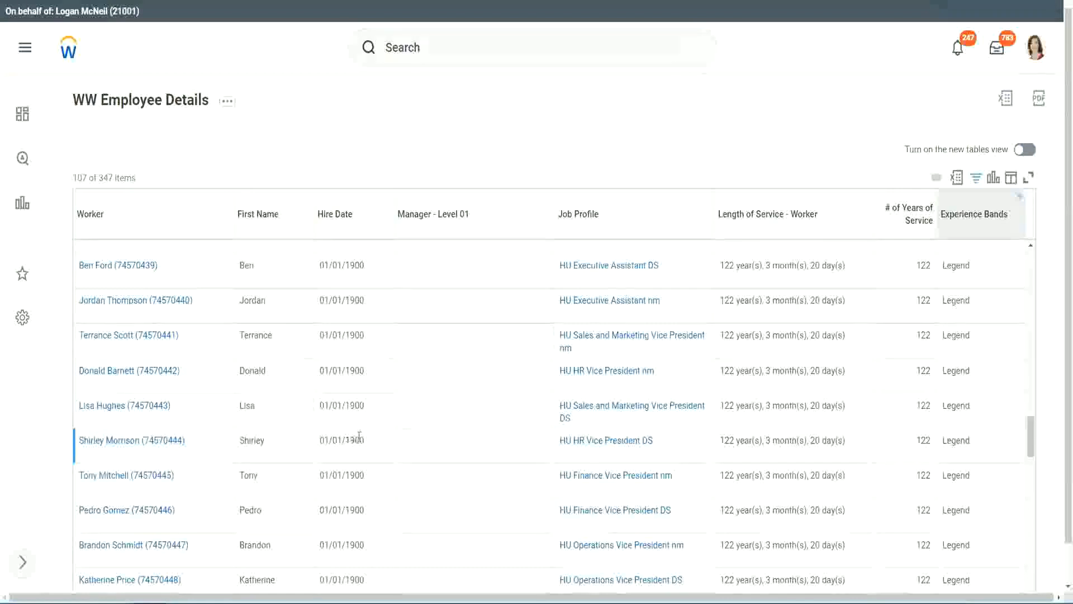
pyautogui.scroll(-3)
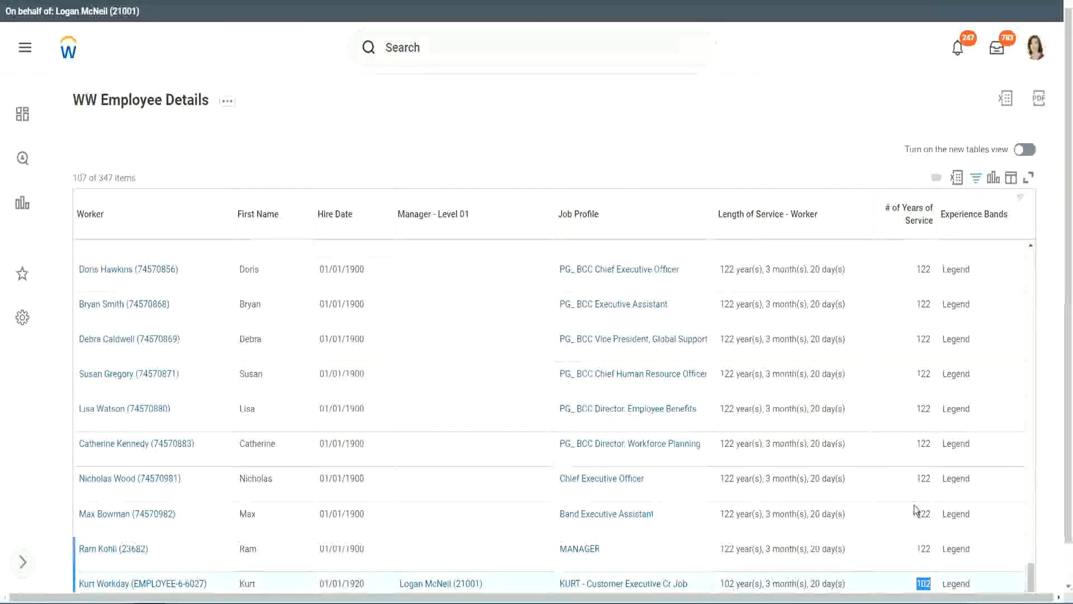
pyautogui.click(130, 477)
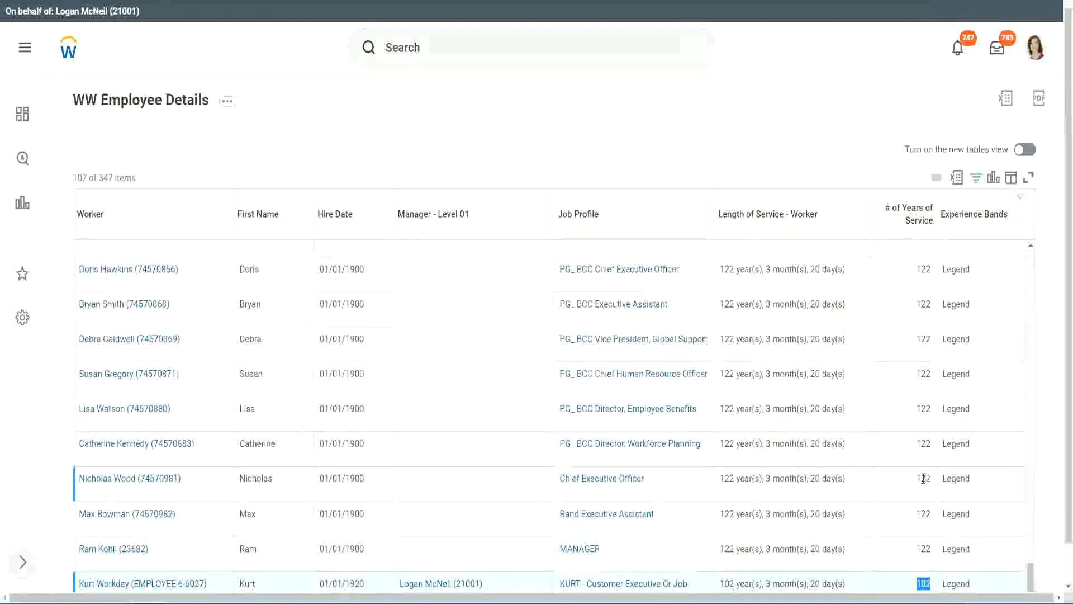
pyautogui.click(922, 478)
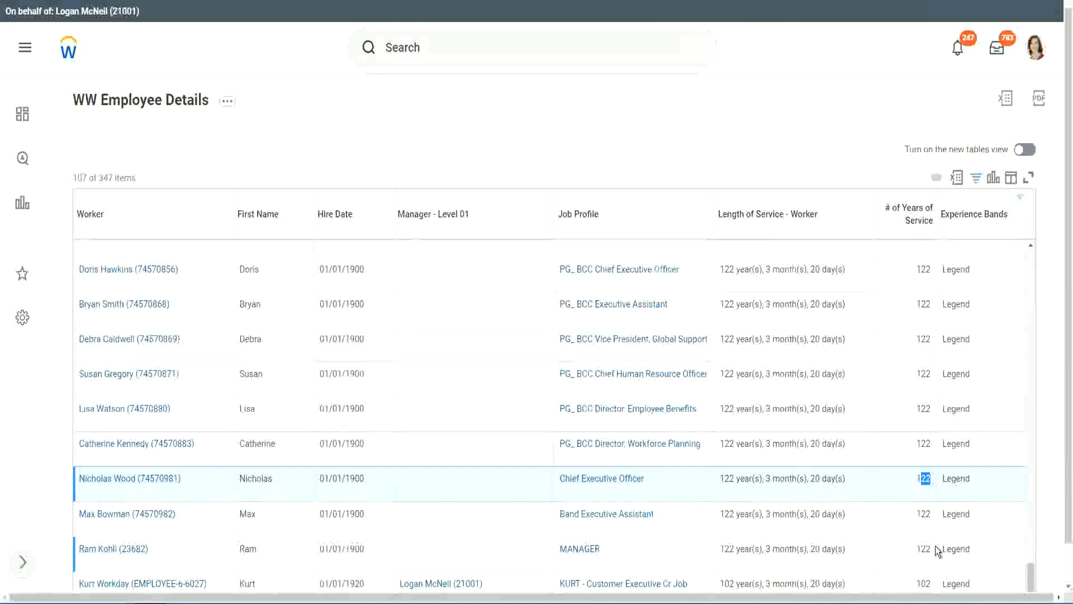
pyautogui.moveTo(905, 450)
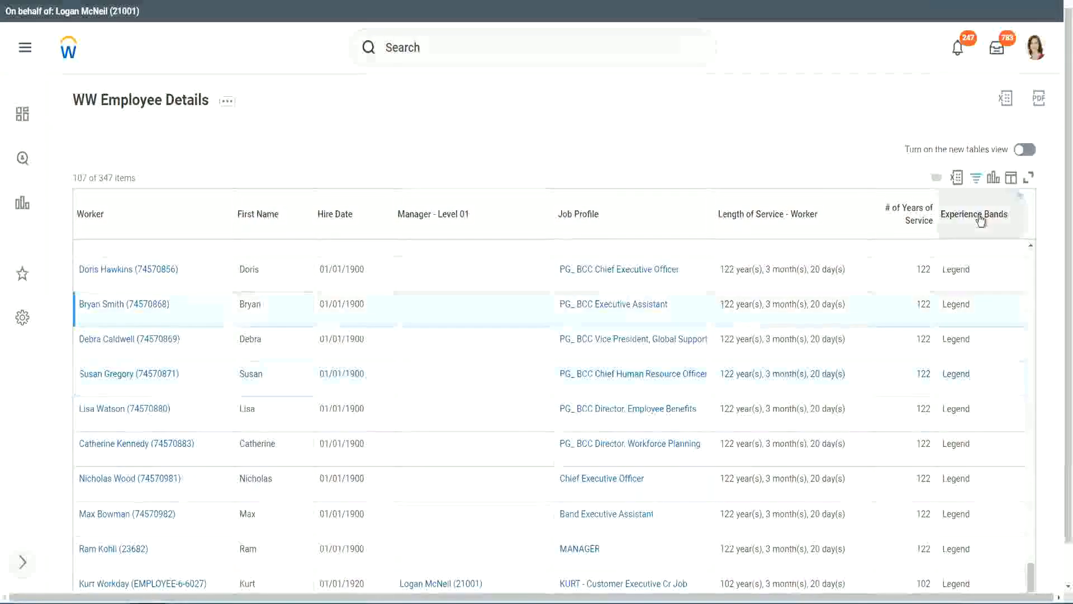
pyautogui.click(980, 215)
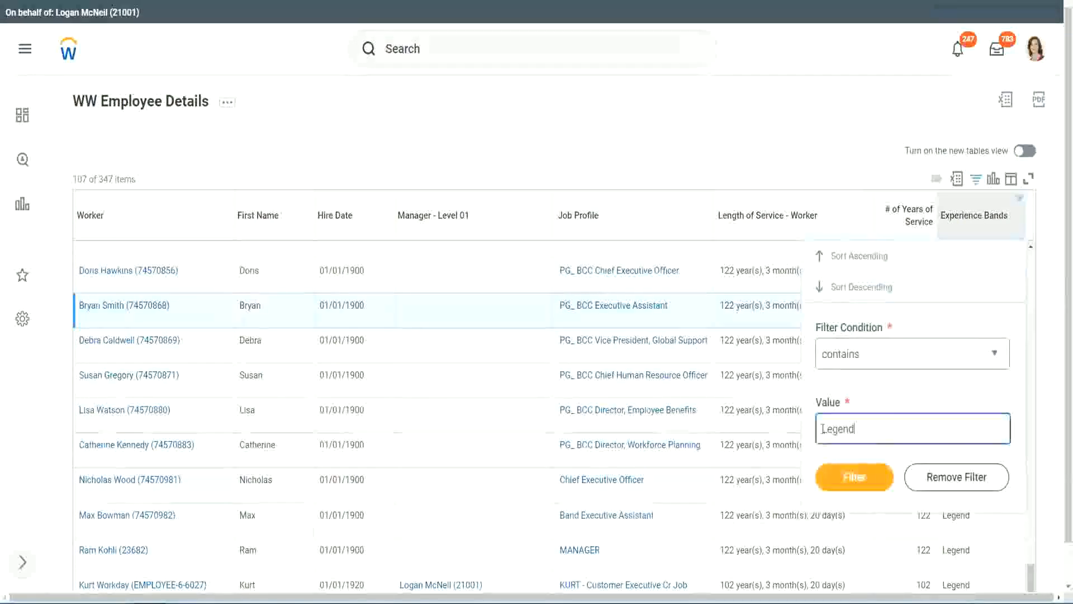
# Replace the filter value with 'Experienced' and apply it to the report.
pyautogui.tripleClick(912, 428)
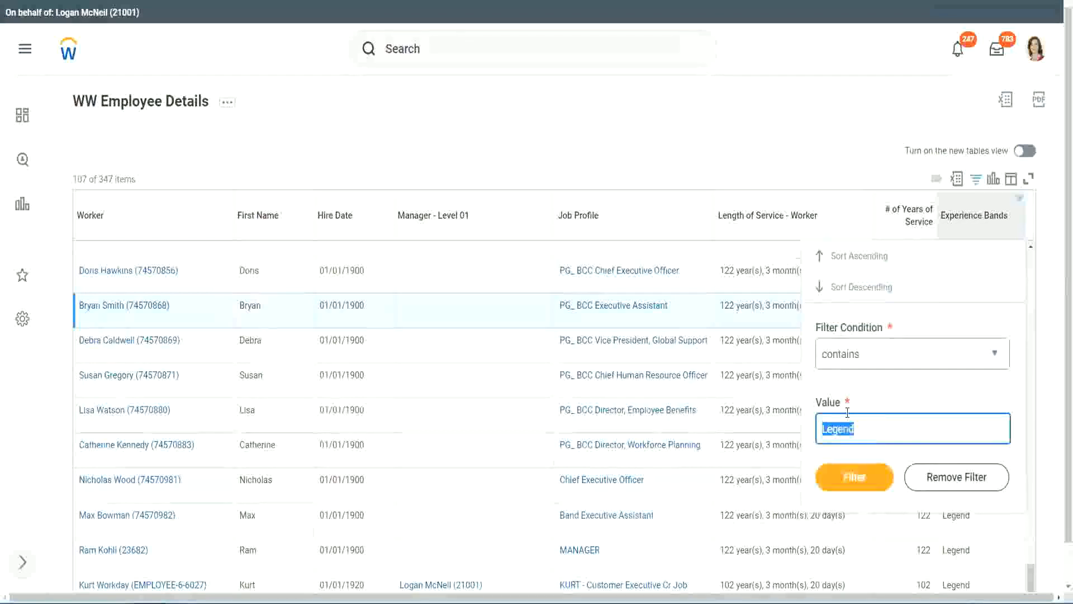
pyautogui.write('Experience')
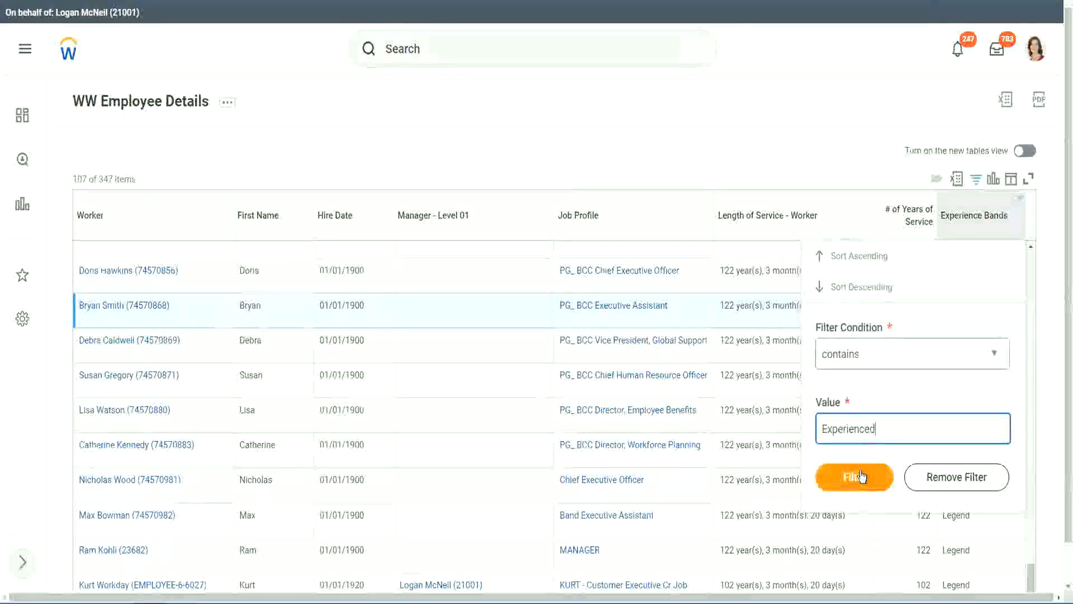
pyautogui.click(853, 477)
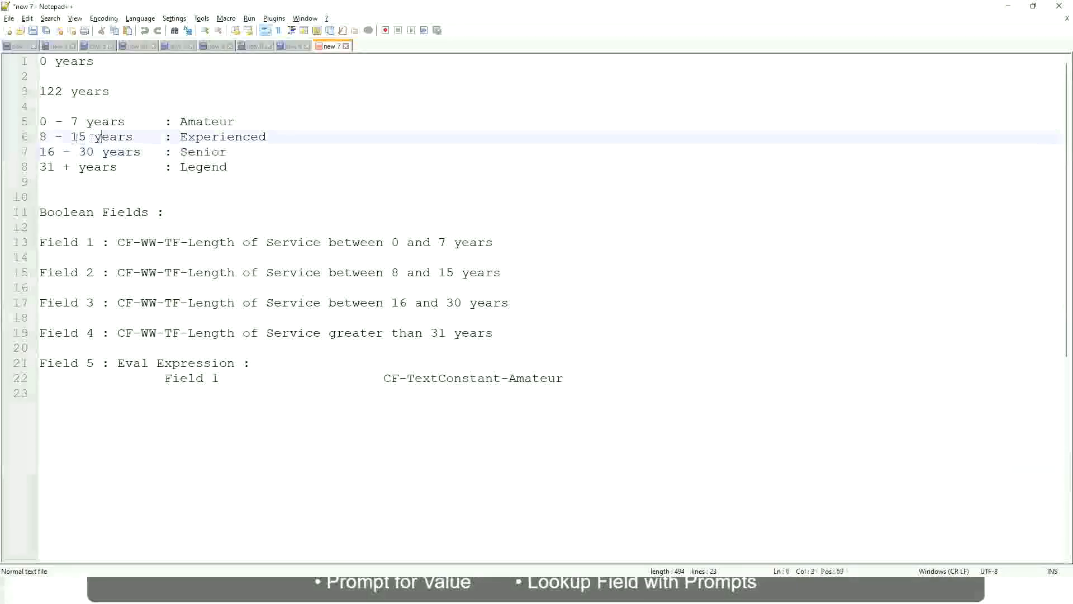
pyautogui.click(130, 136)
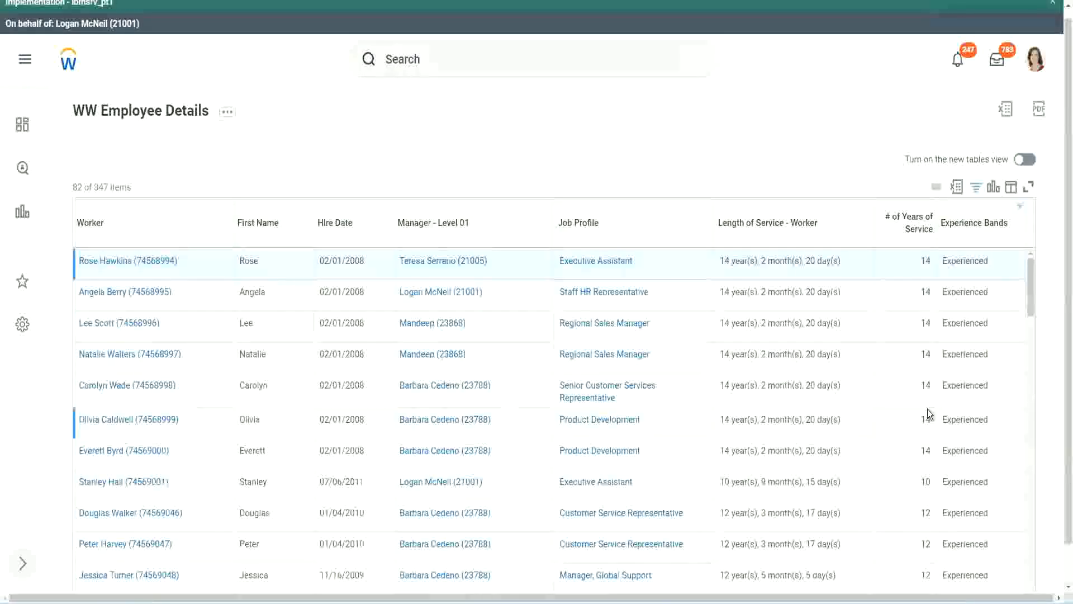
pyautogui.scroll(-3)
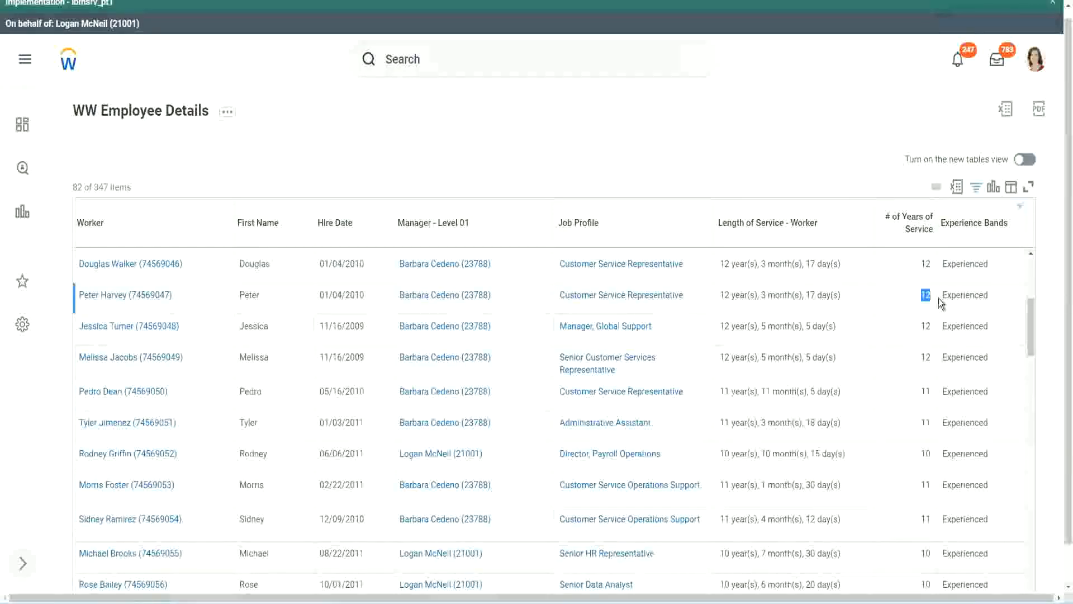
pyautogui.scroll(-3)
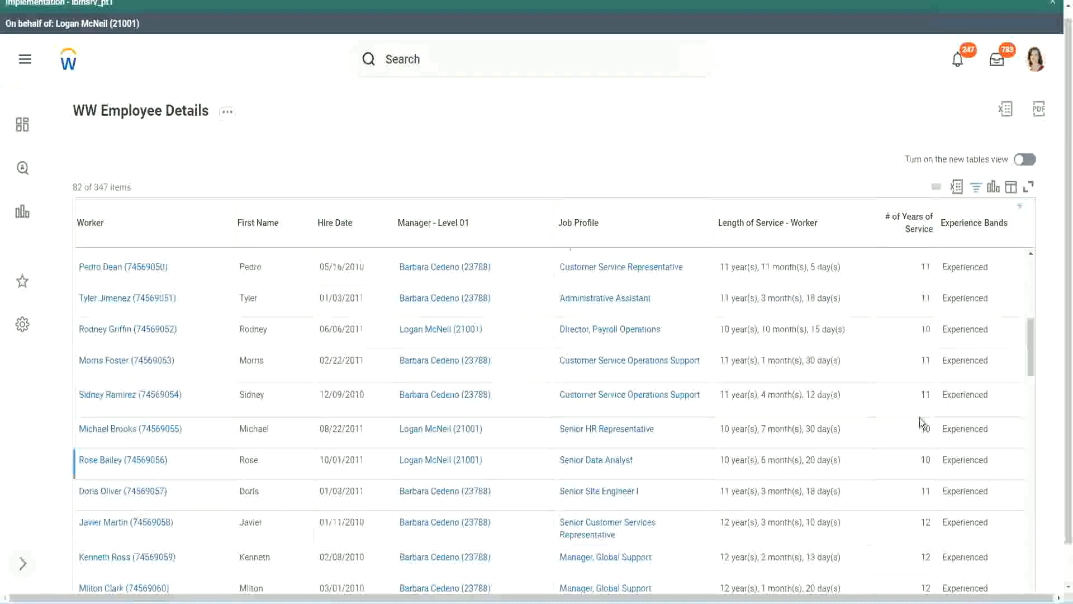